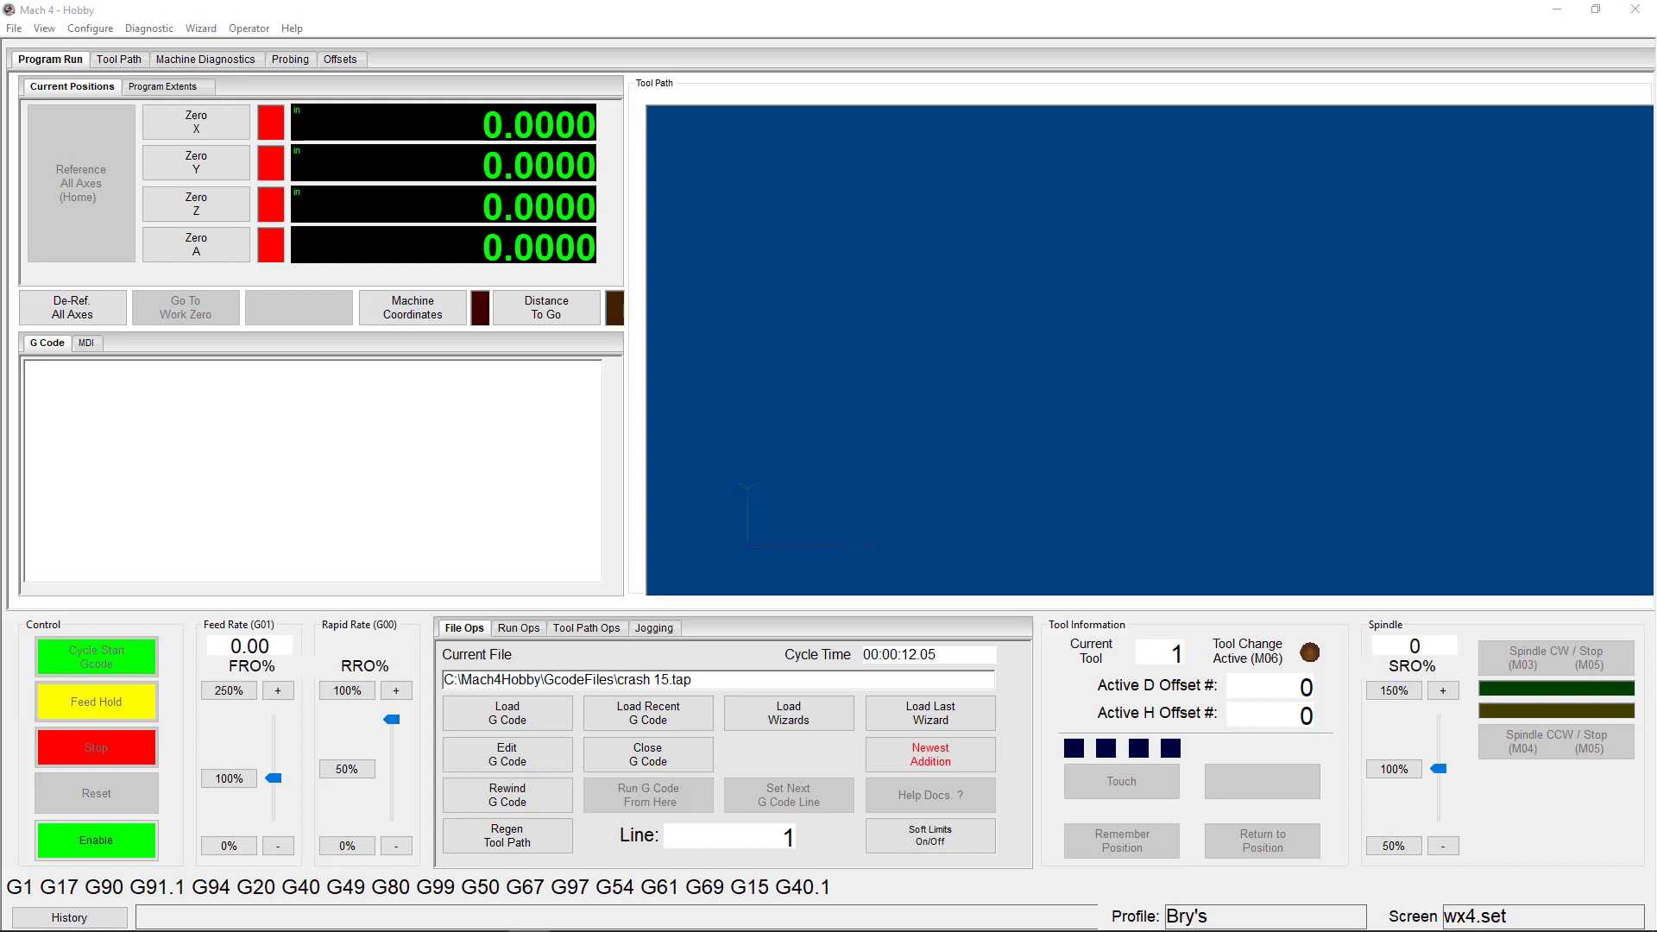
Load the StepsPerUnitCalculatorBasic wizard, showing 10000 current steps per unit for X.
click(95, 840)
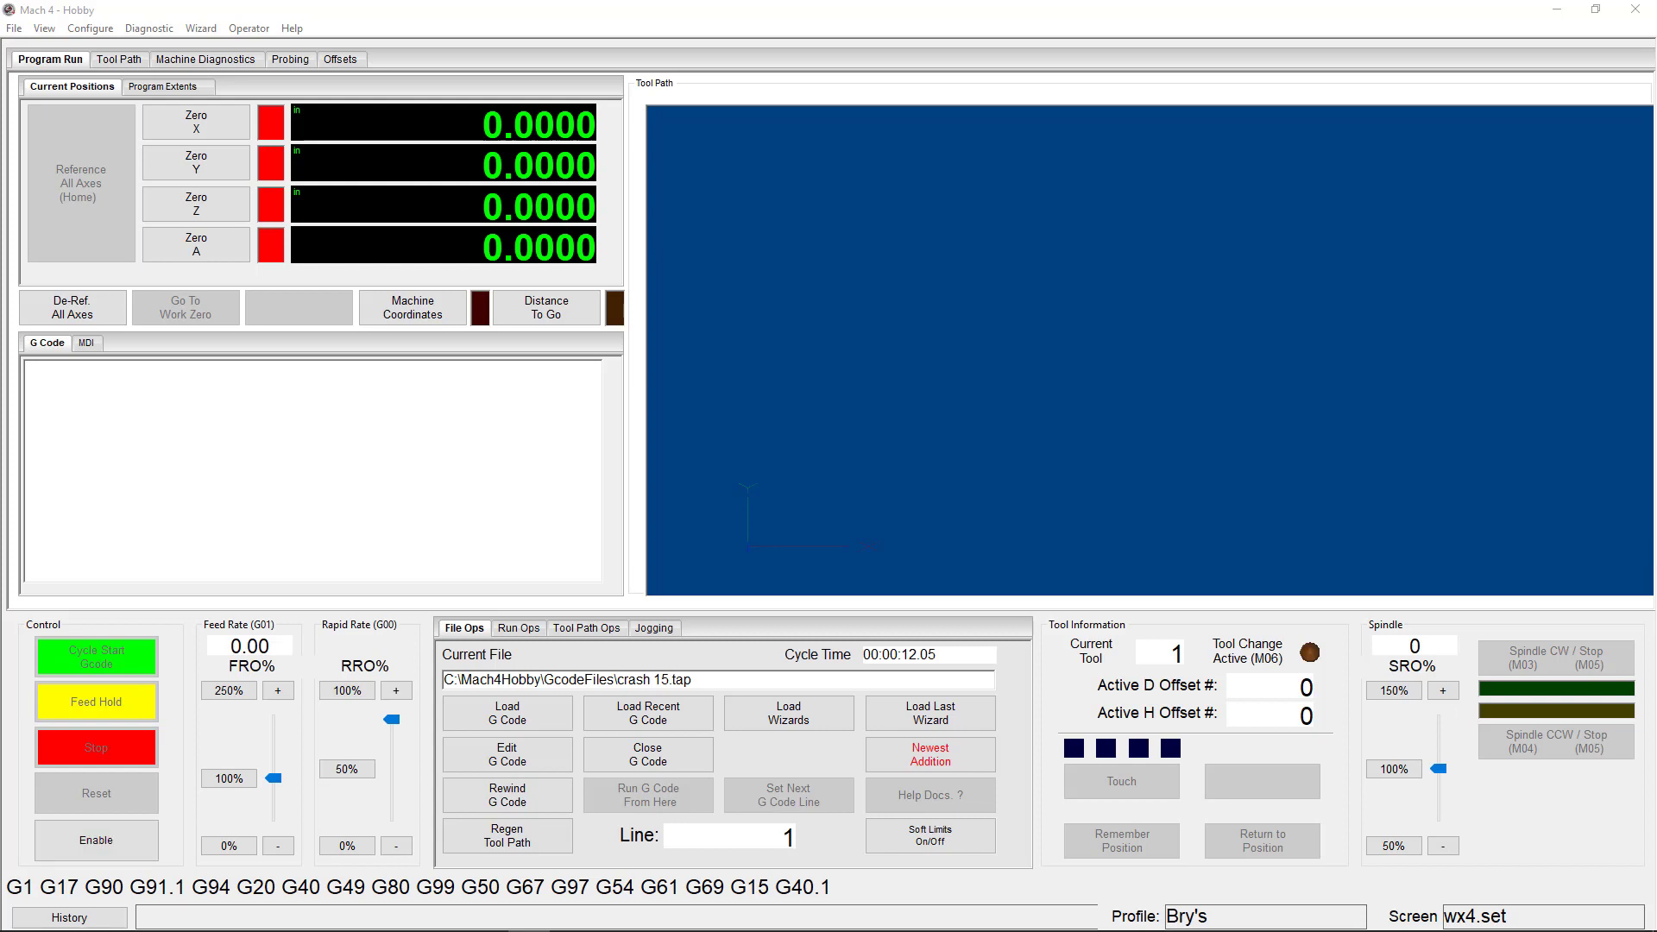
click(787, 712)
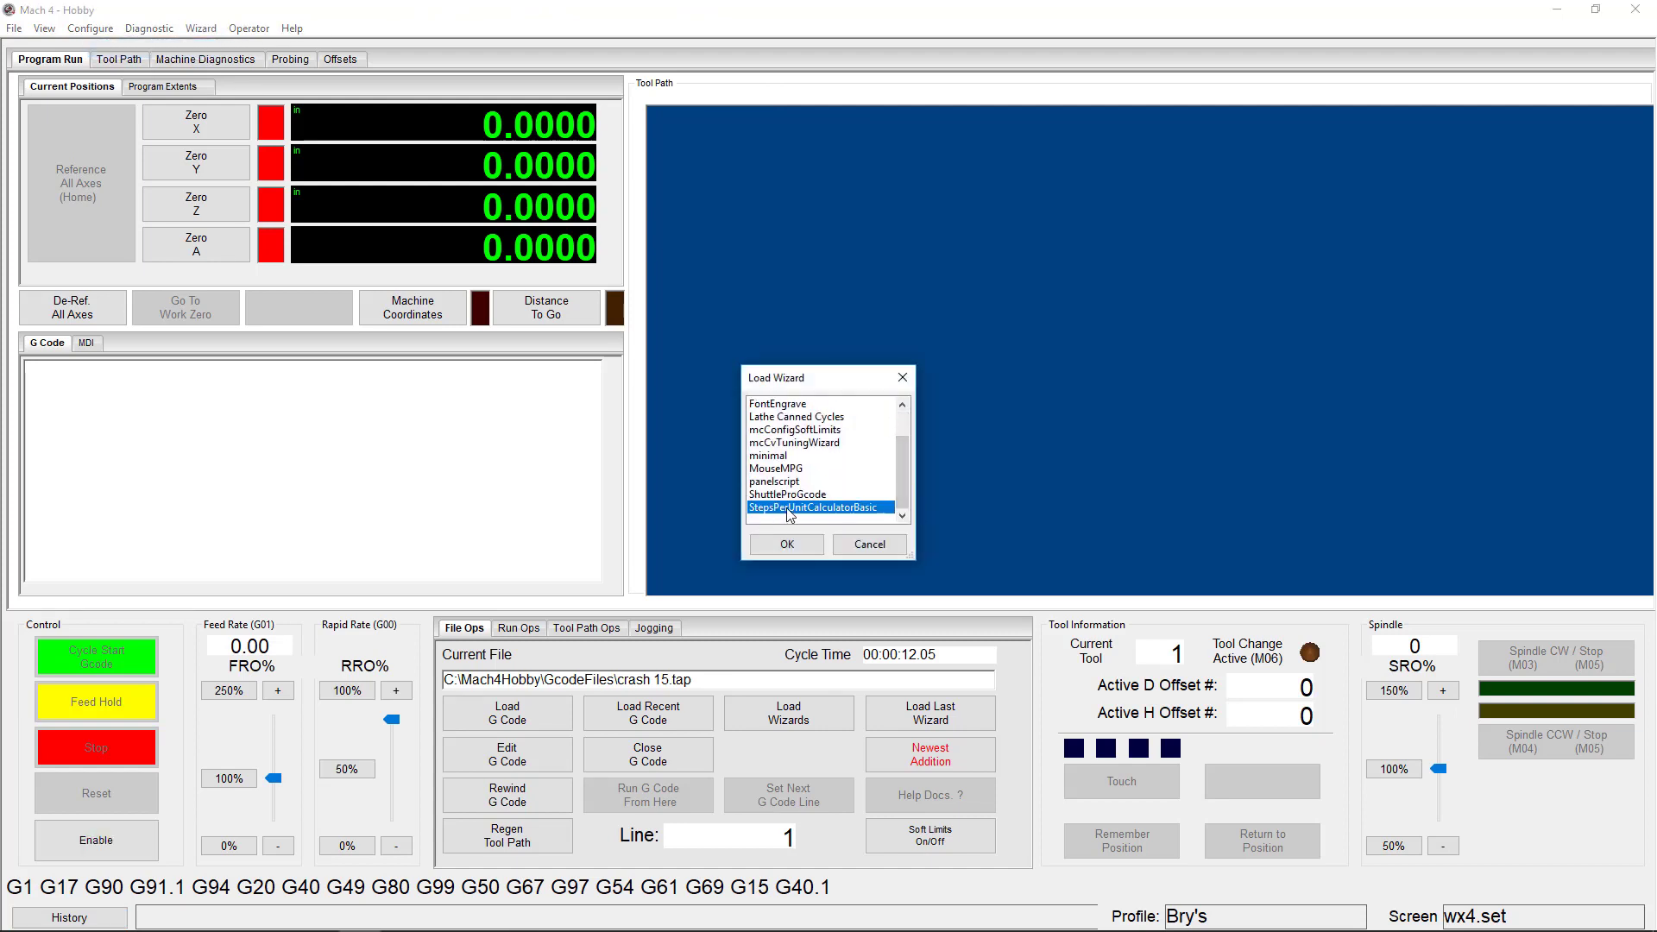
click(785, 543)
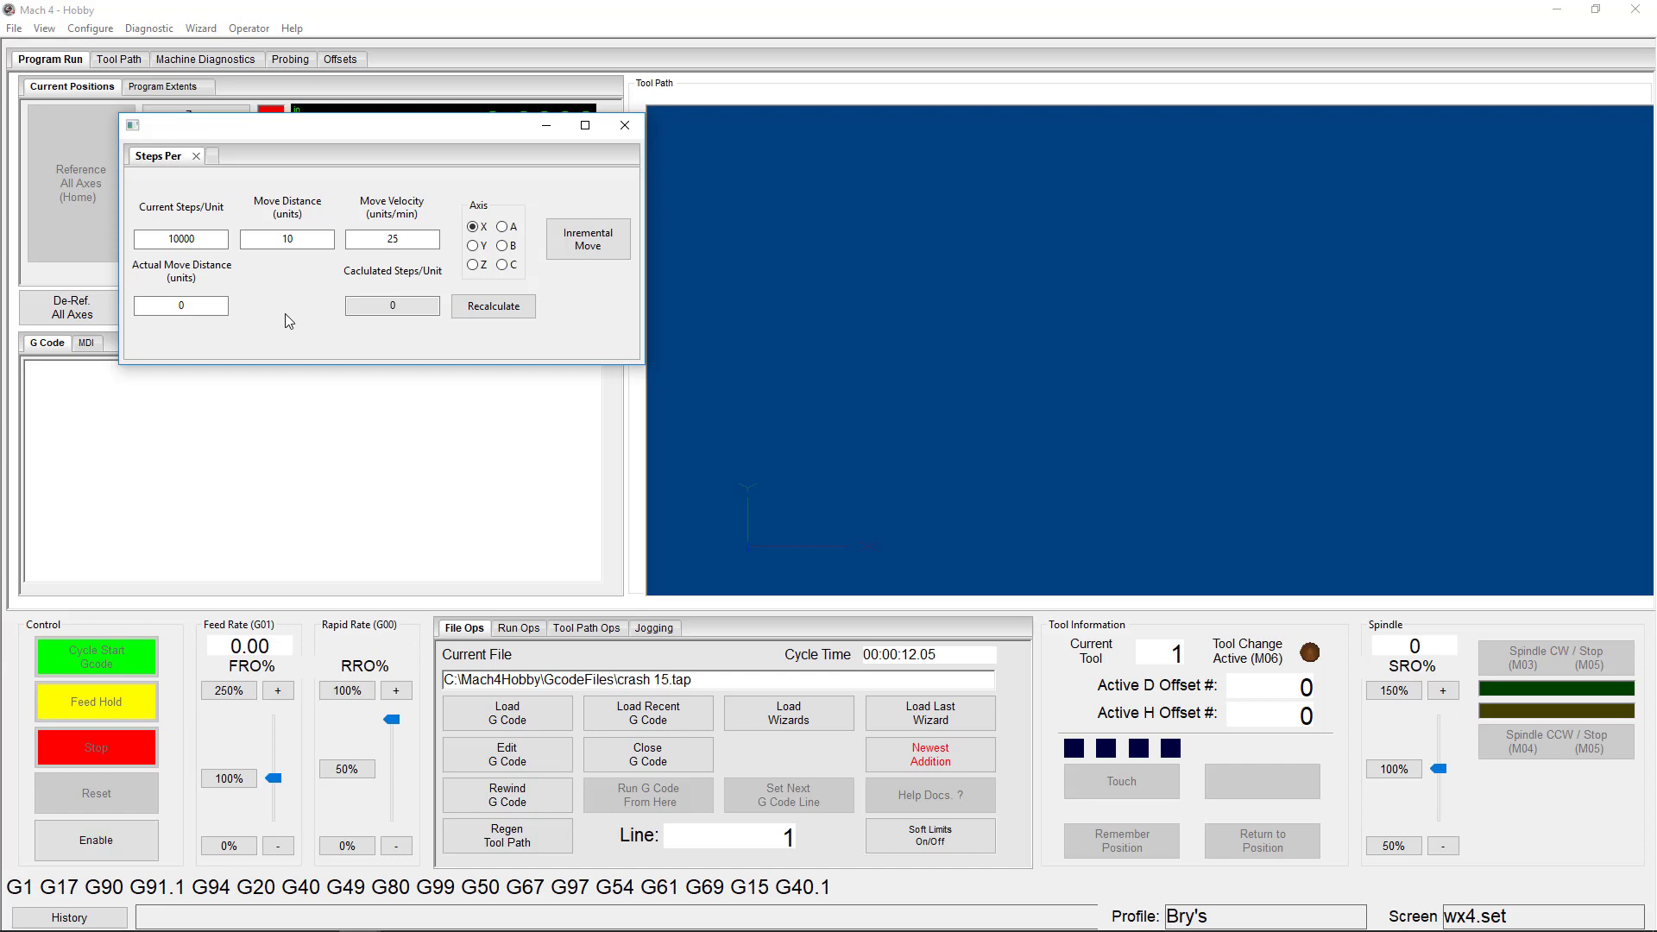
Confirm in the Control configuration that Motor0 has 10000 counts per unit.
click(622, 125)
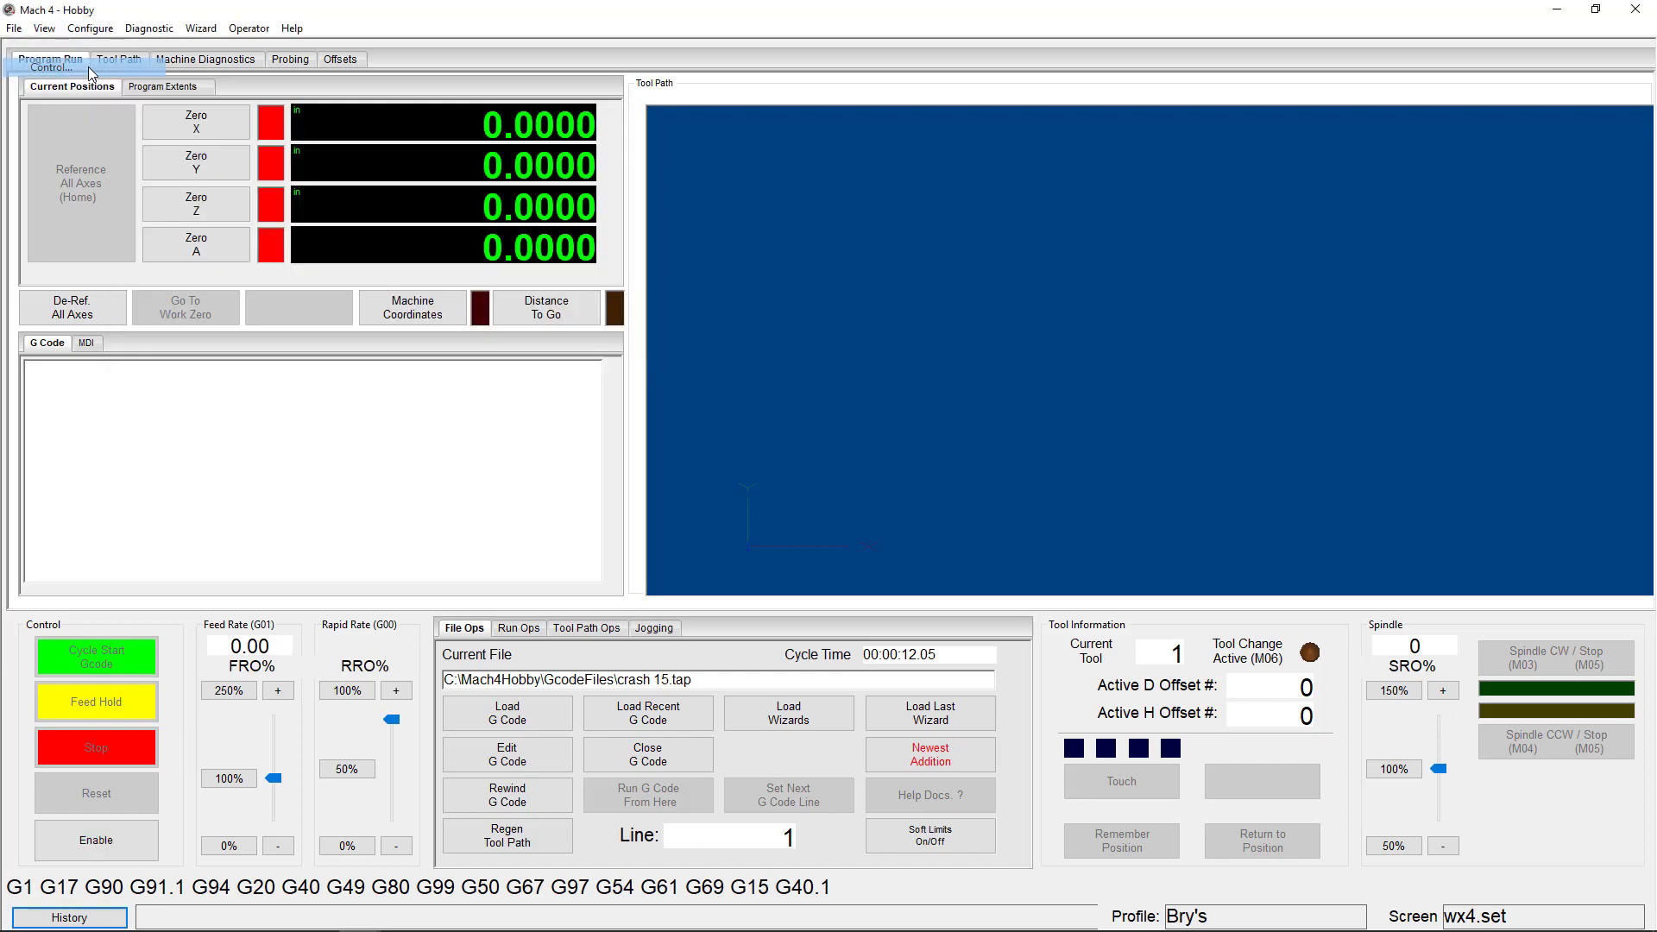
click(90, 29)
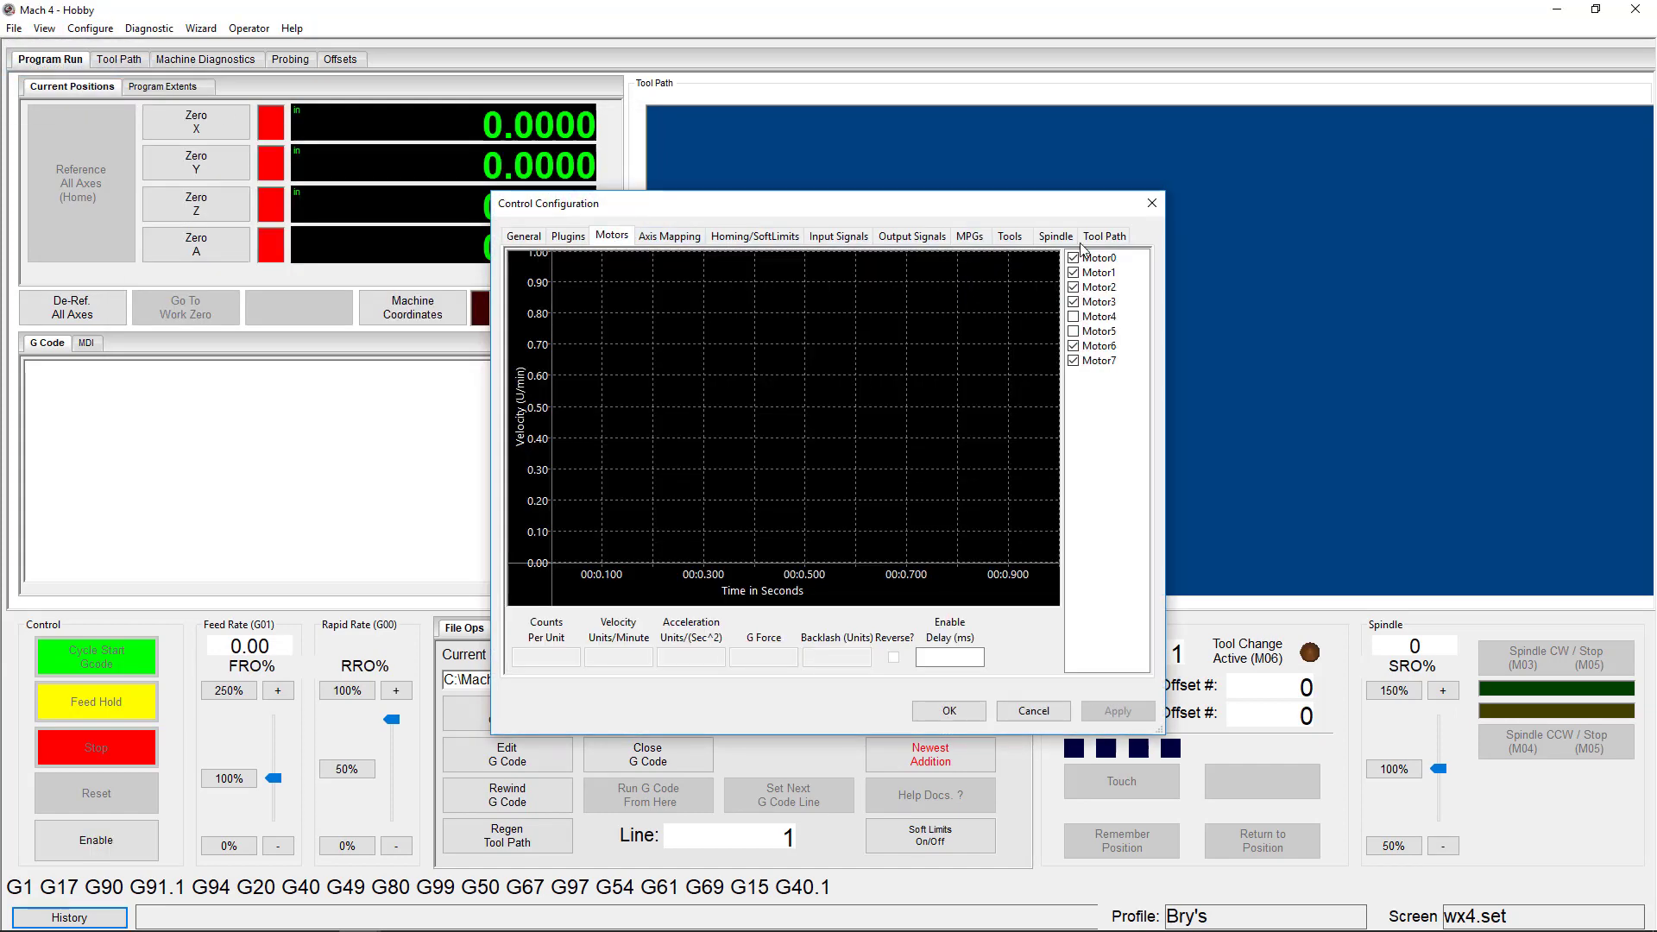
click(1098, 257)
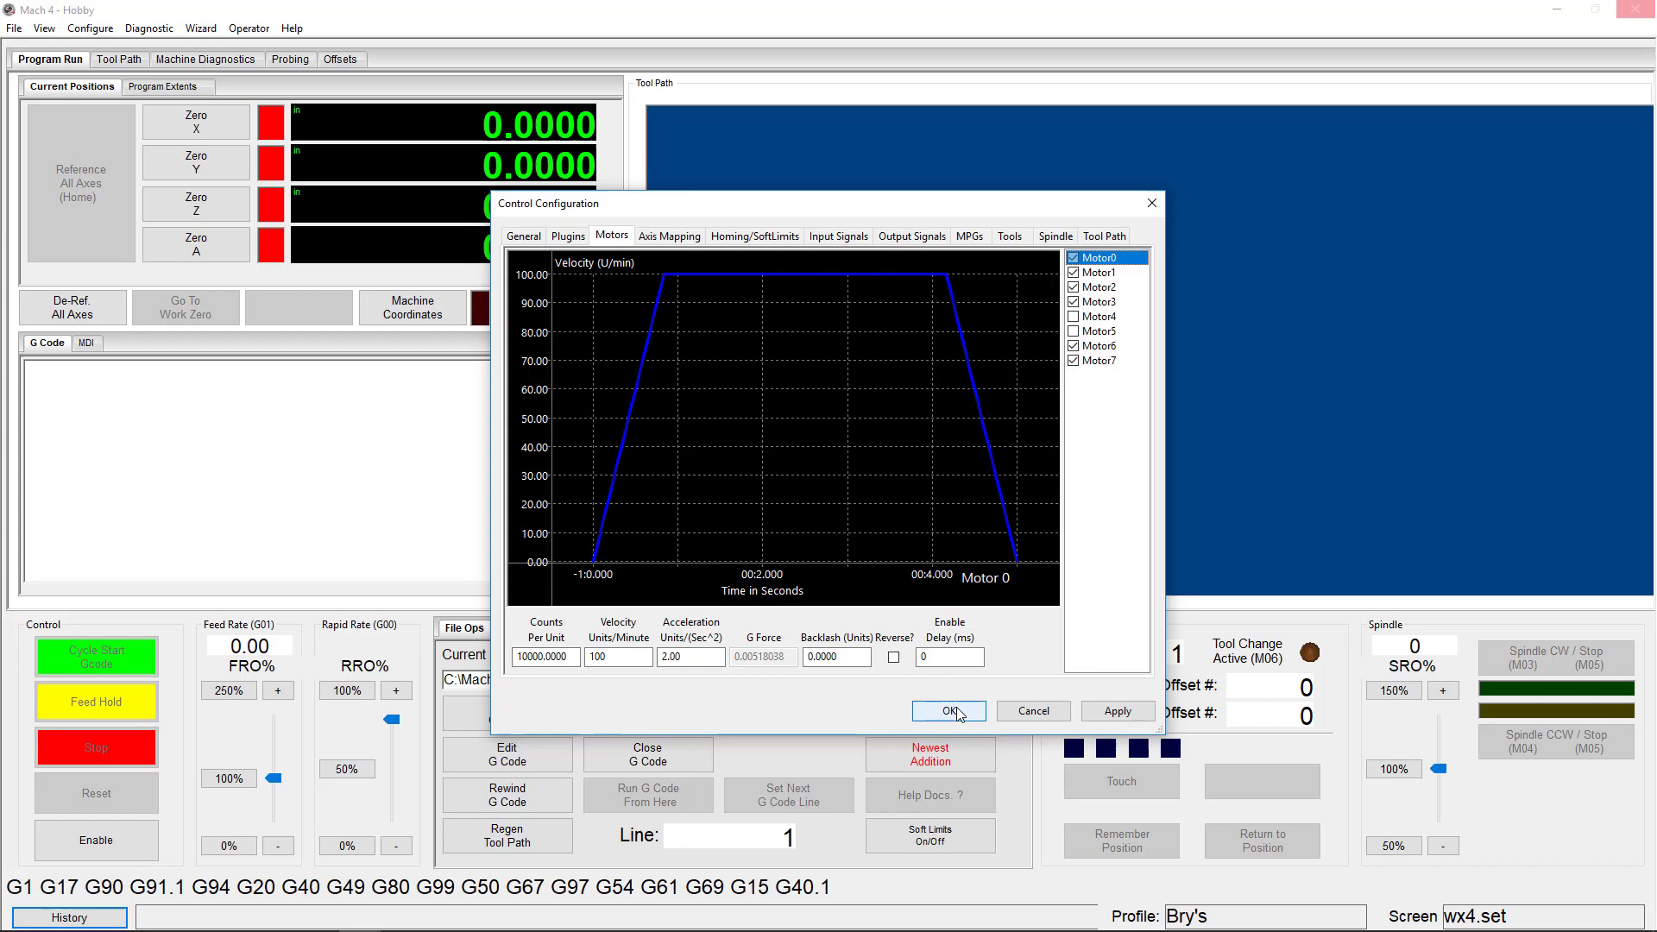
click(946, 710)
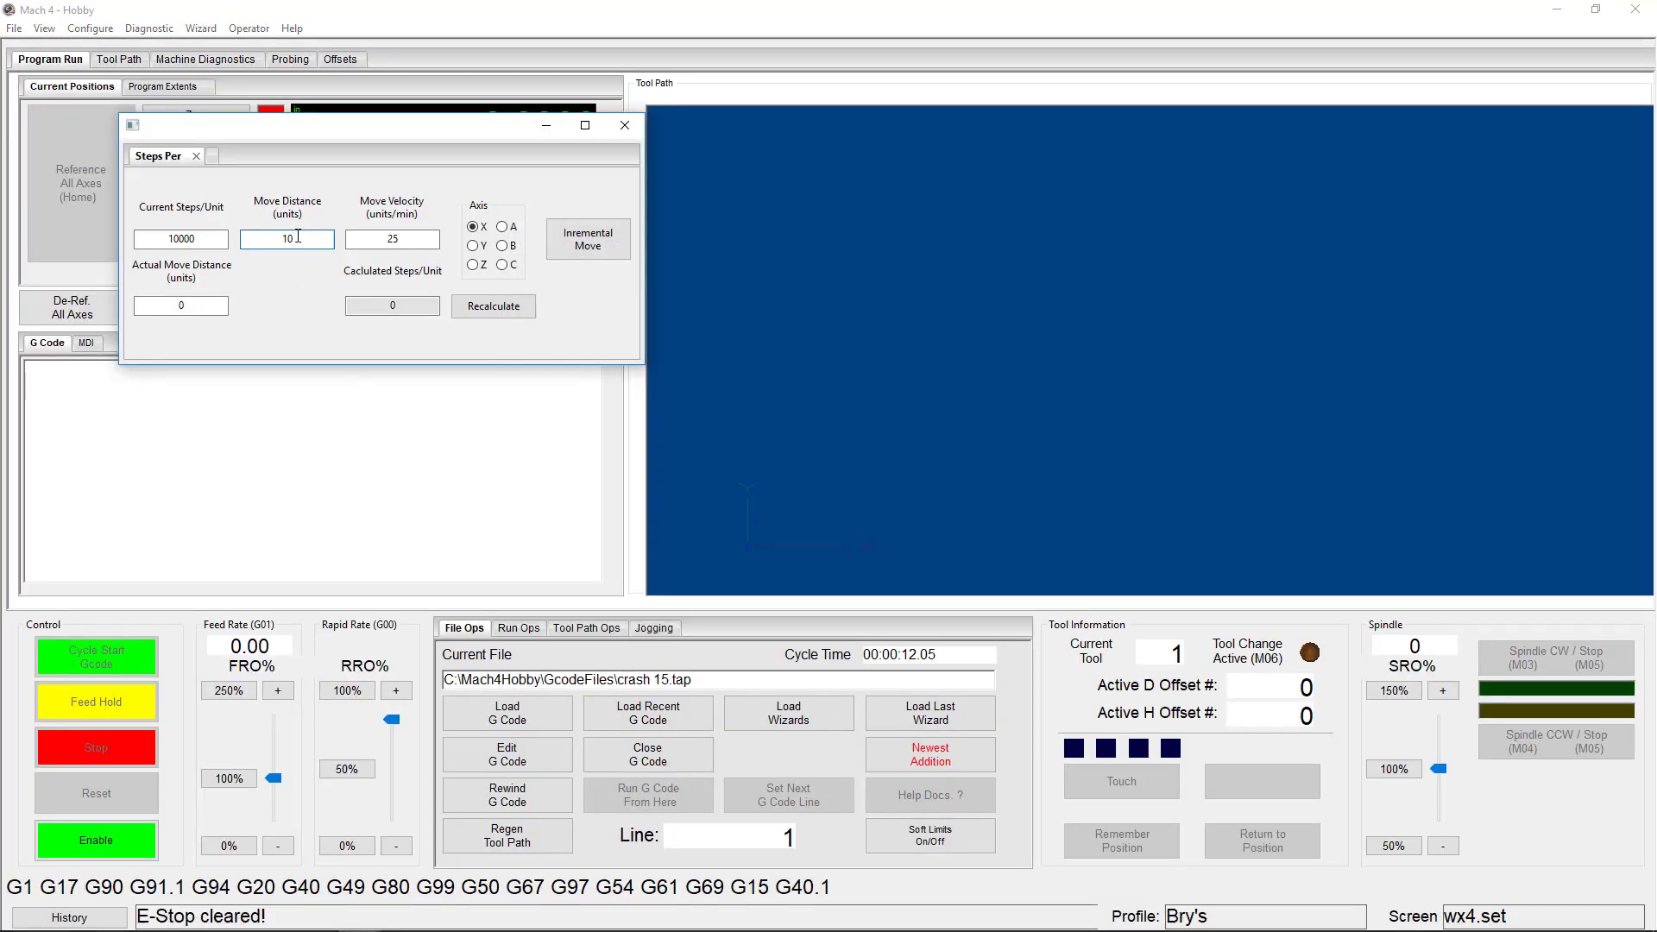
Set the wizard move distance to 1 unit and move X to 1.0000.
click(391, 239)
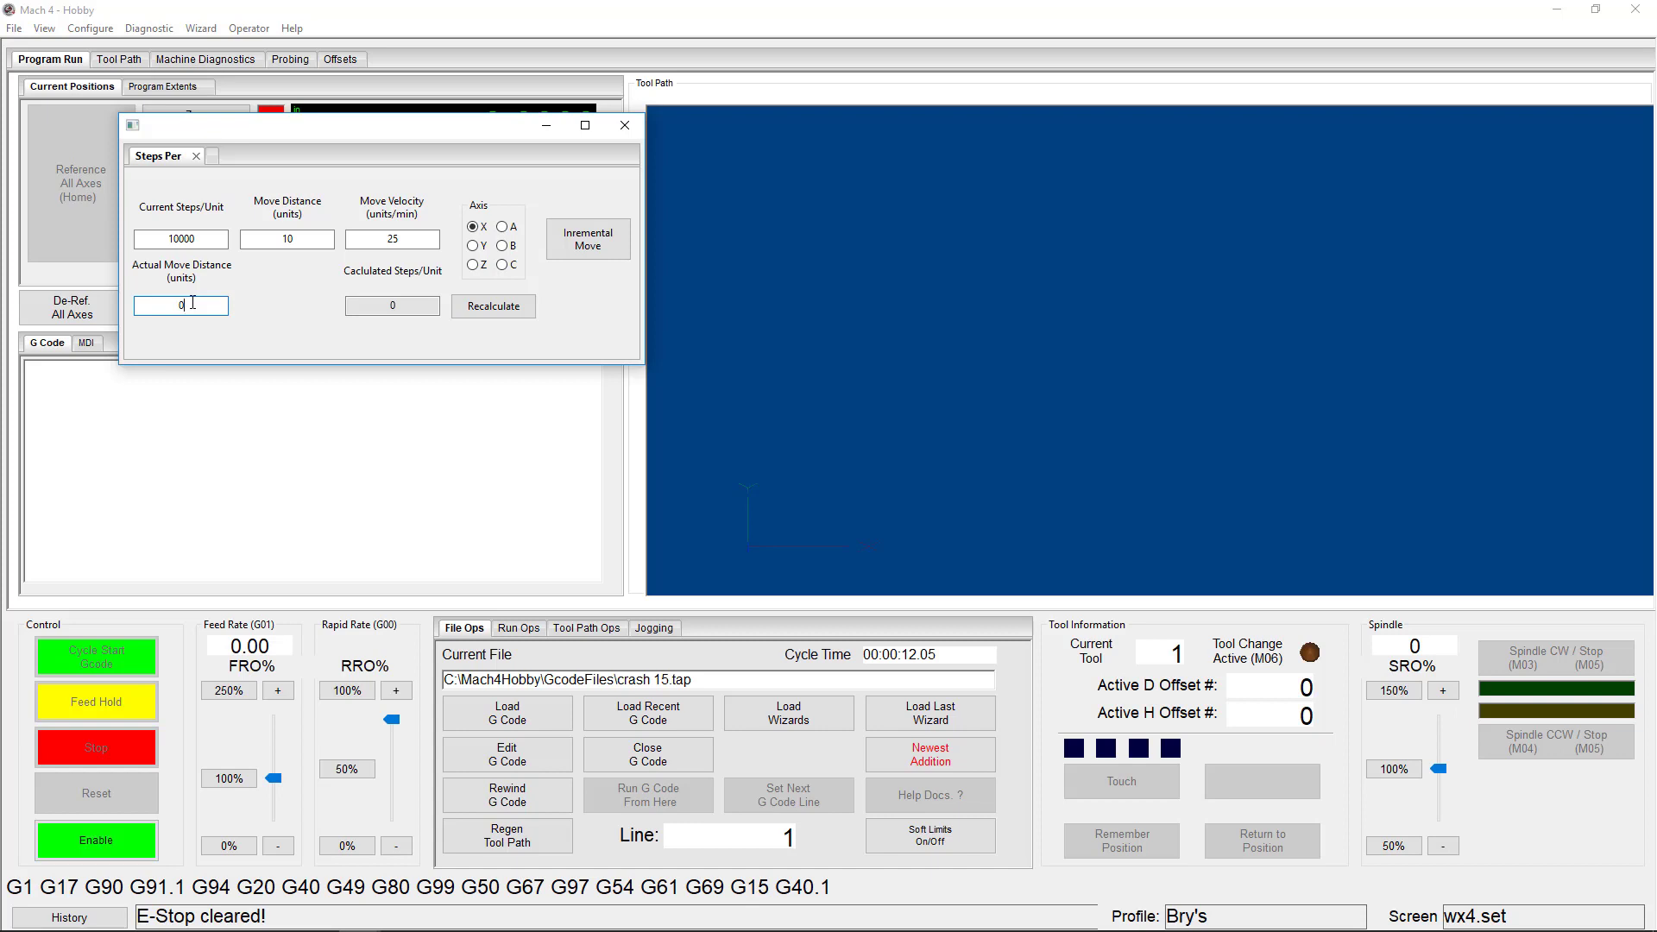
click(287, 239)
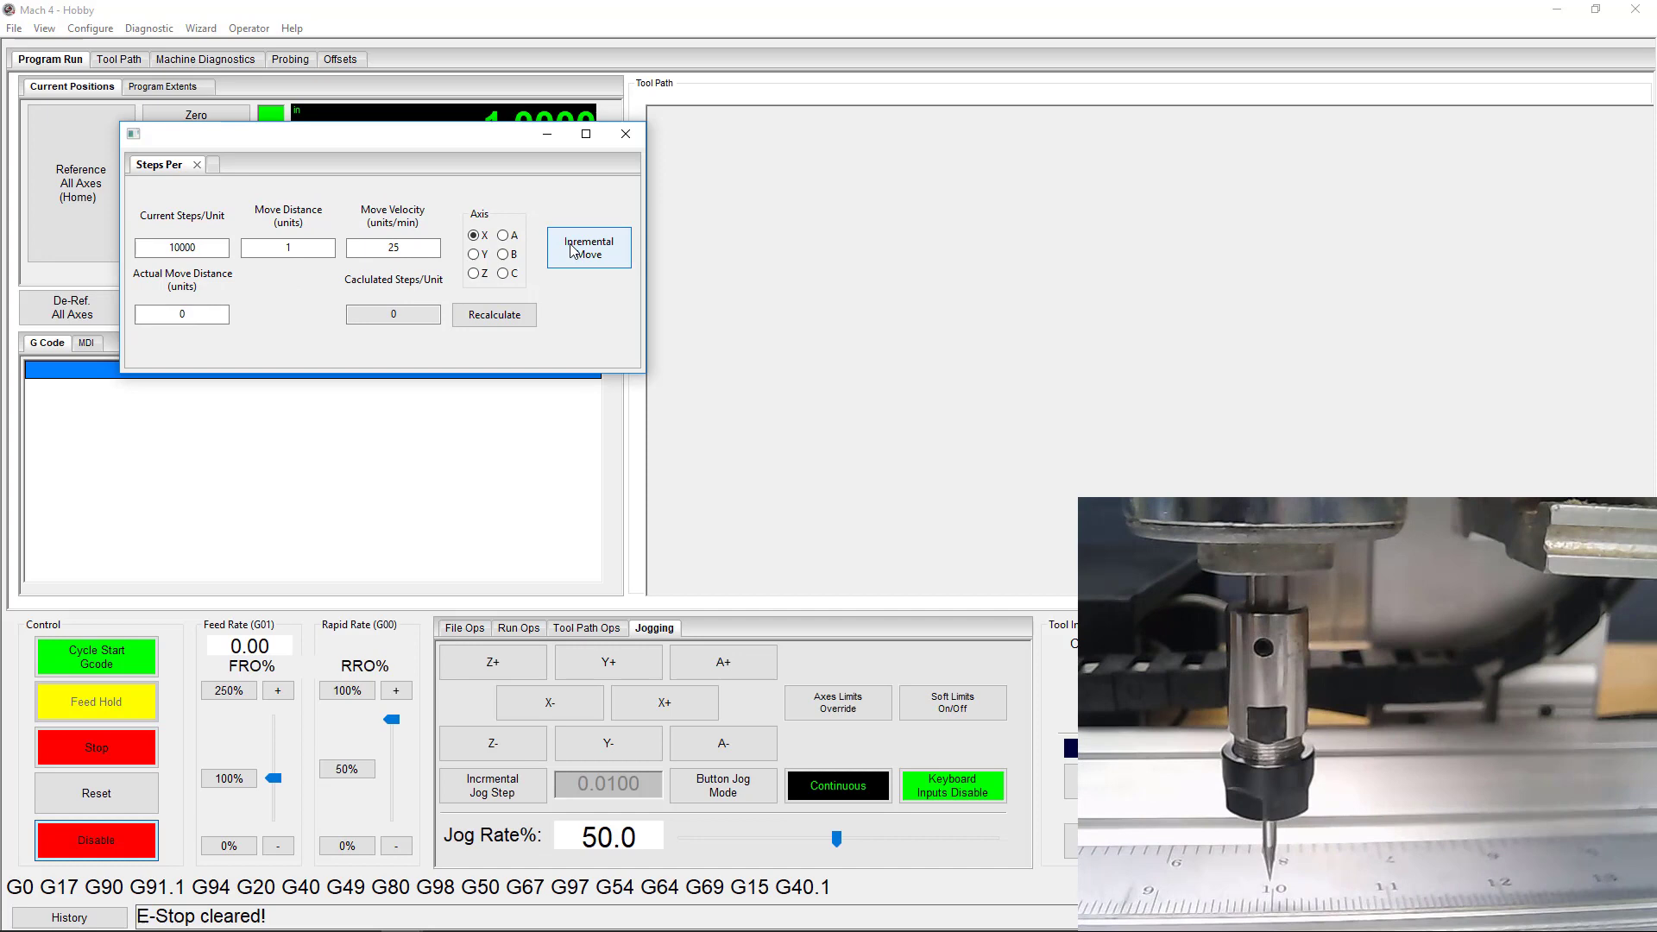
Enter the measured 0.99 move, recalculate to 10101.0101 steps per unit, copy it, and close the wizard.
click(180, 315)
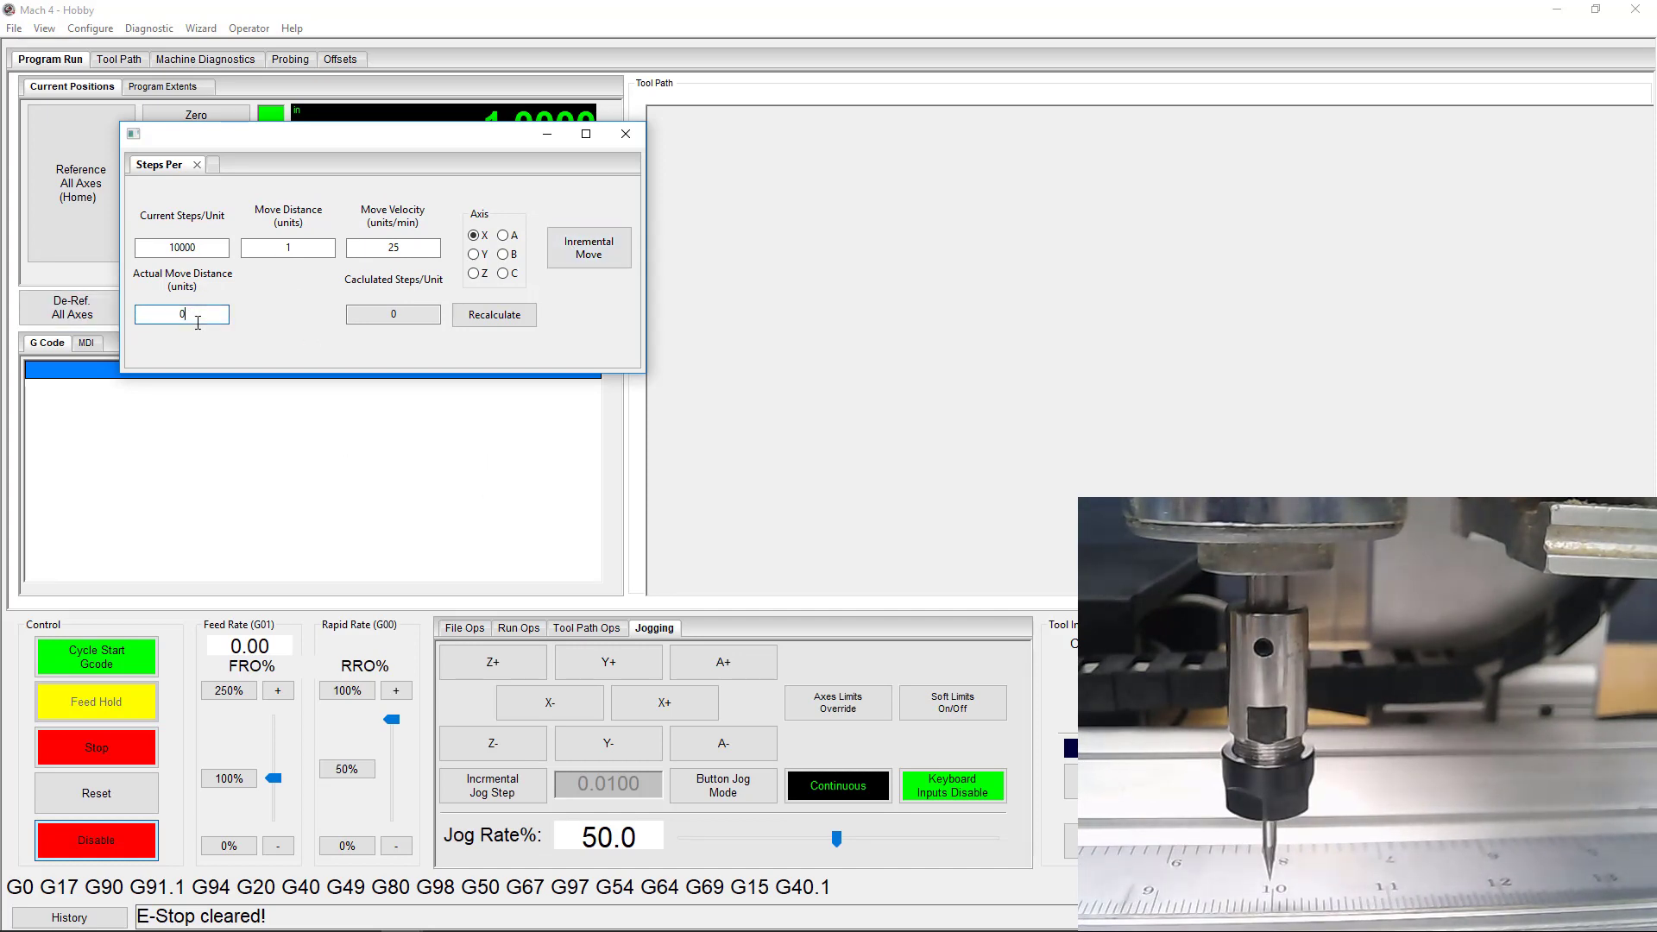
text(.99)
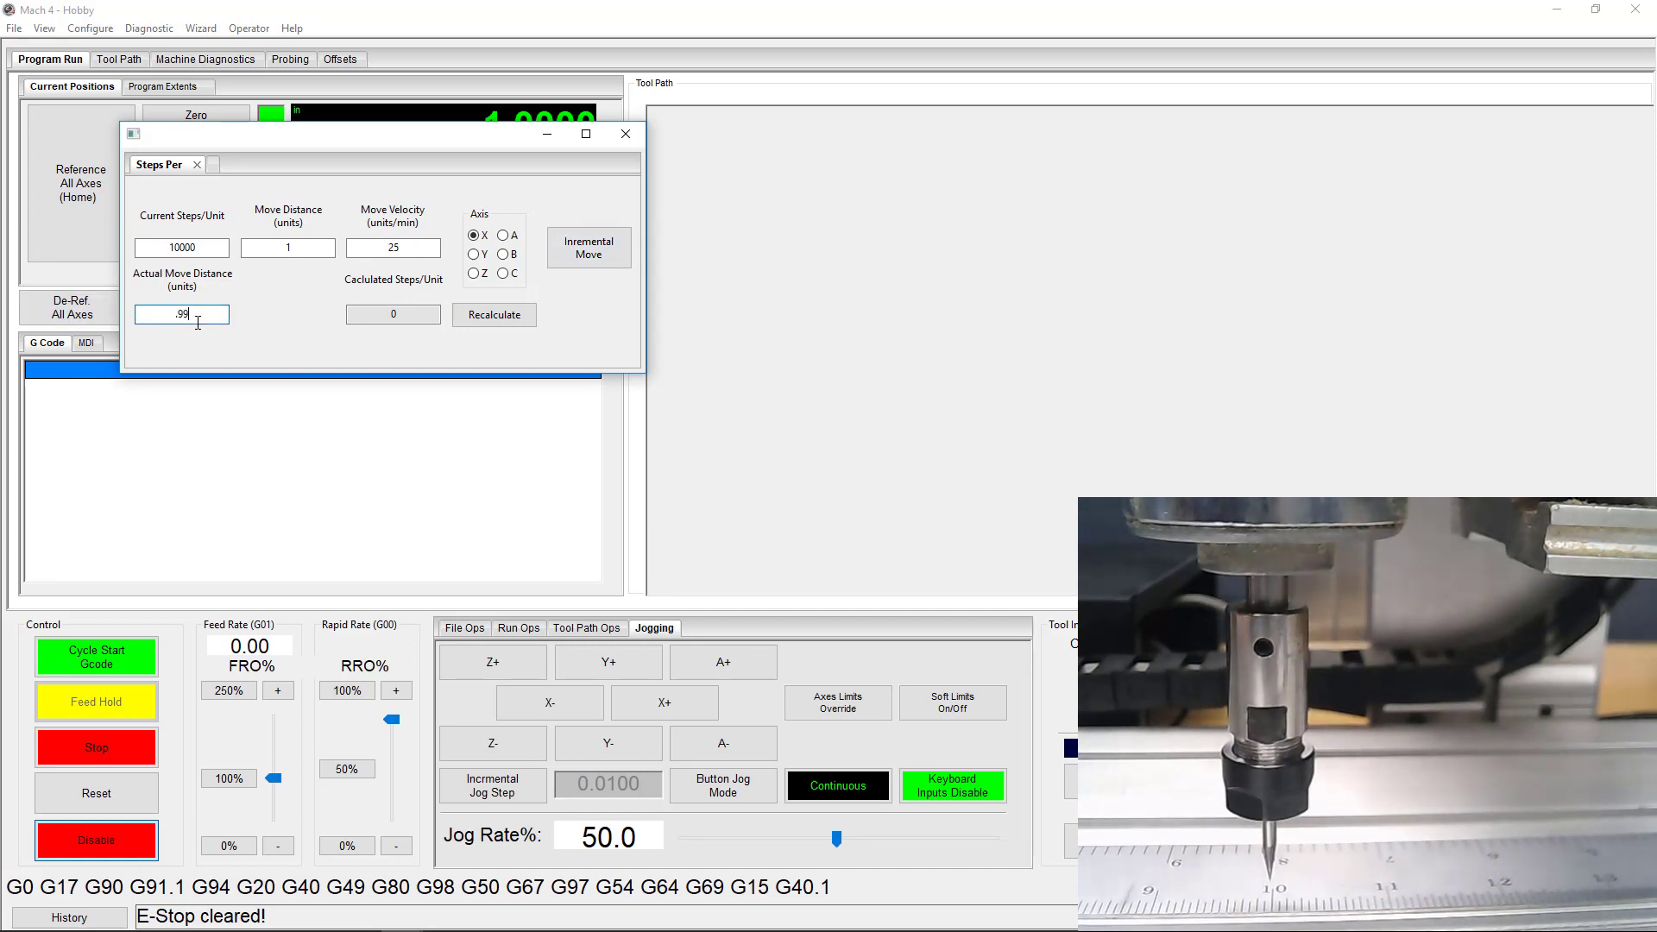
click(493, 314)
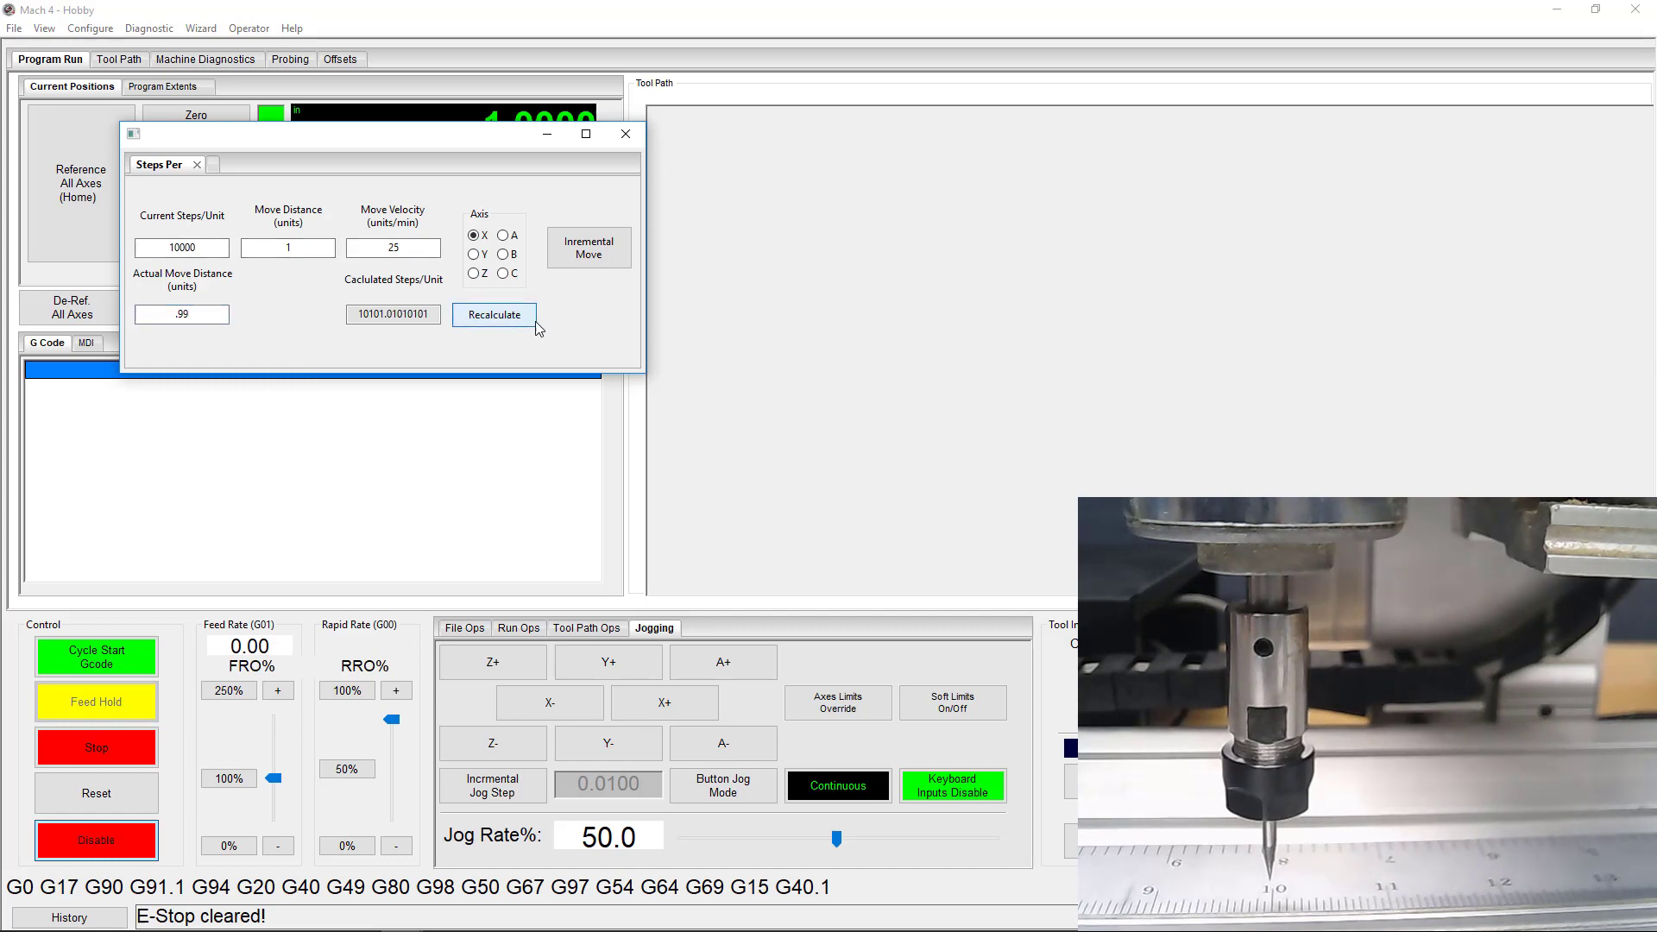
click(392, 314)
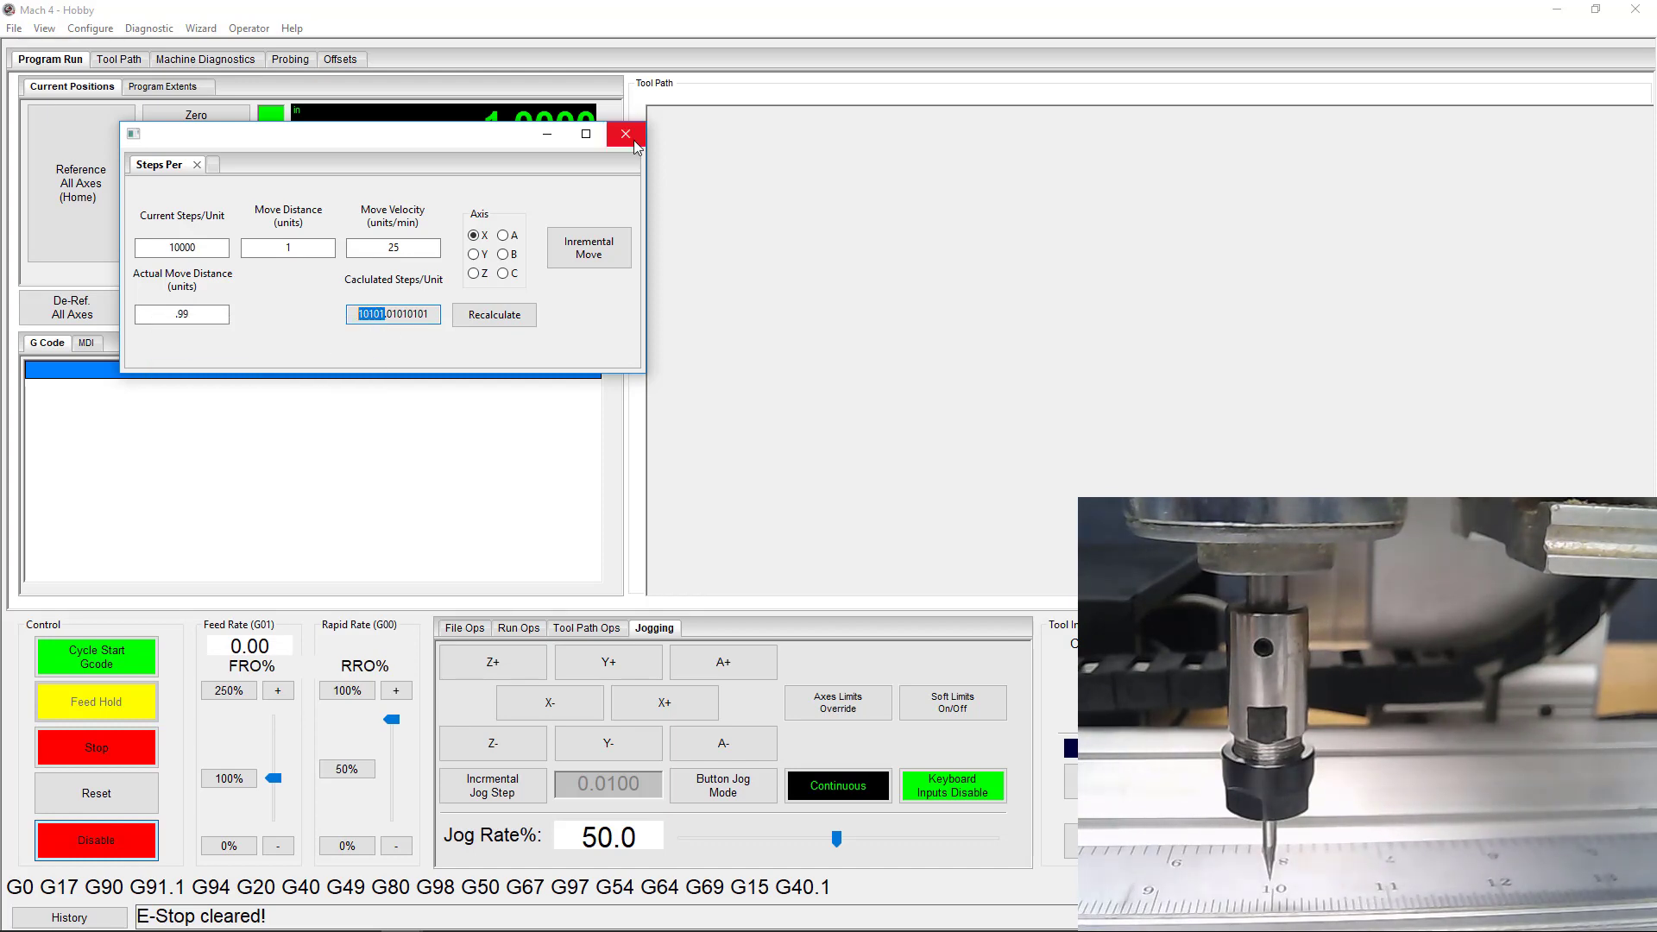
click(625, 135)
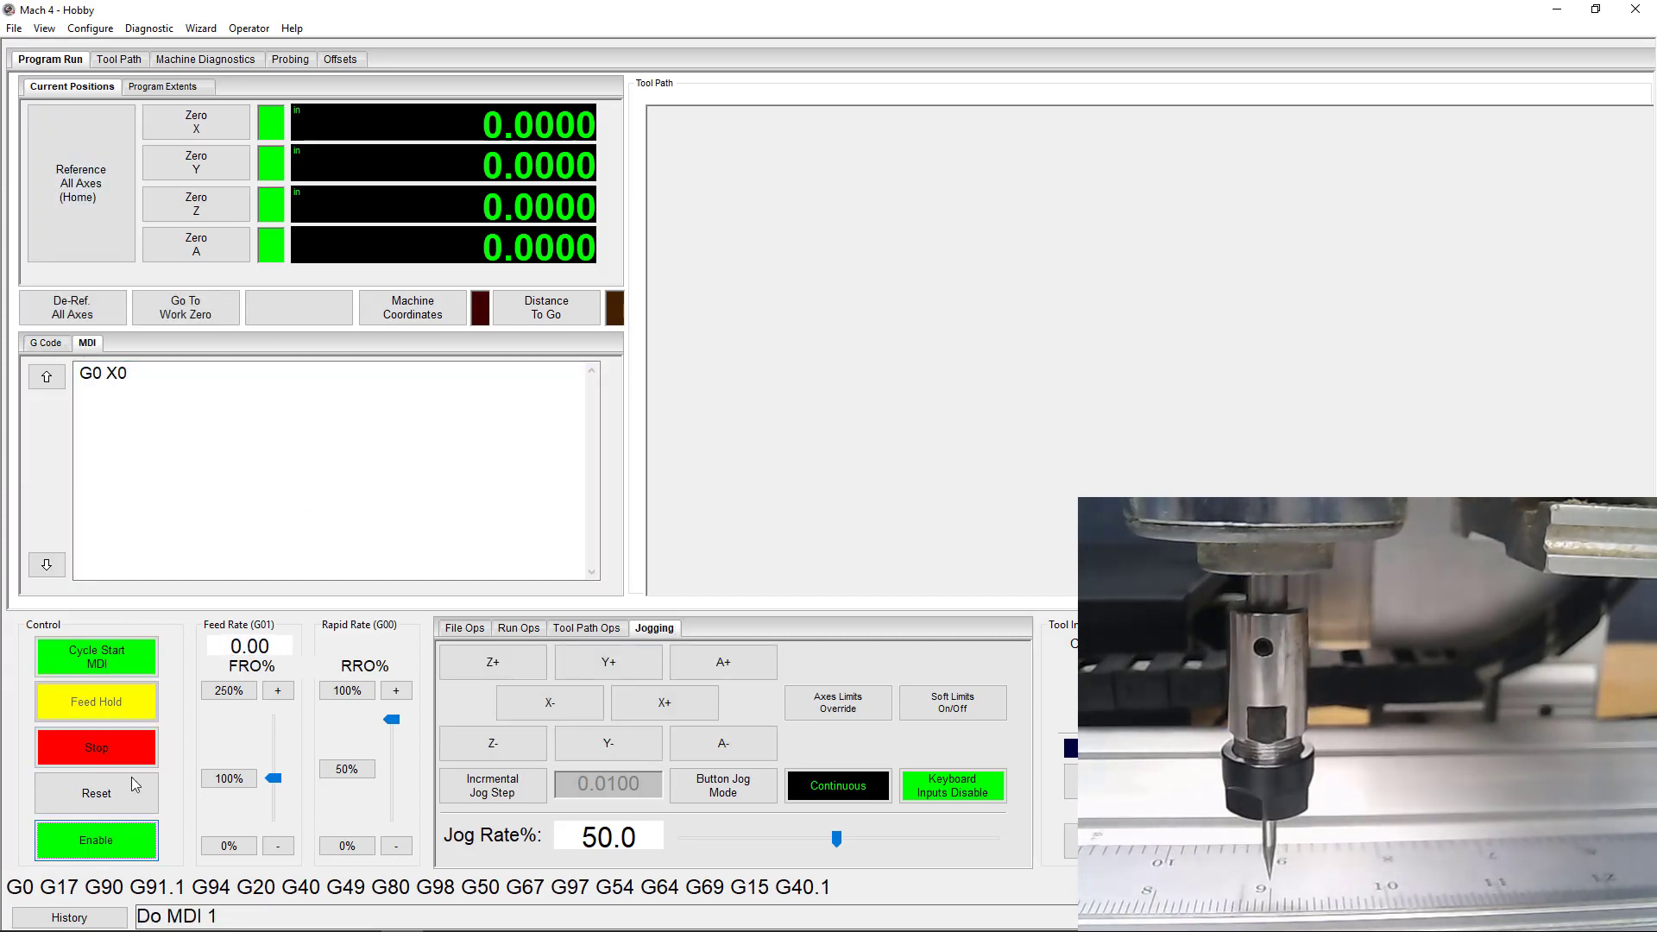
Recheck that Motor0 still shows 10000 counts per unit, then close the configuration.
click(89, 27)
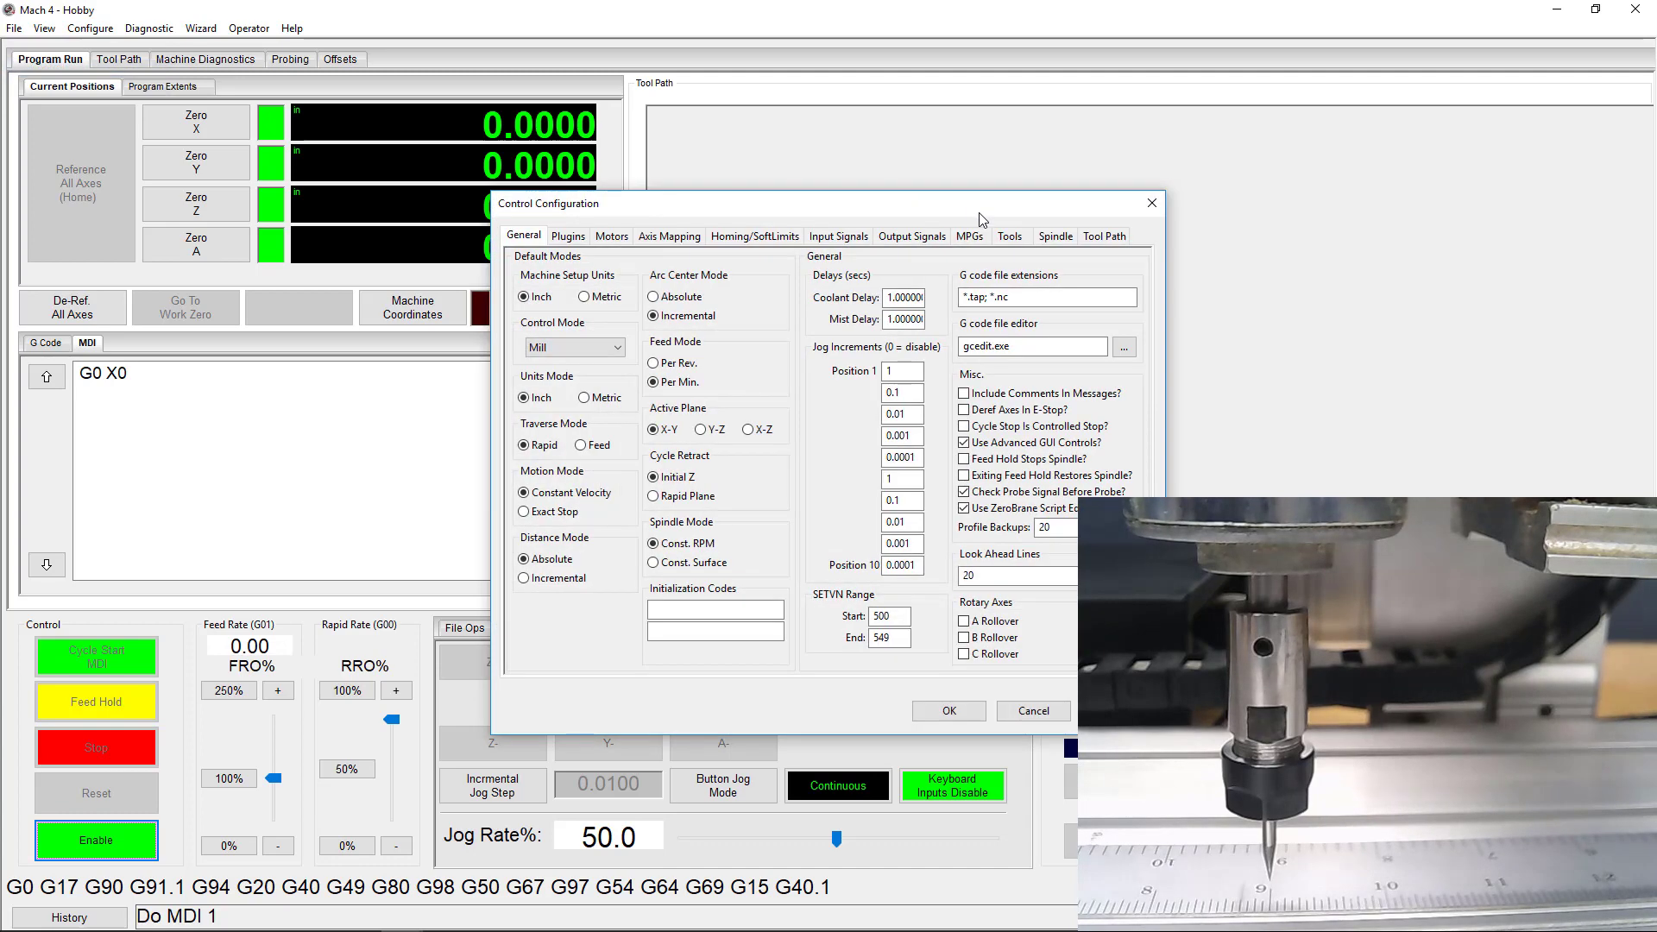
click(611, 235)
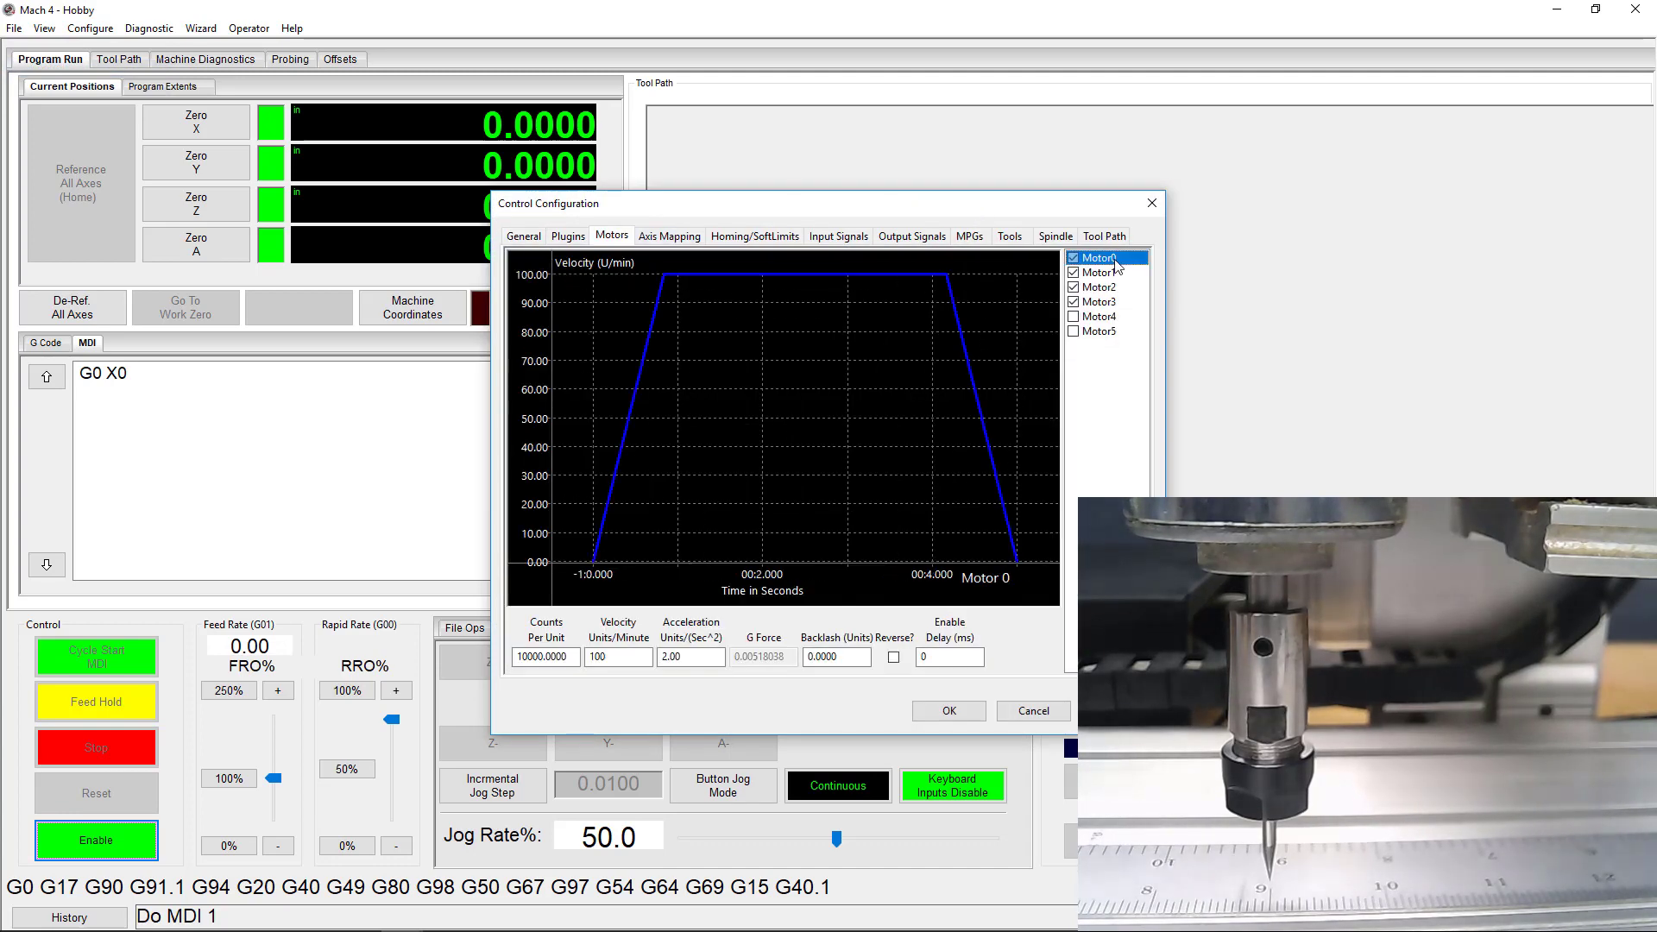
right_click(545, 656)
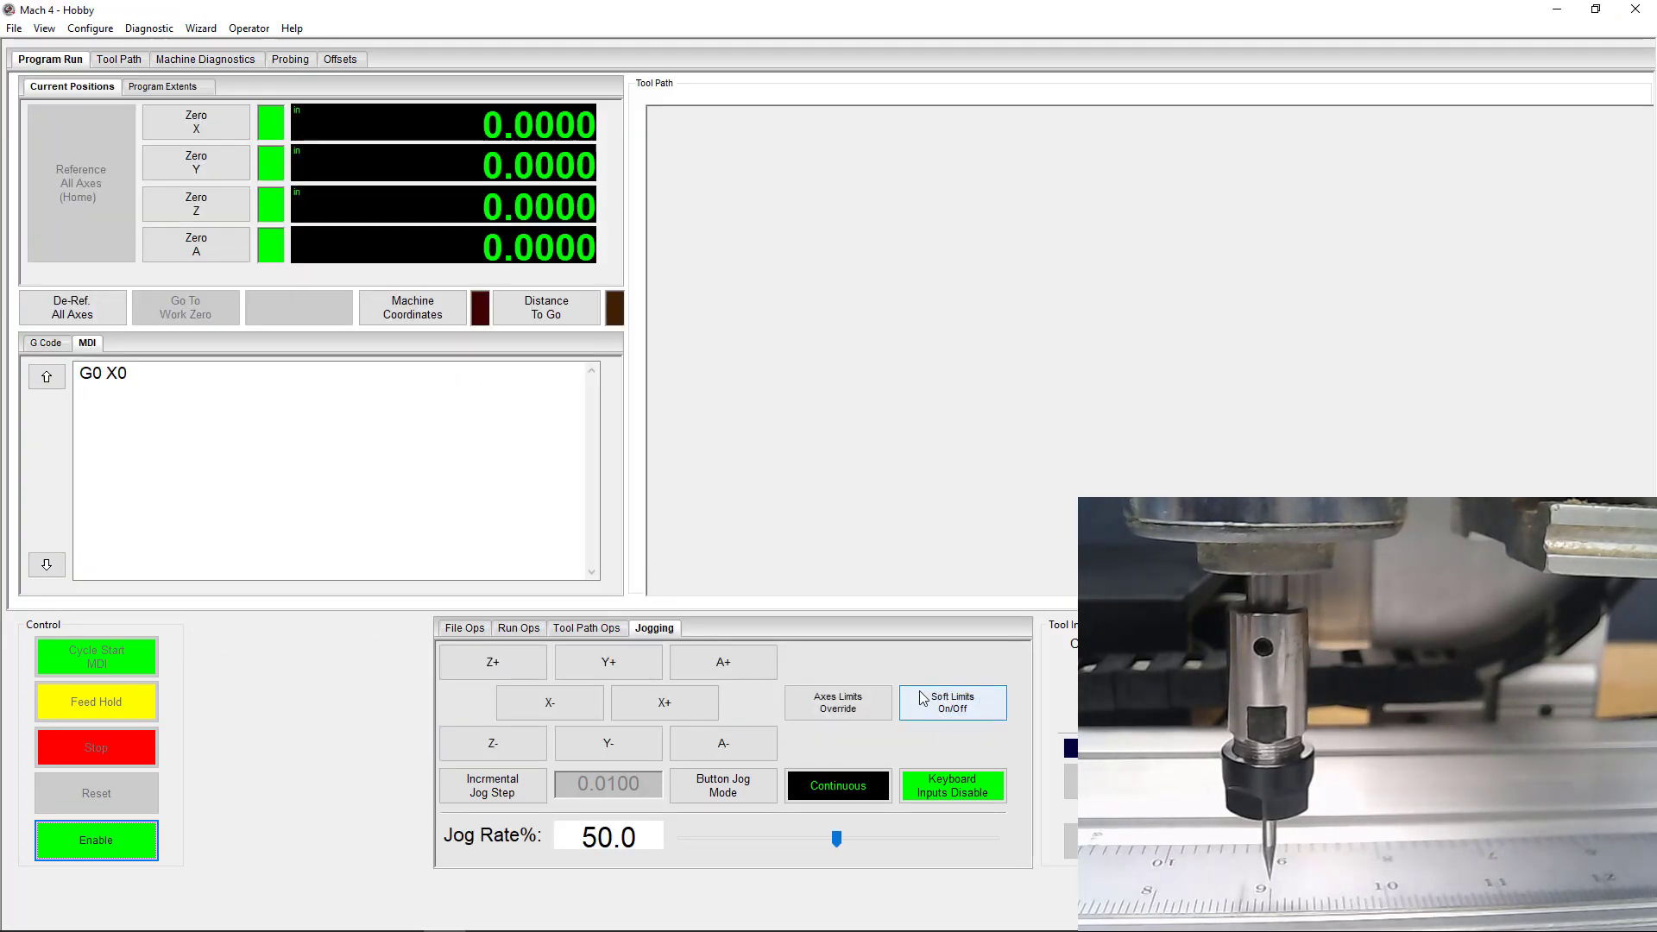
click(200, 27)
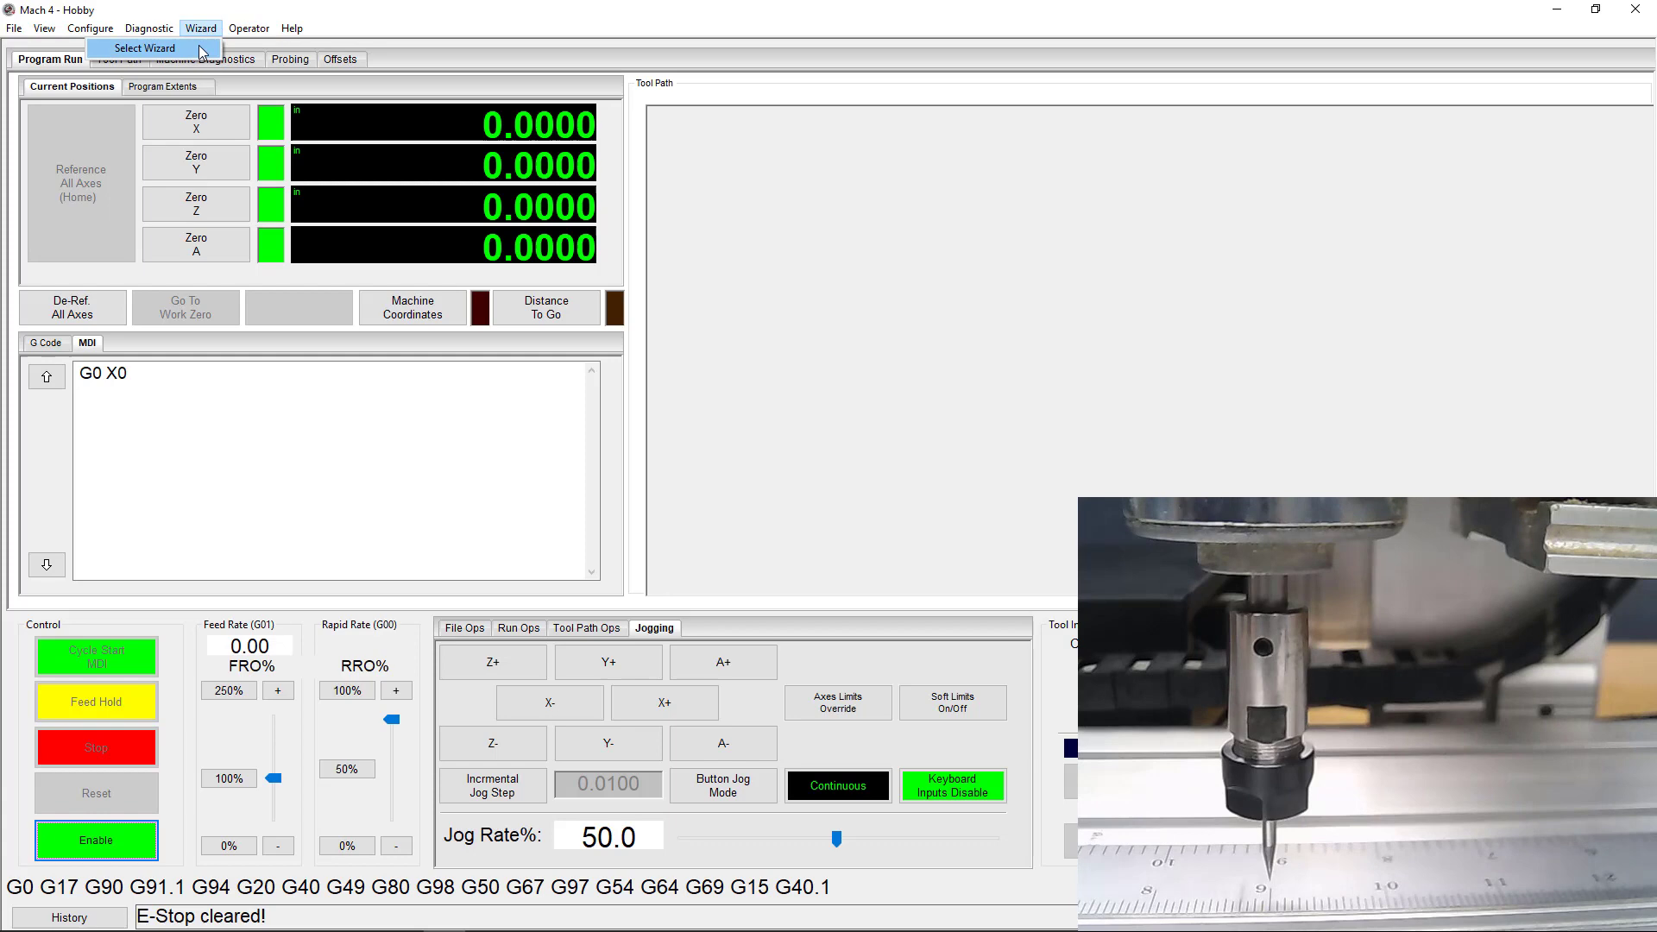
Reload StepsPerUnitCalculatorBasic, paste 10101 as current steps per unit, and enable the machine.
click(145, 47)
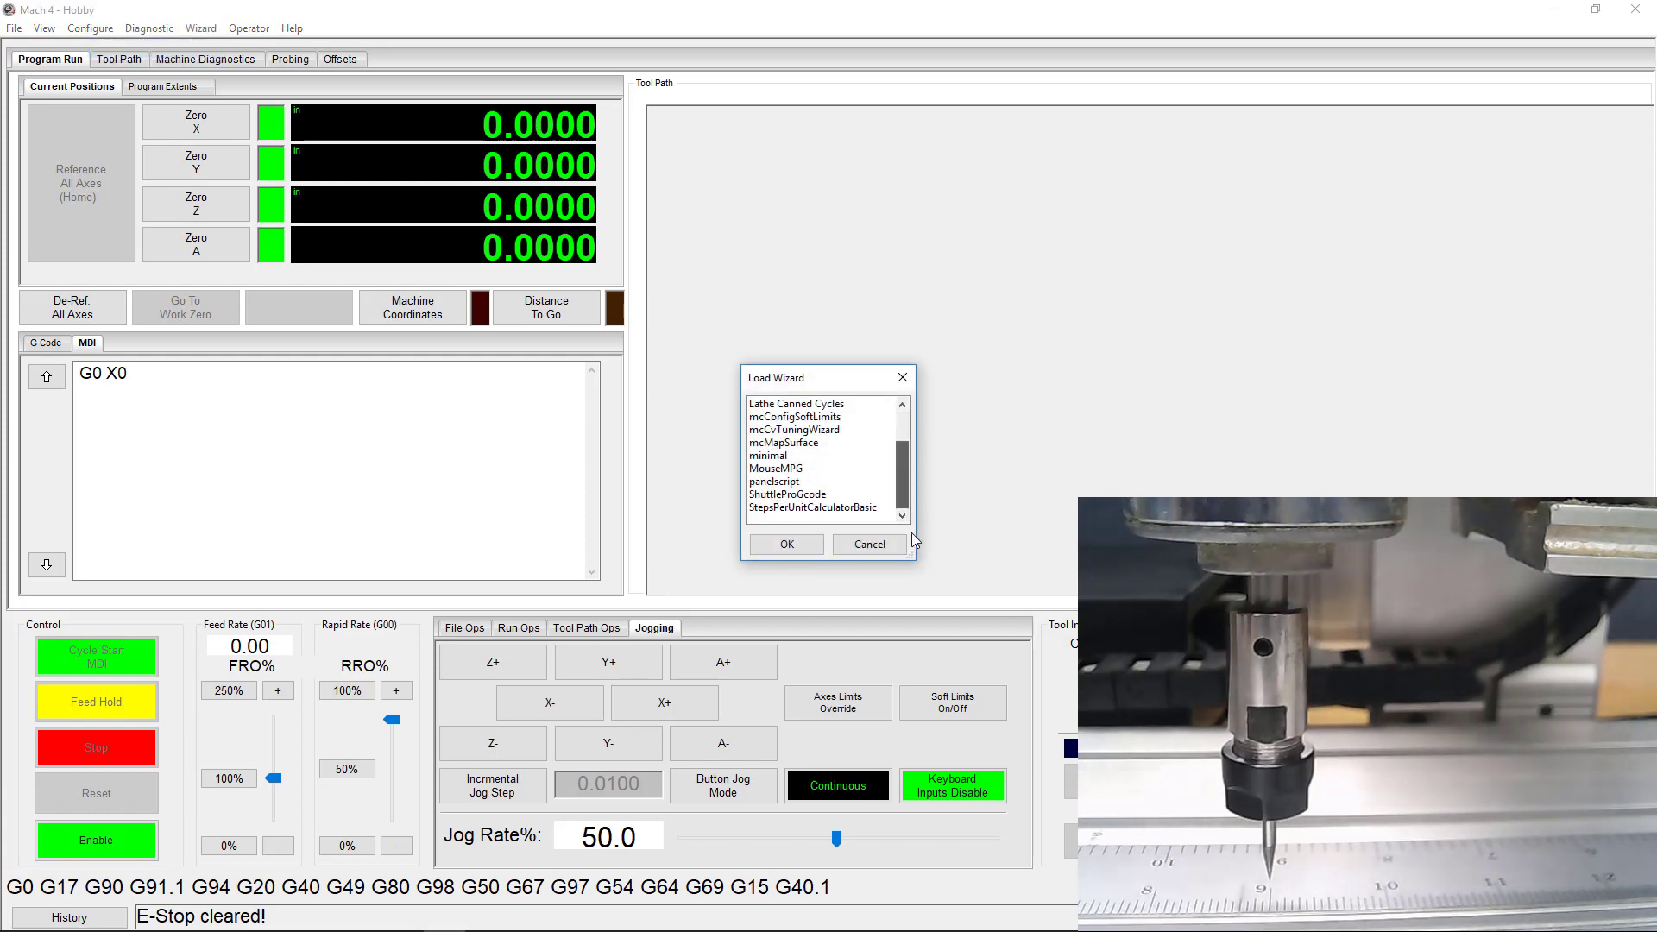
click(785, 543)
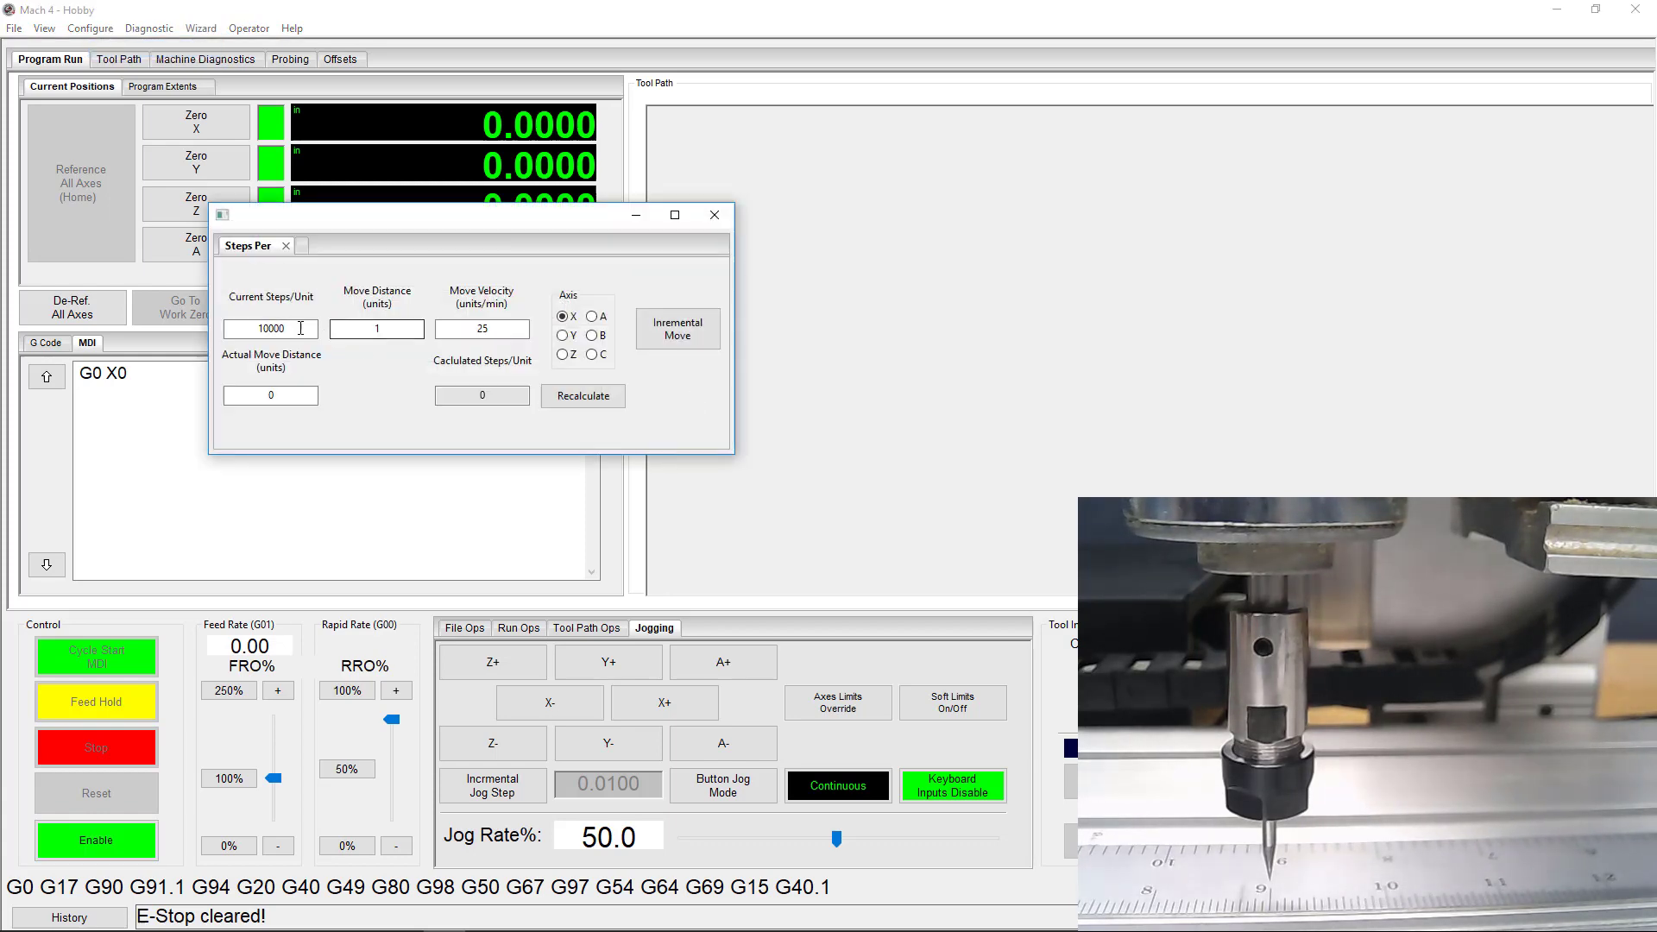
right_click(269, 328)
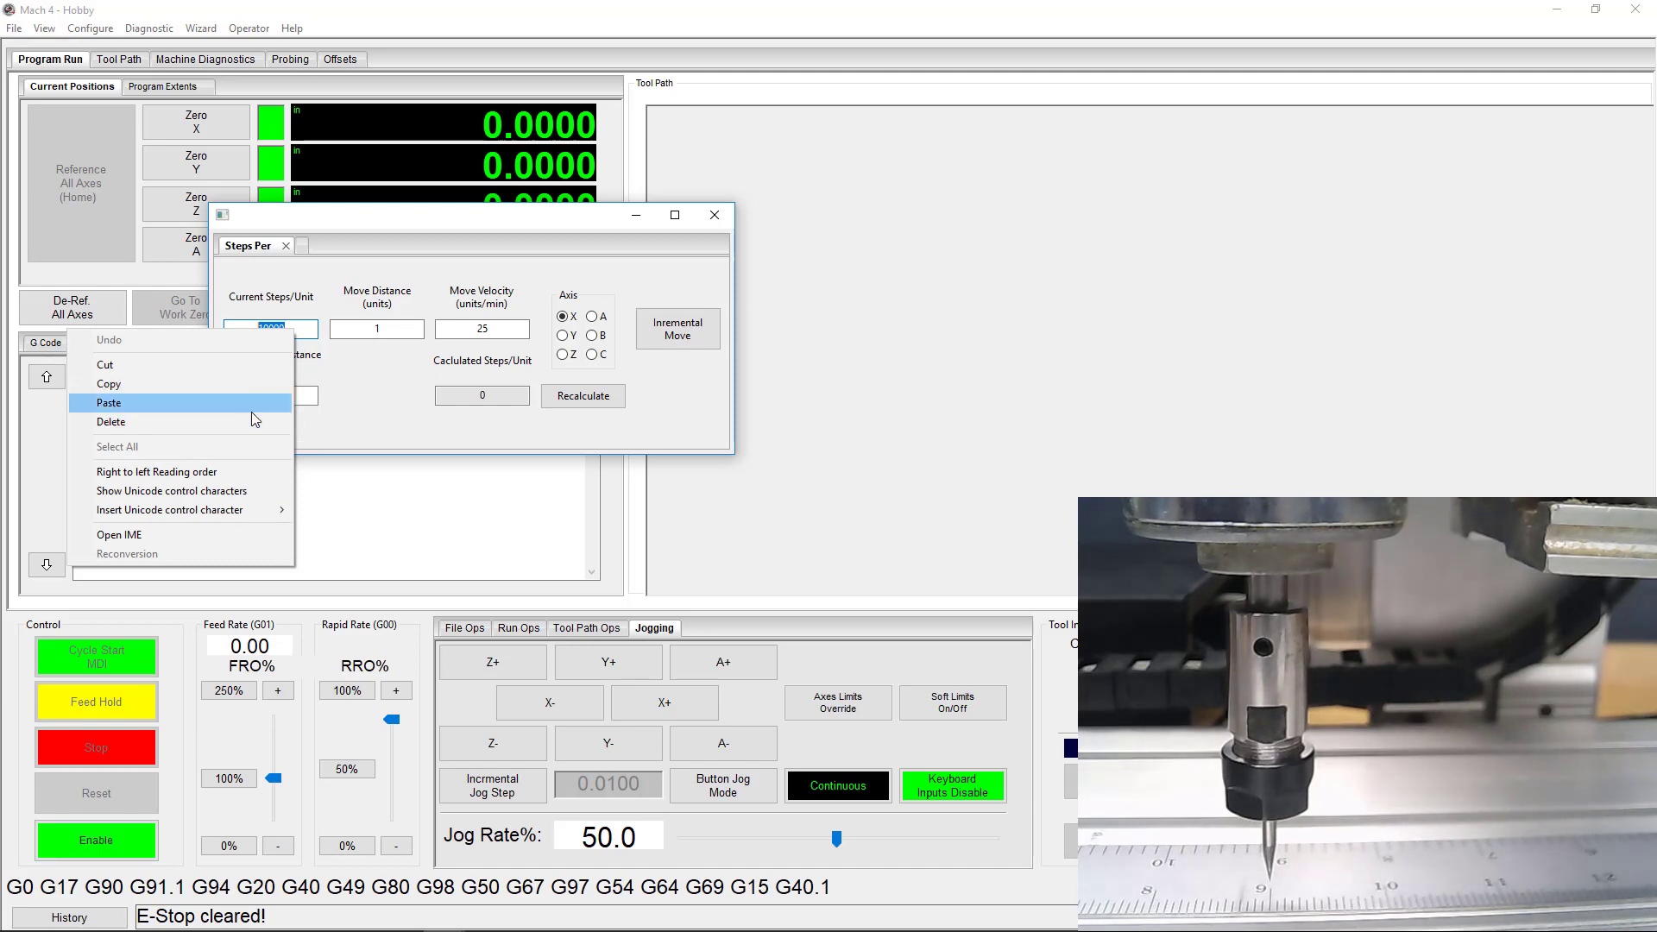
click(109, 403)
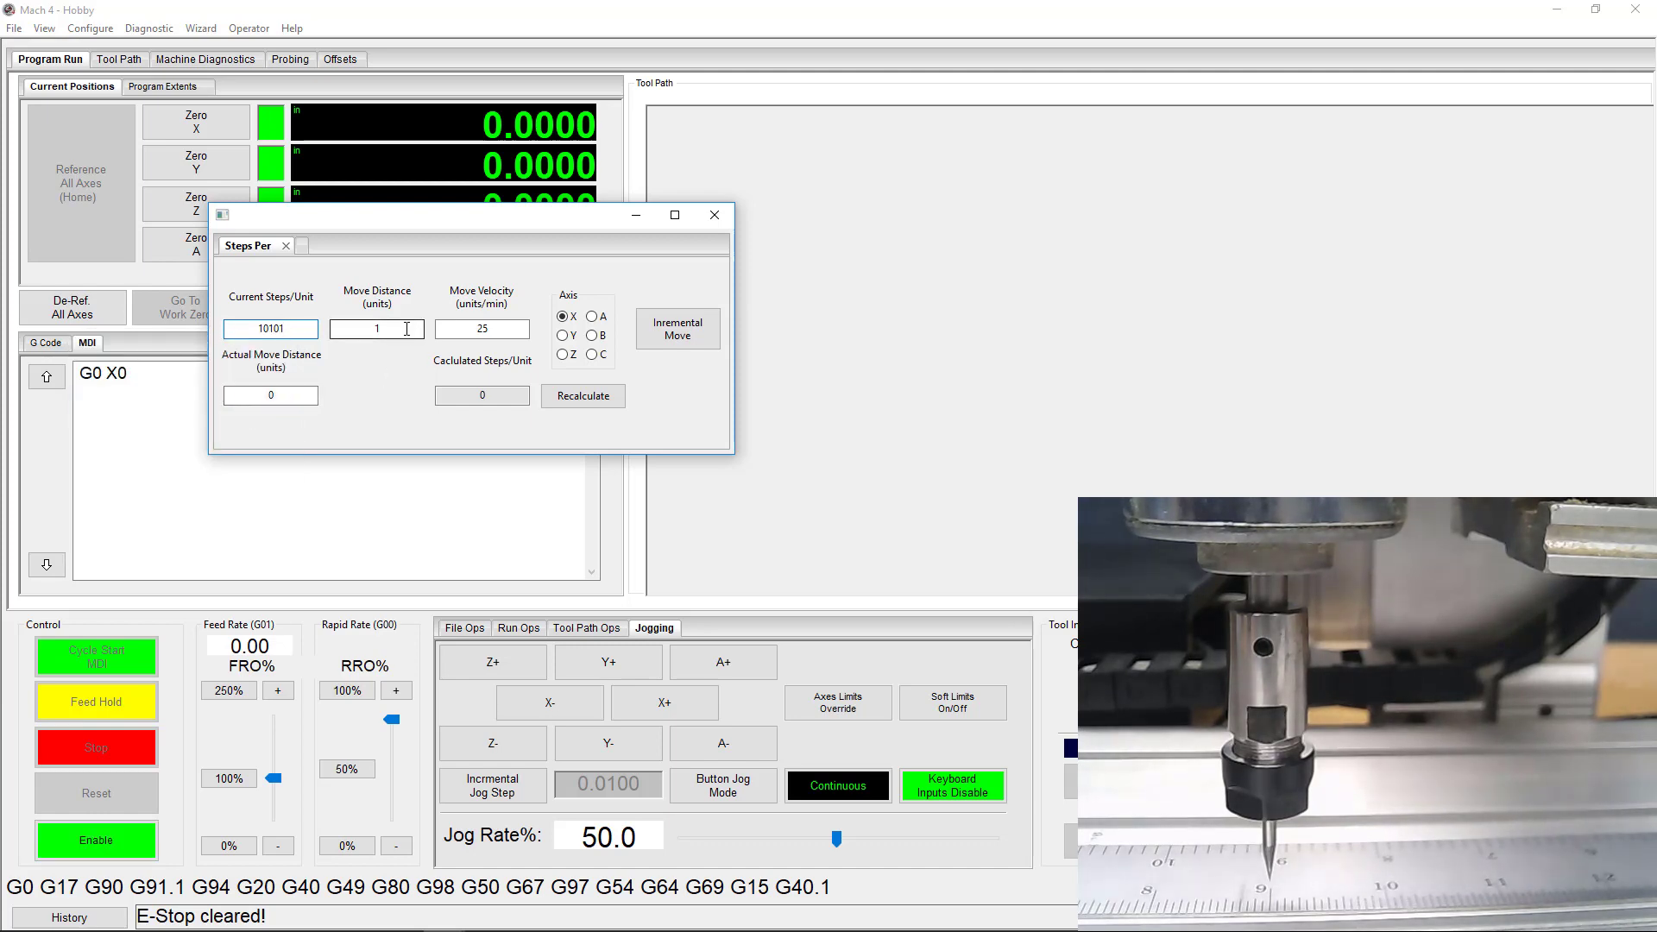
click(677, 329)
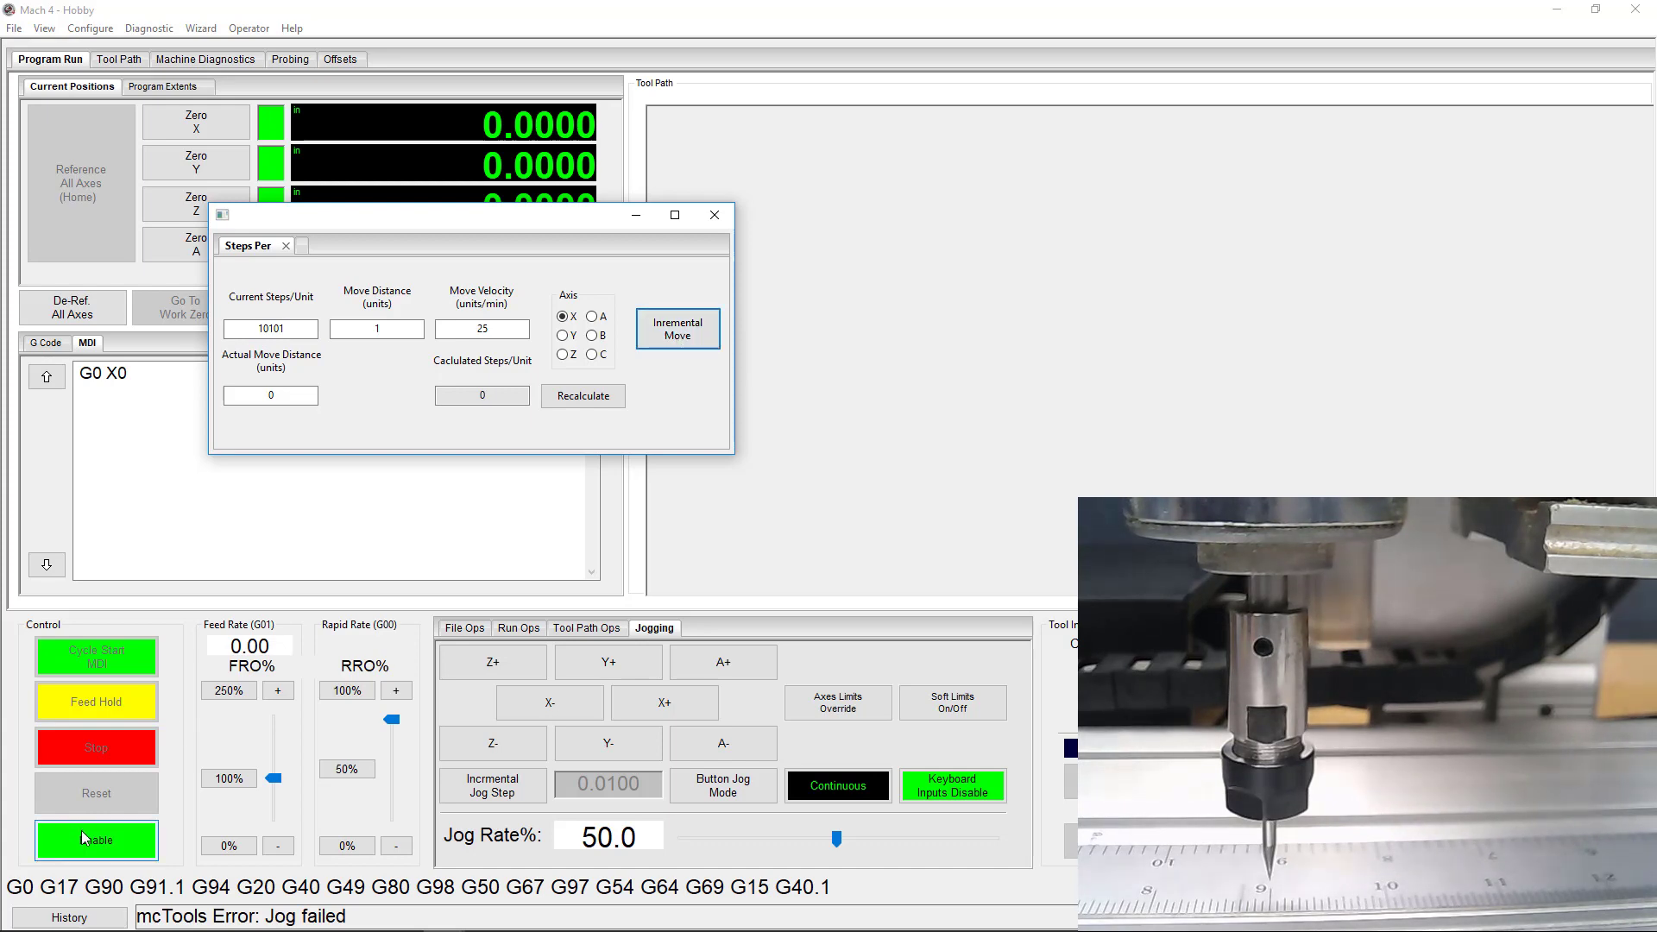
click(714, 215)
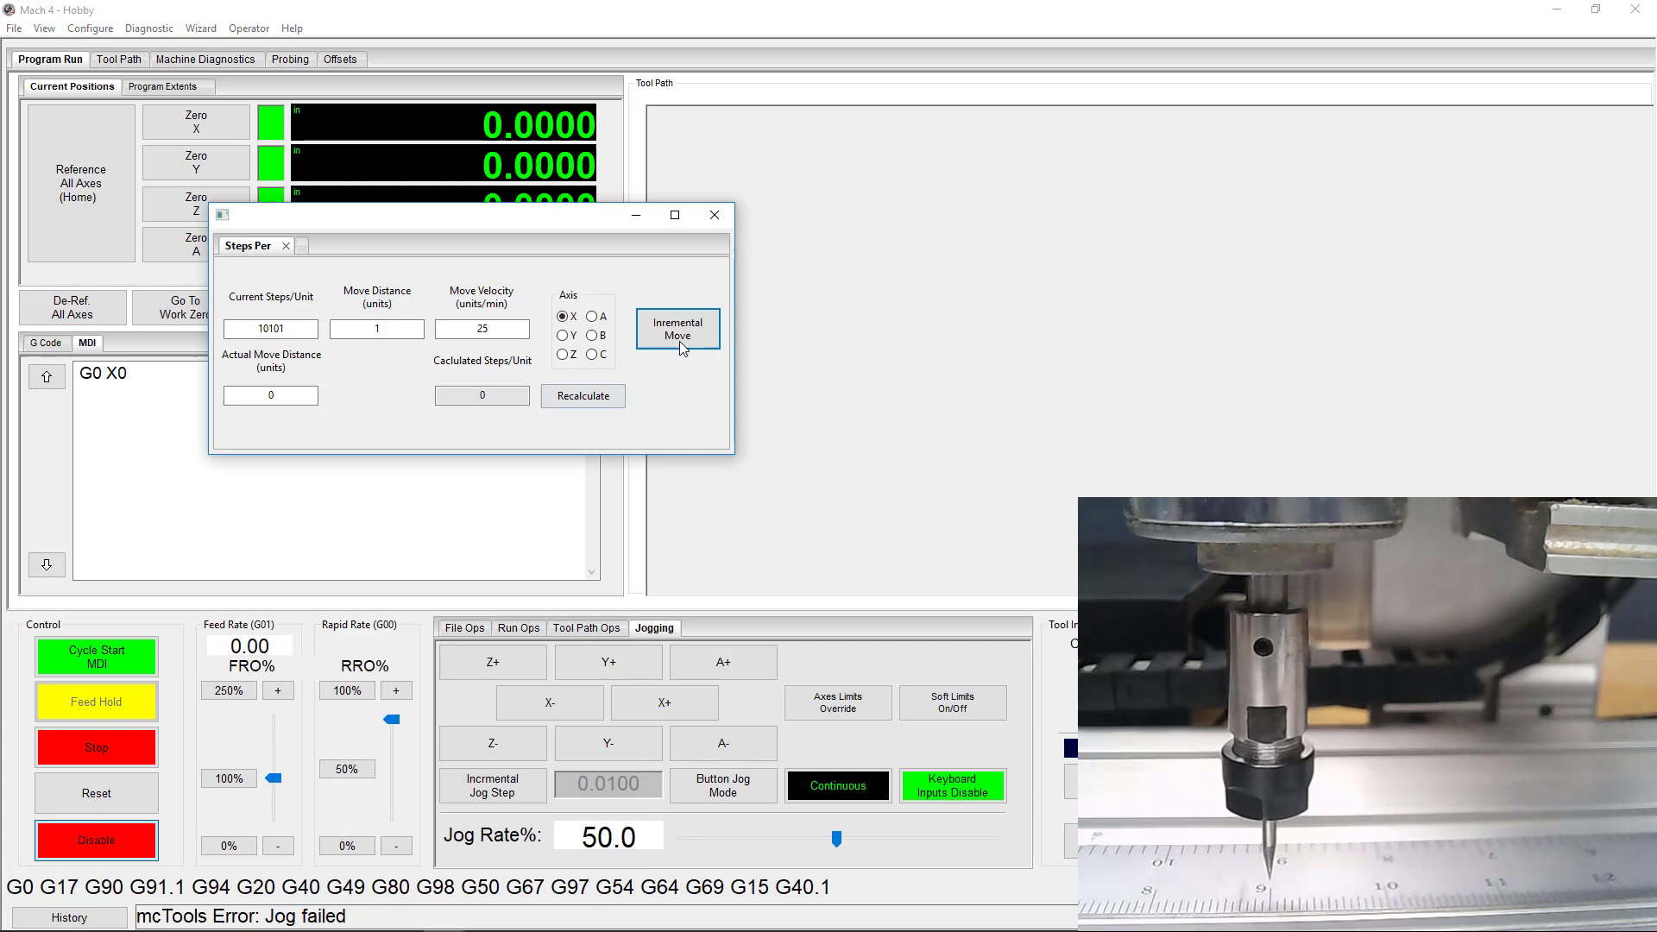
Return X to zero and run a 5-unit X test move to 5.0000.
click(677, 329)
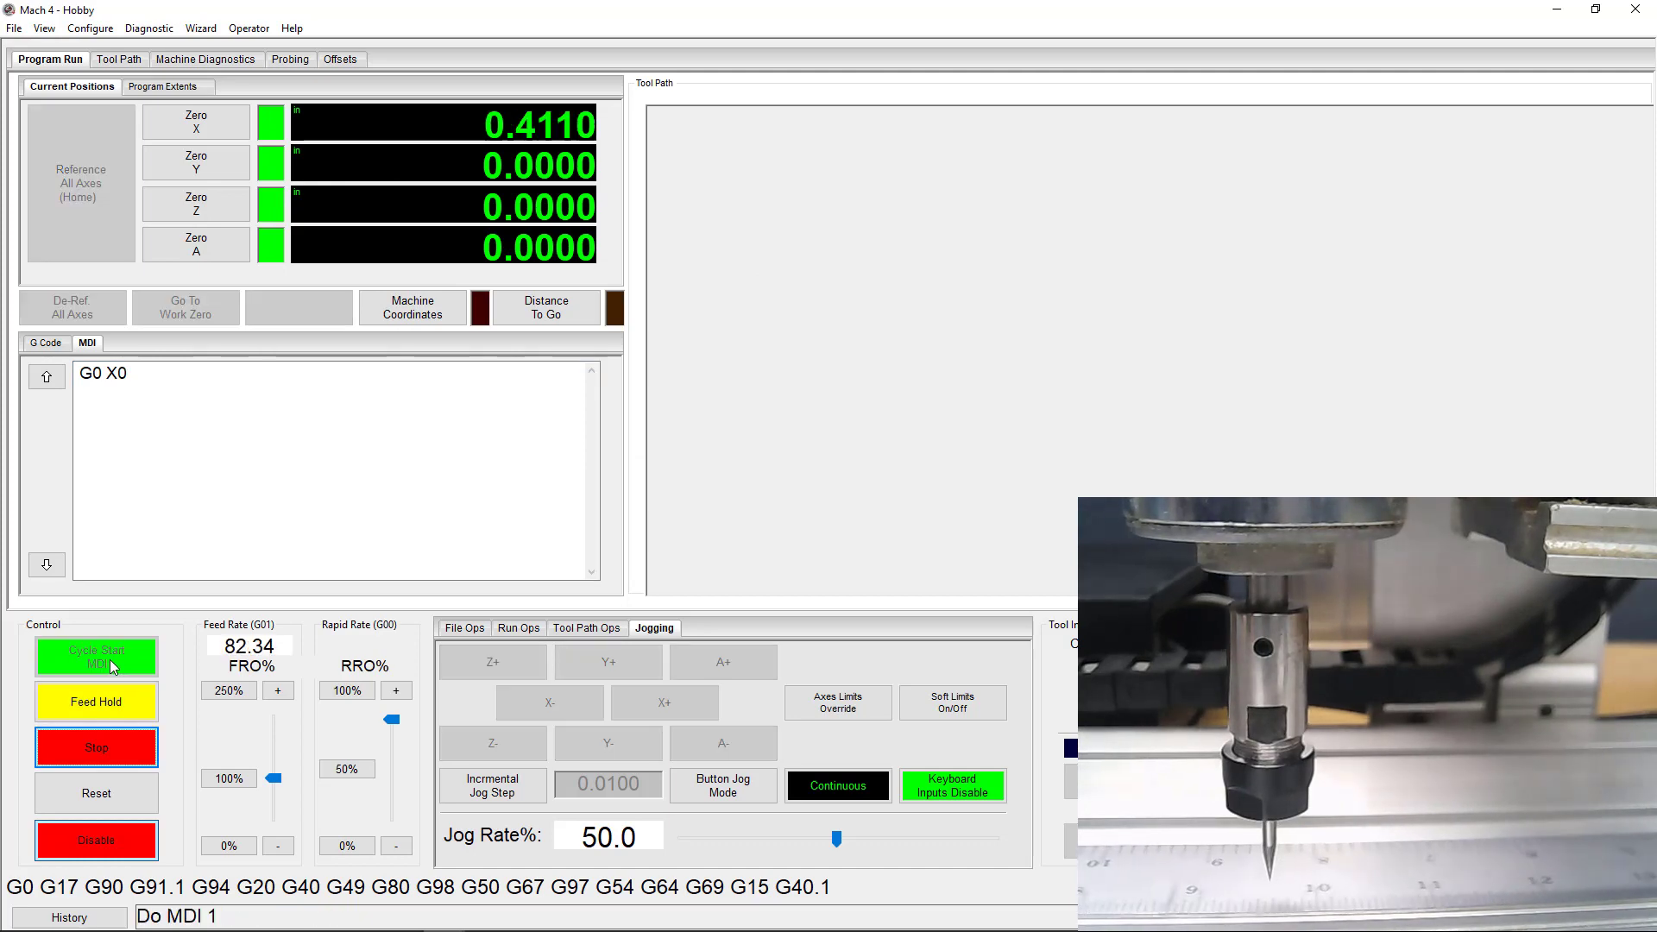
click(94, 656)
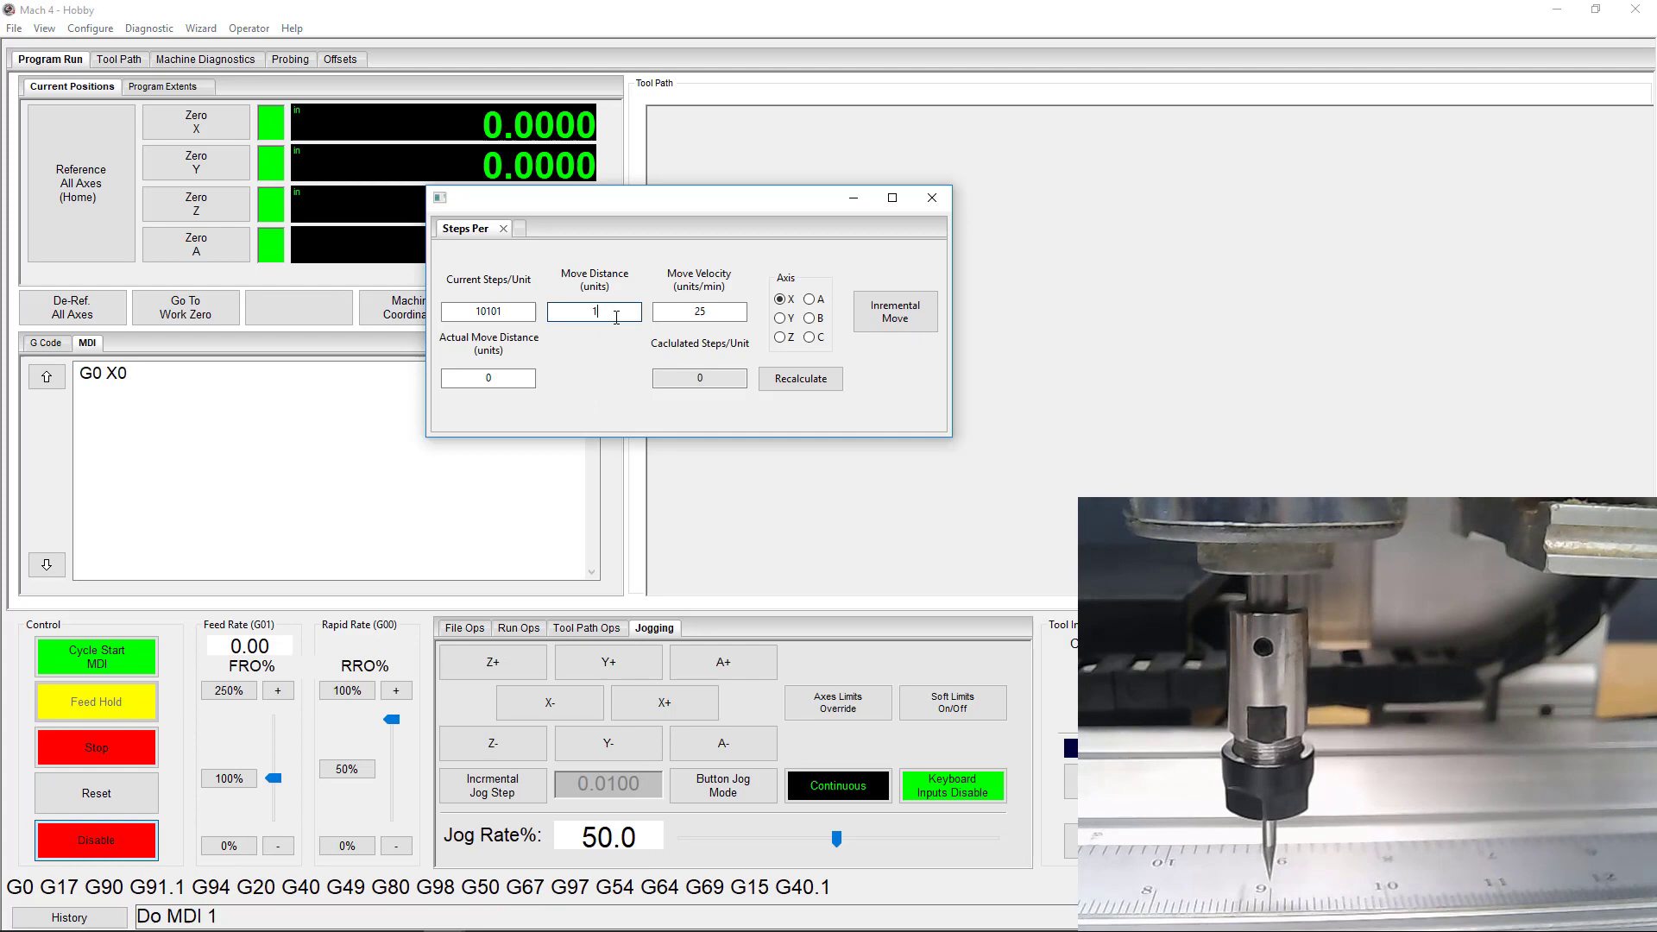
text(5)
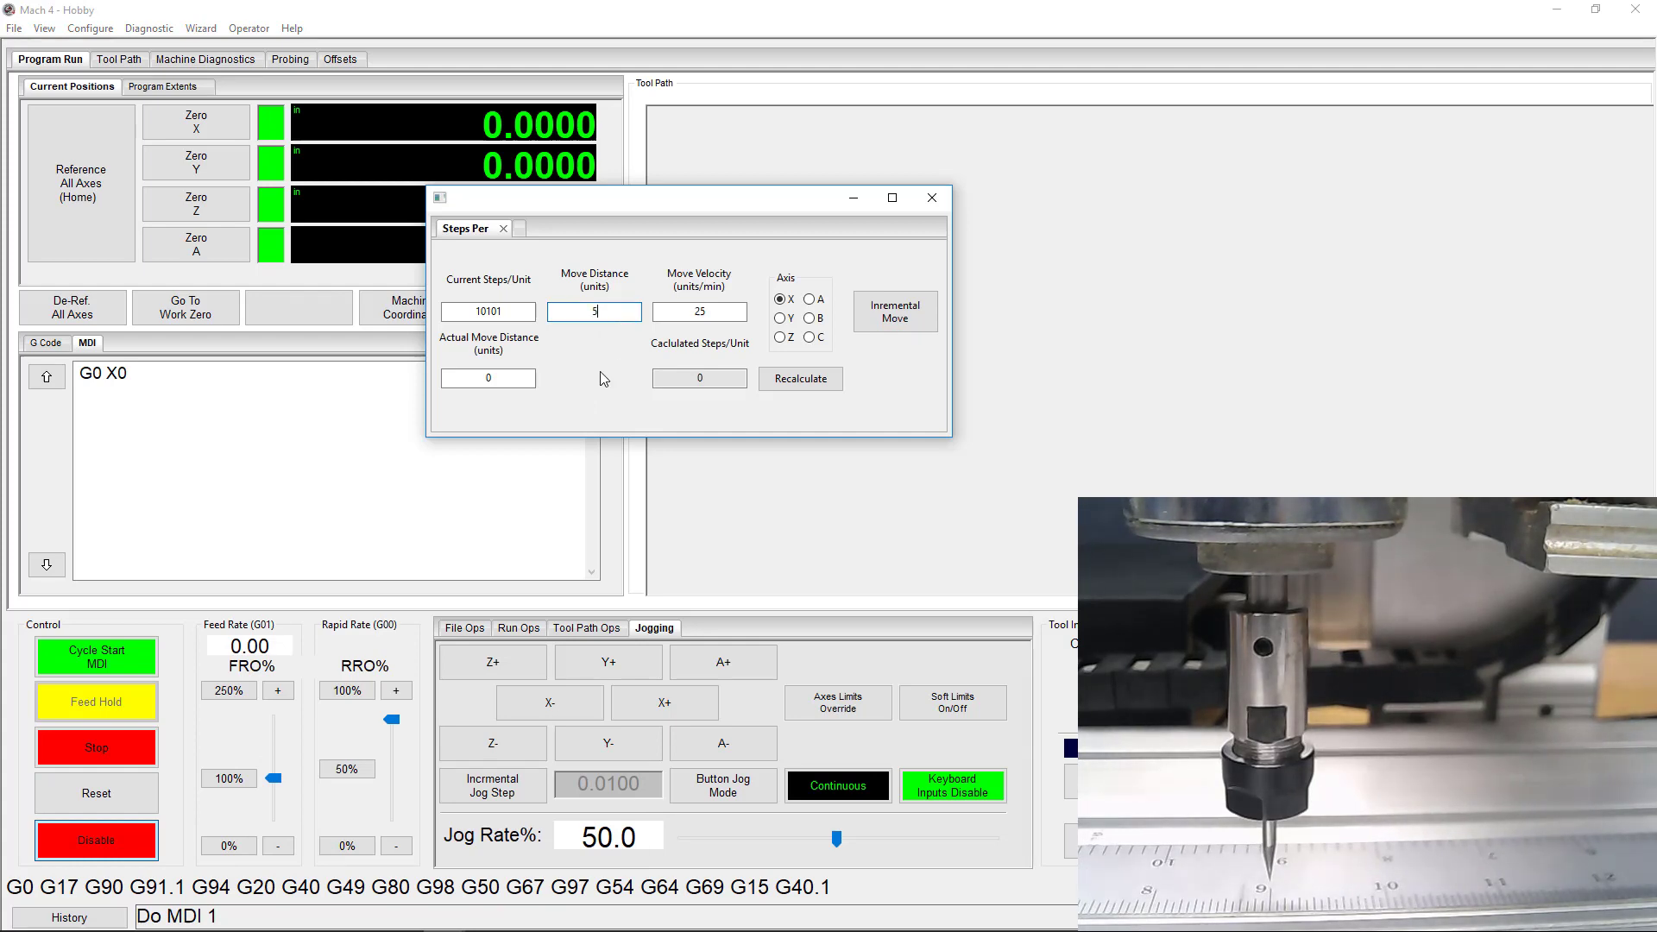
mouse_move(900, 329)
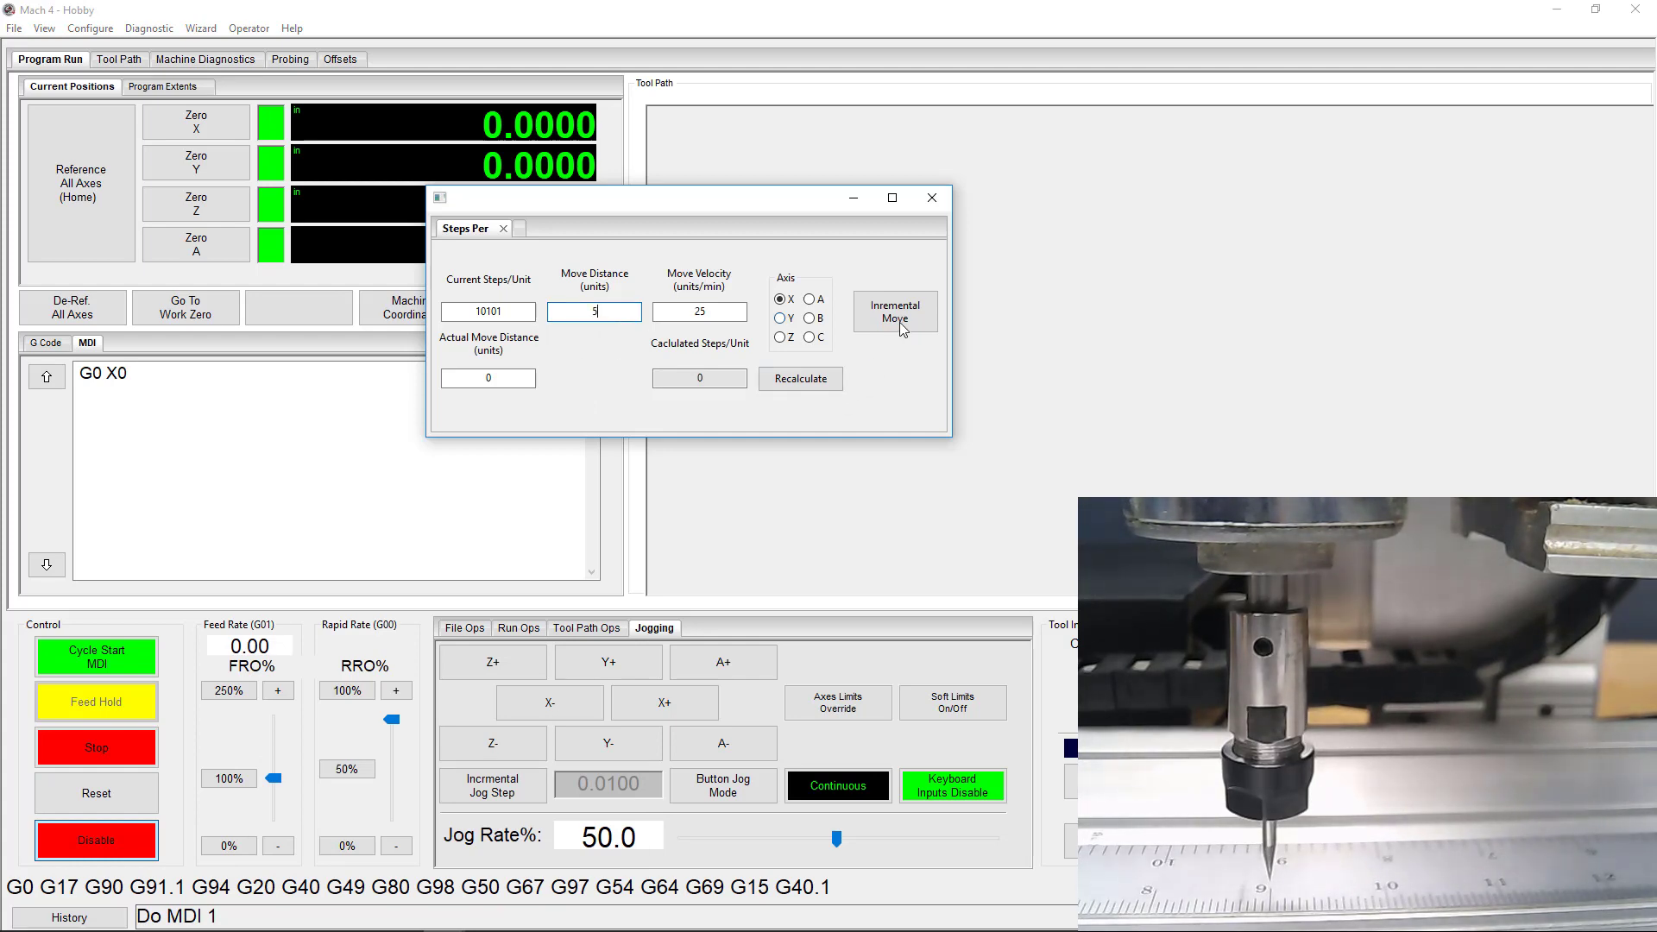
click(894, 312)
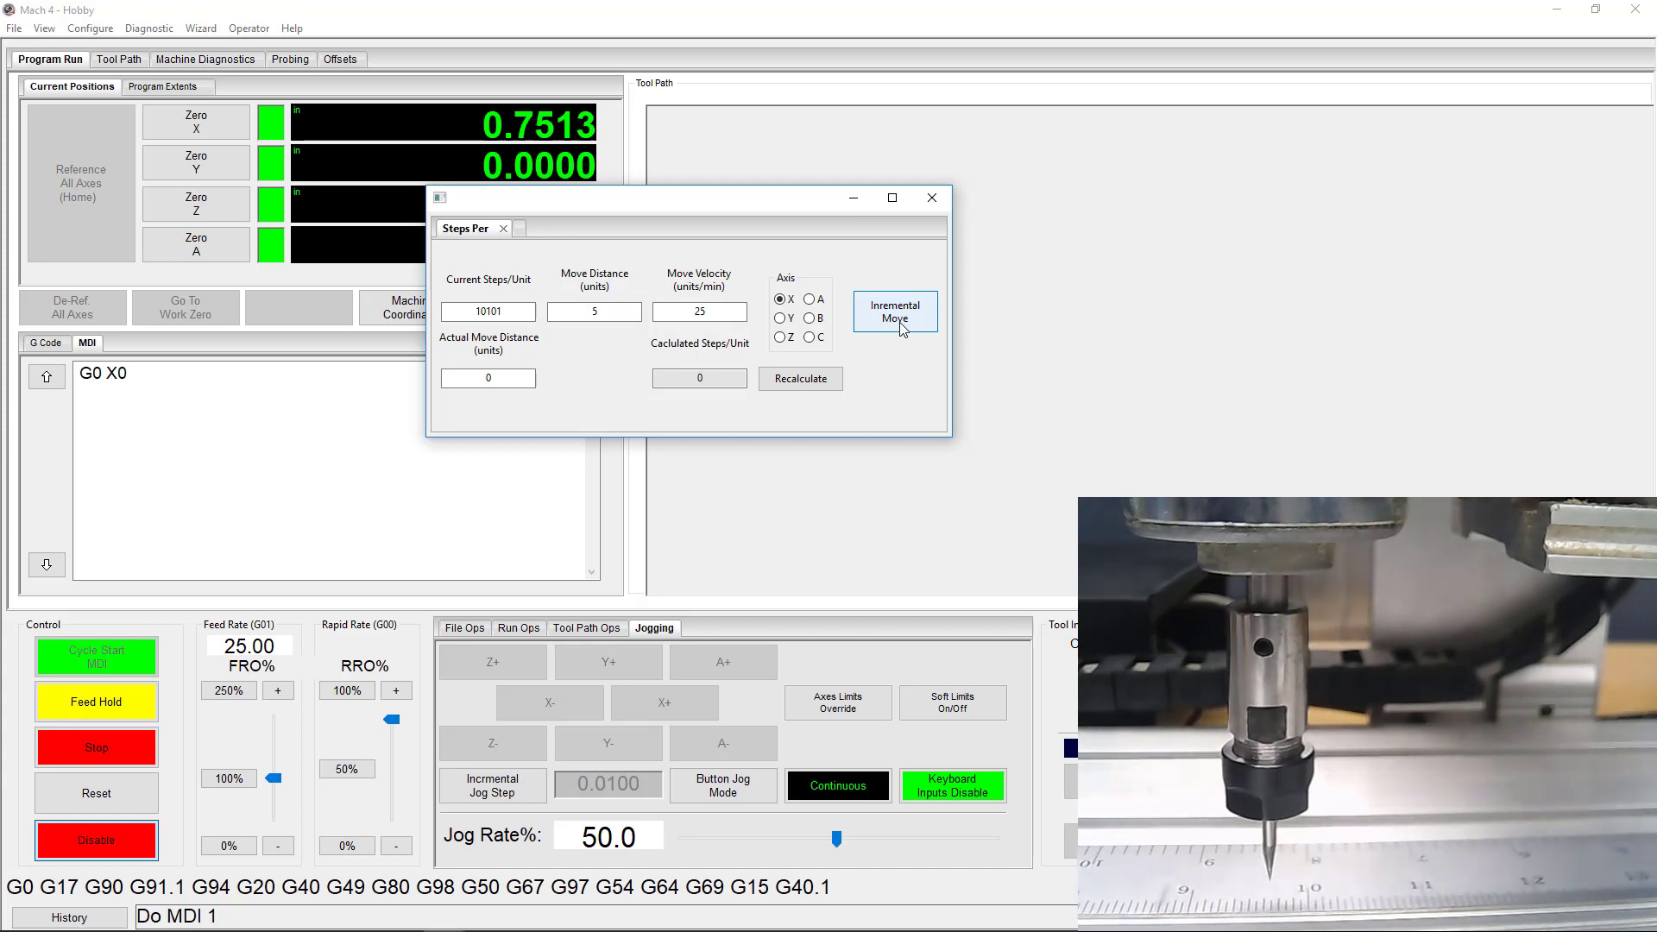
click(894, 313)
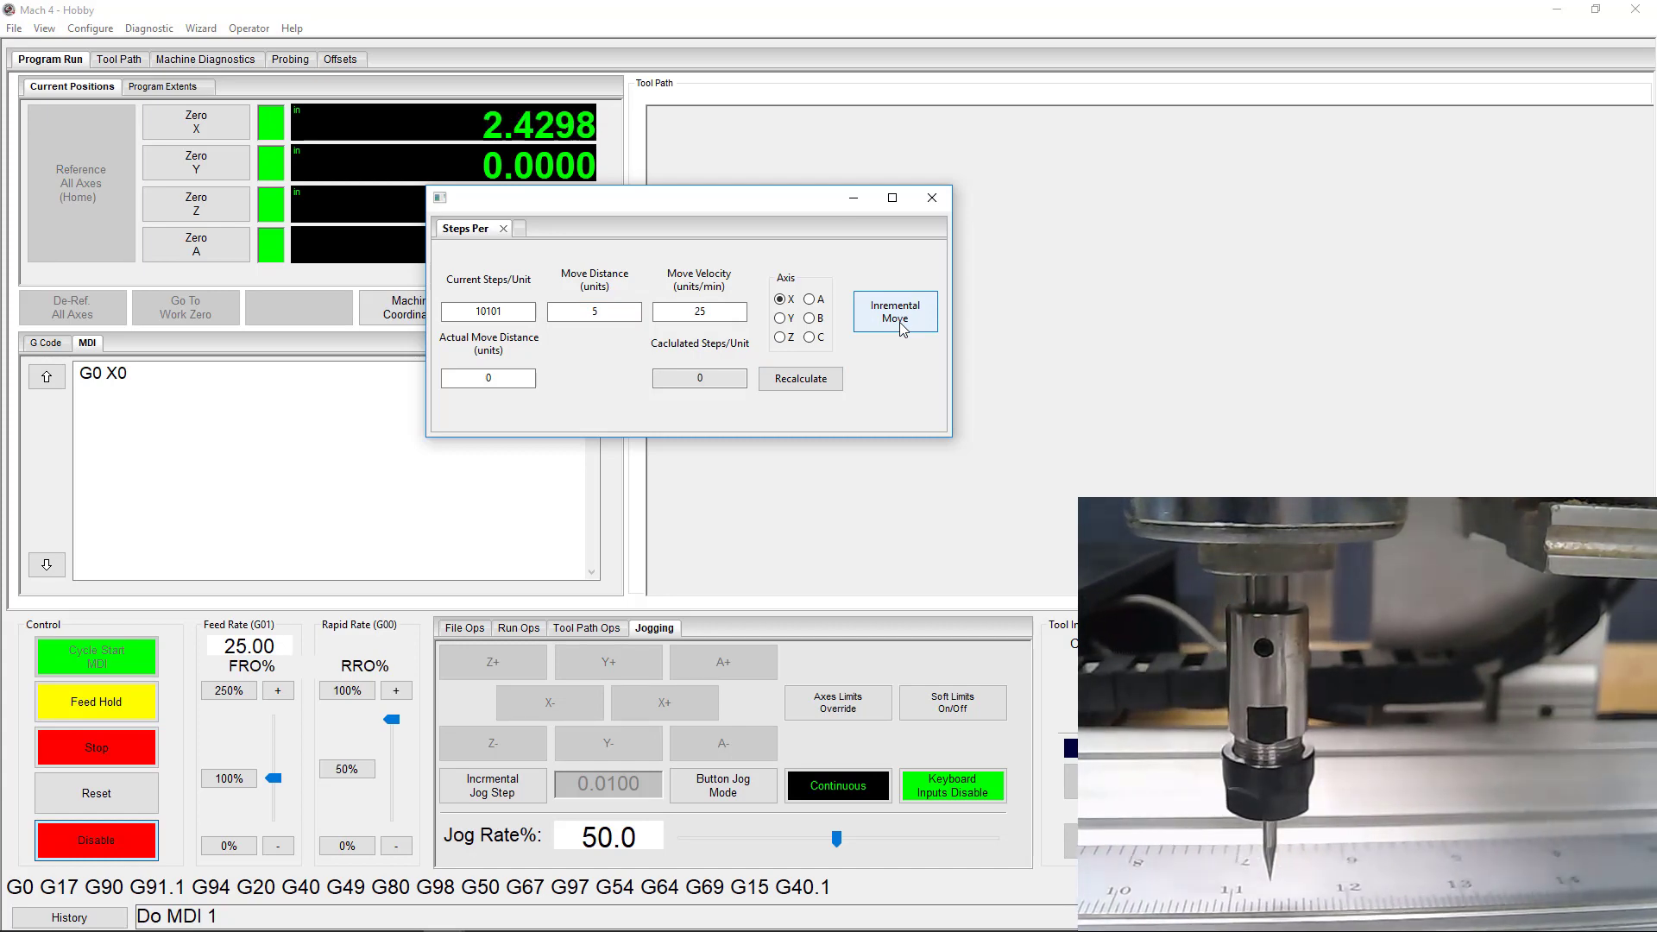
click(894, 312)
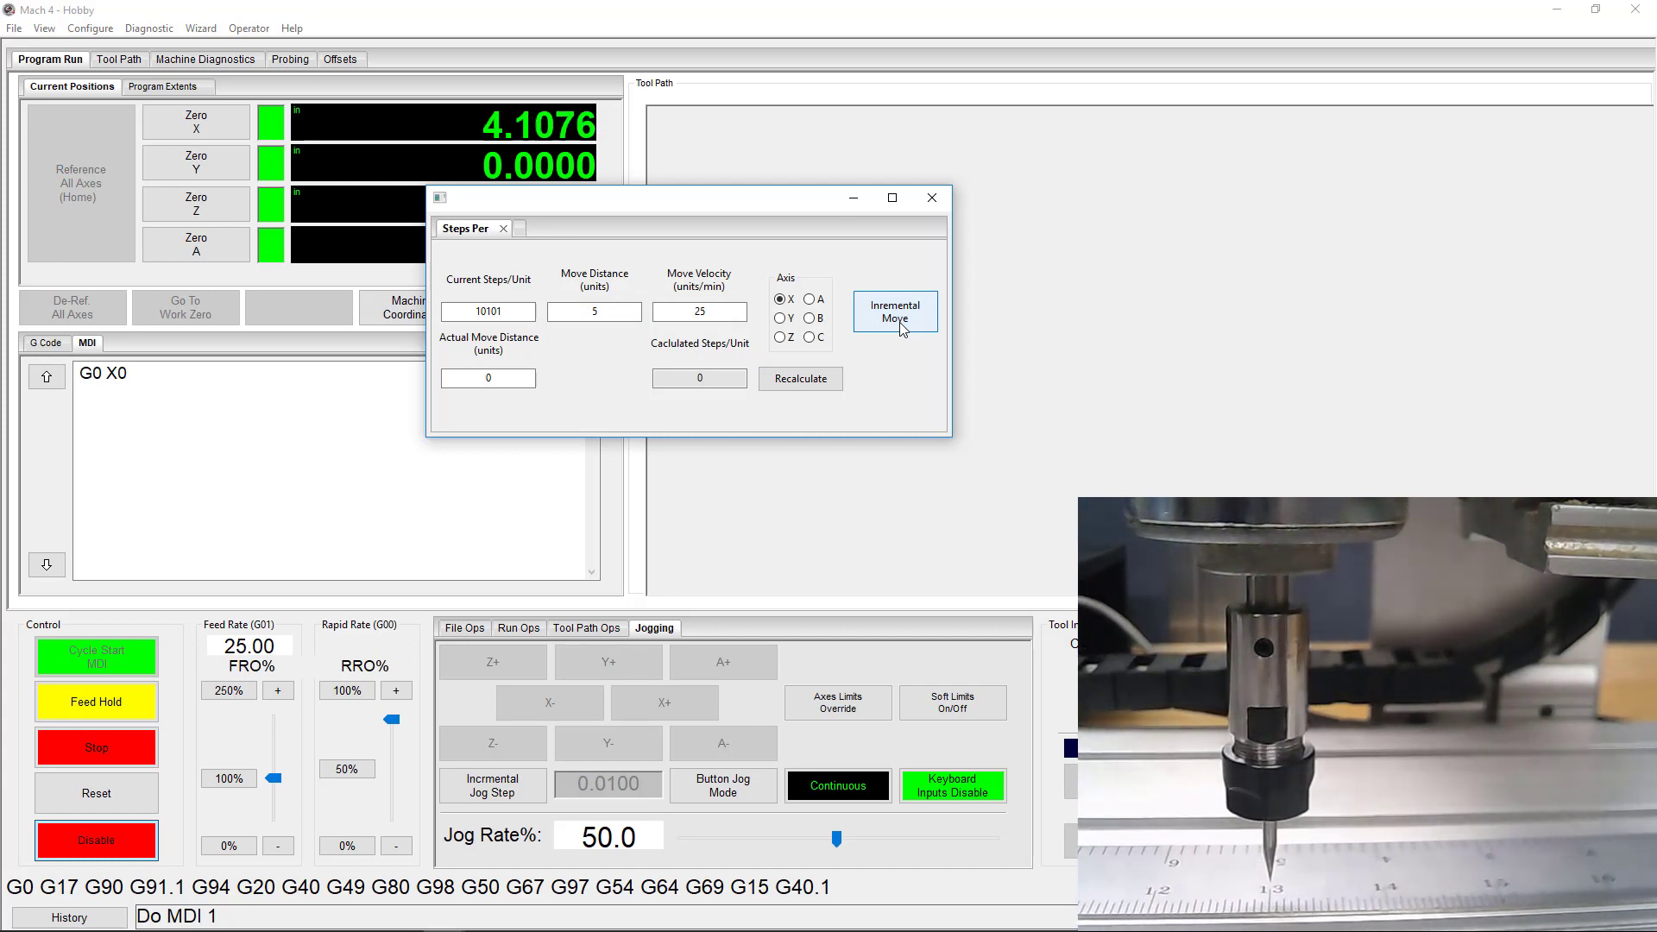
click(895, 311)
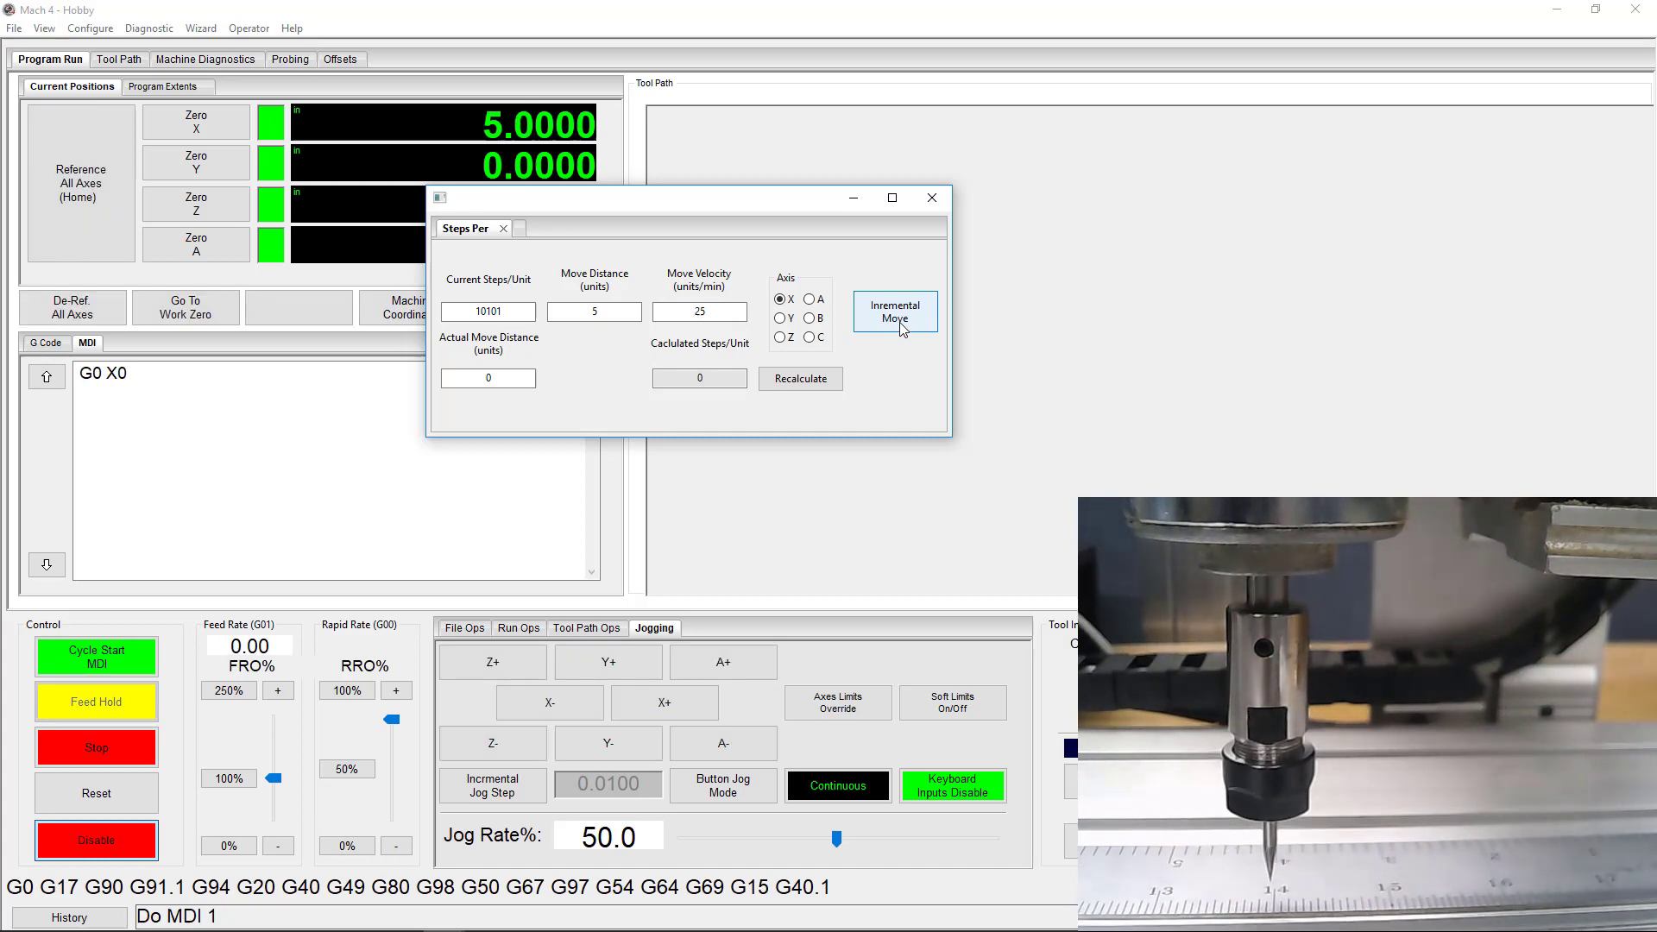
Enter the measured 4.96875 actual move distance and recalculate steps per unit.
click(487, 378)
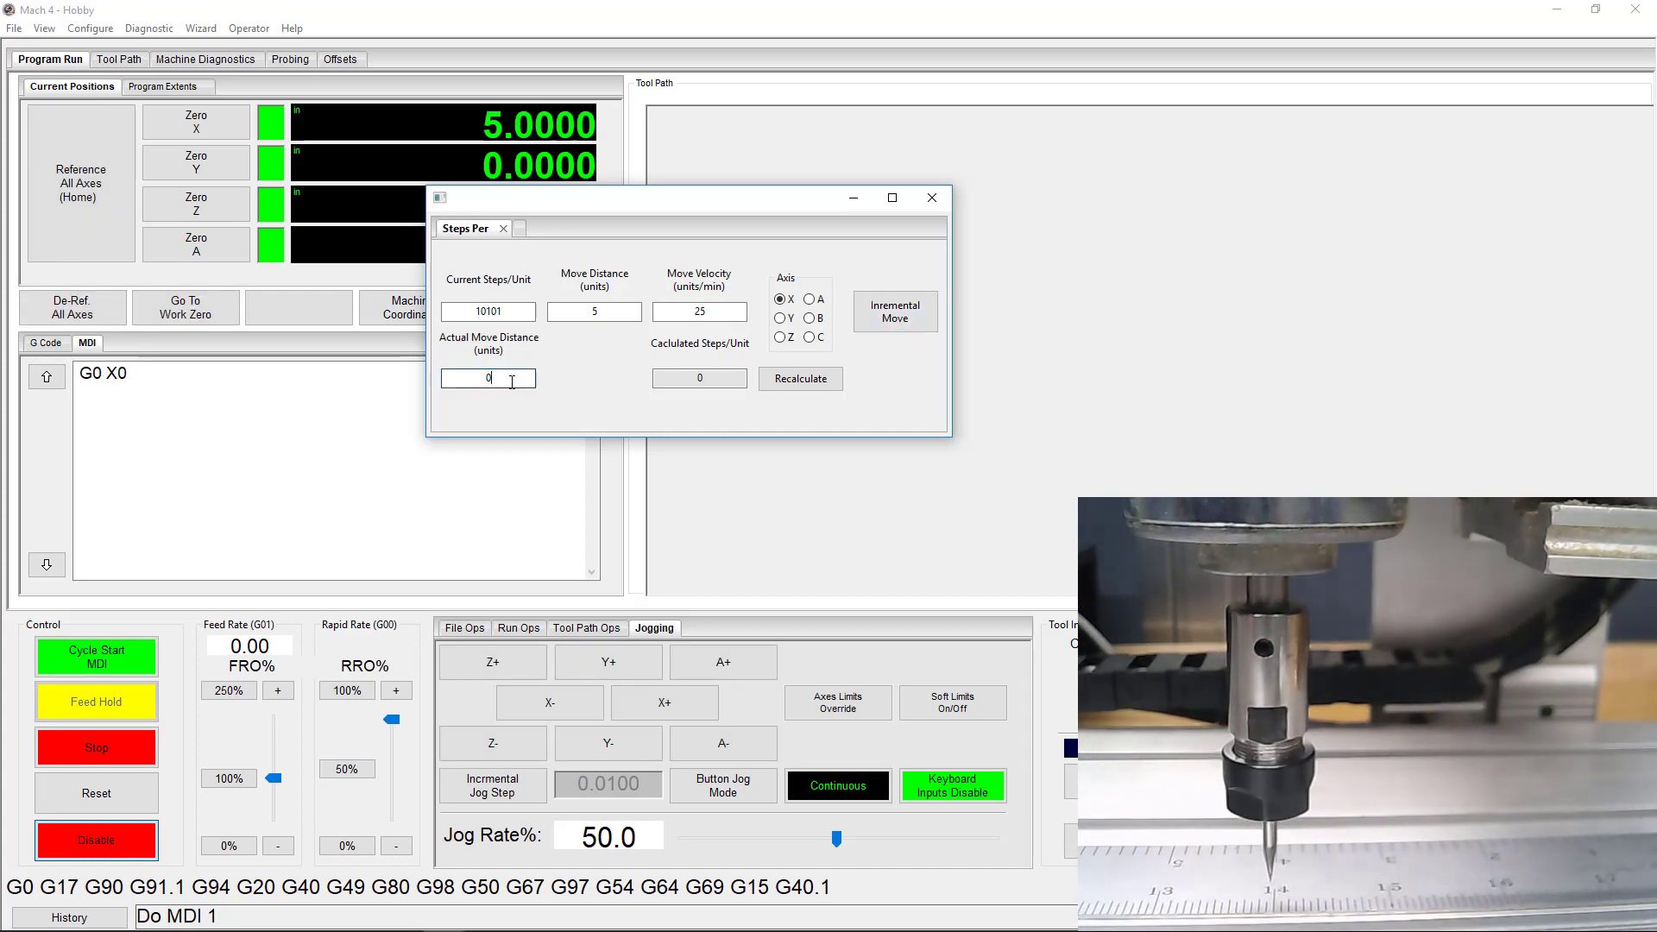
text(4.96875)
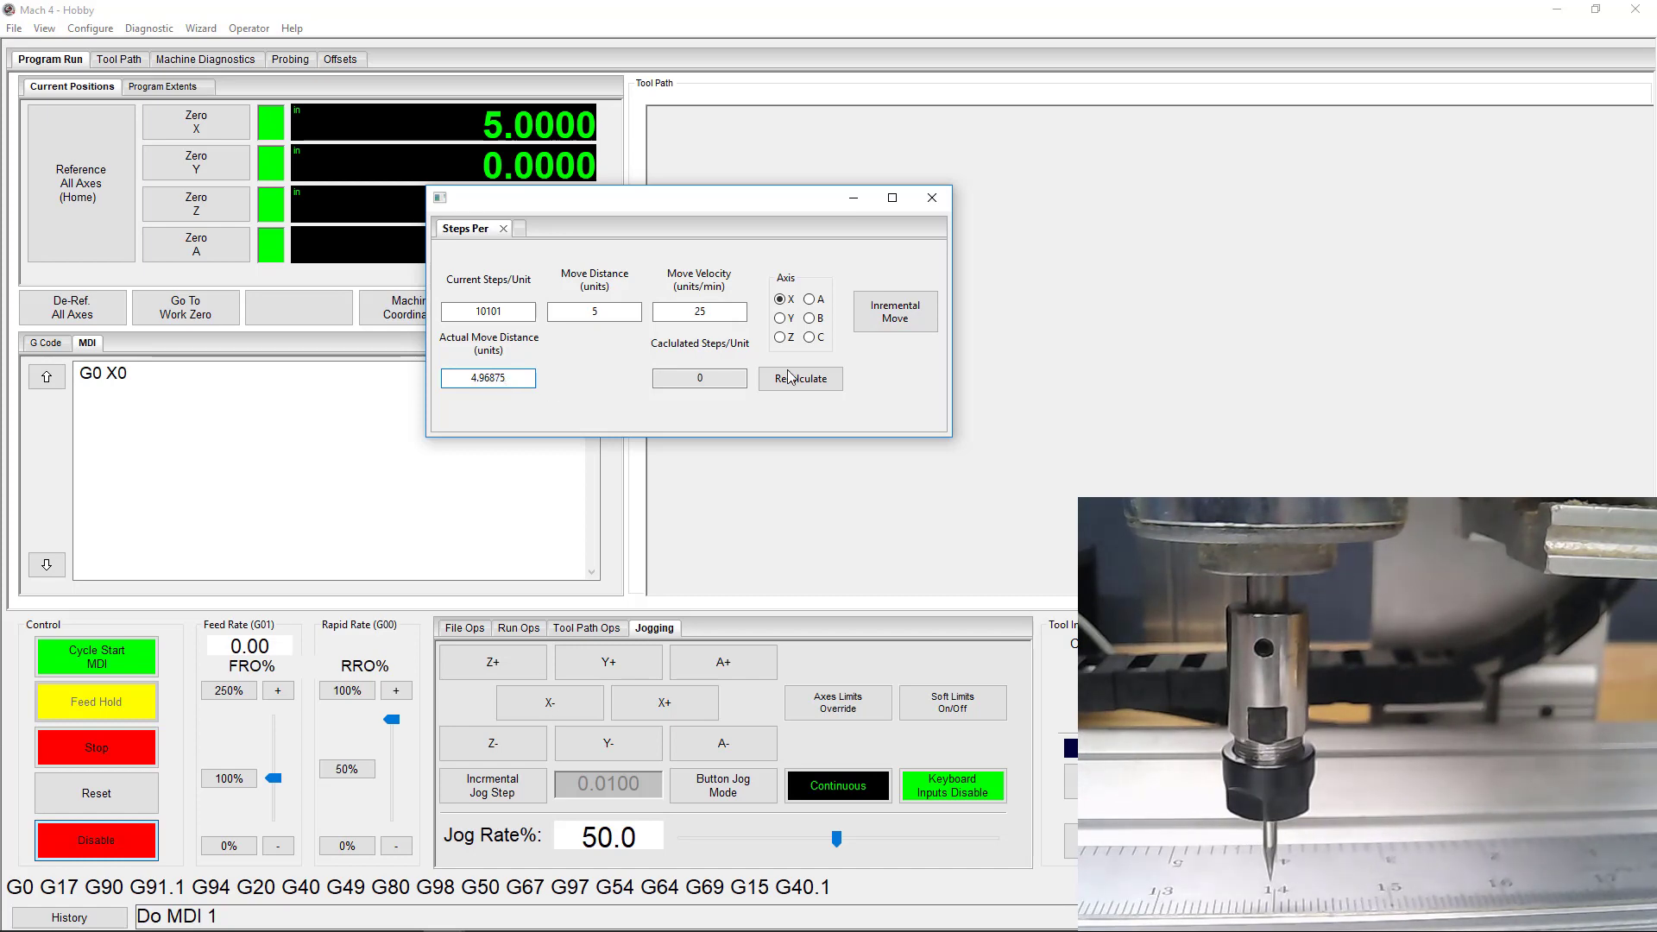
right_click(698, 378)
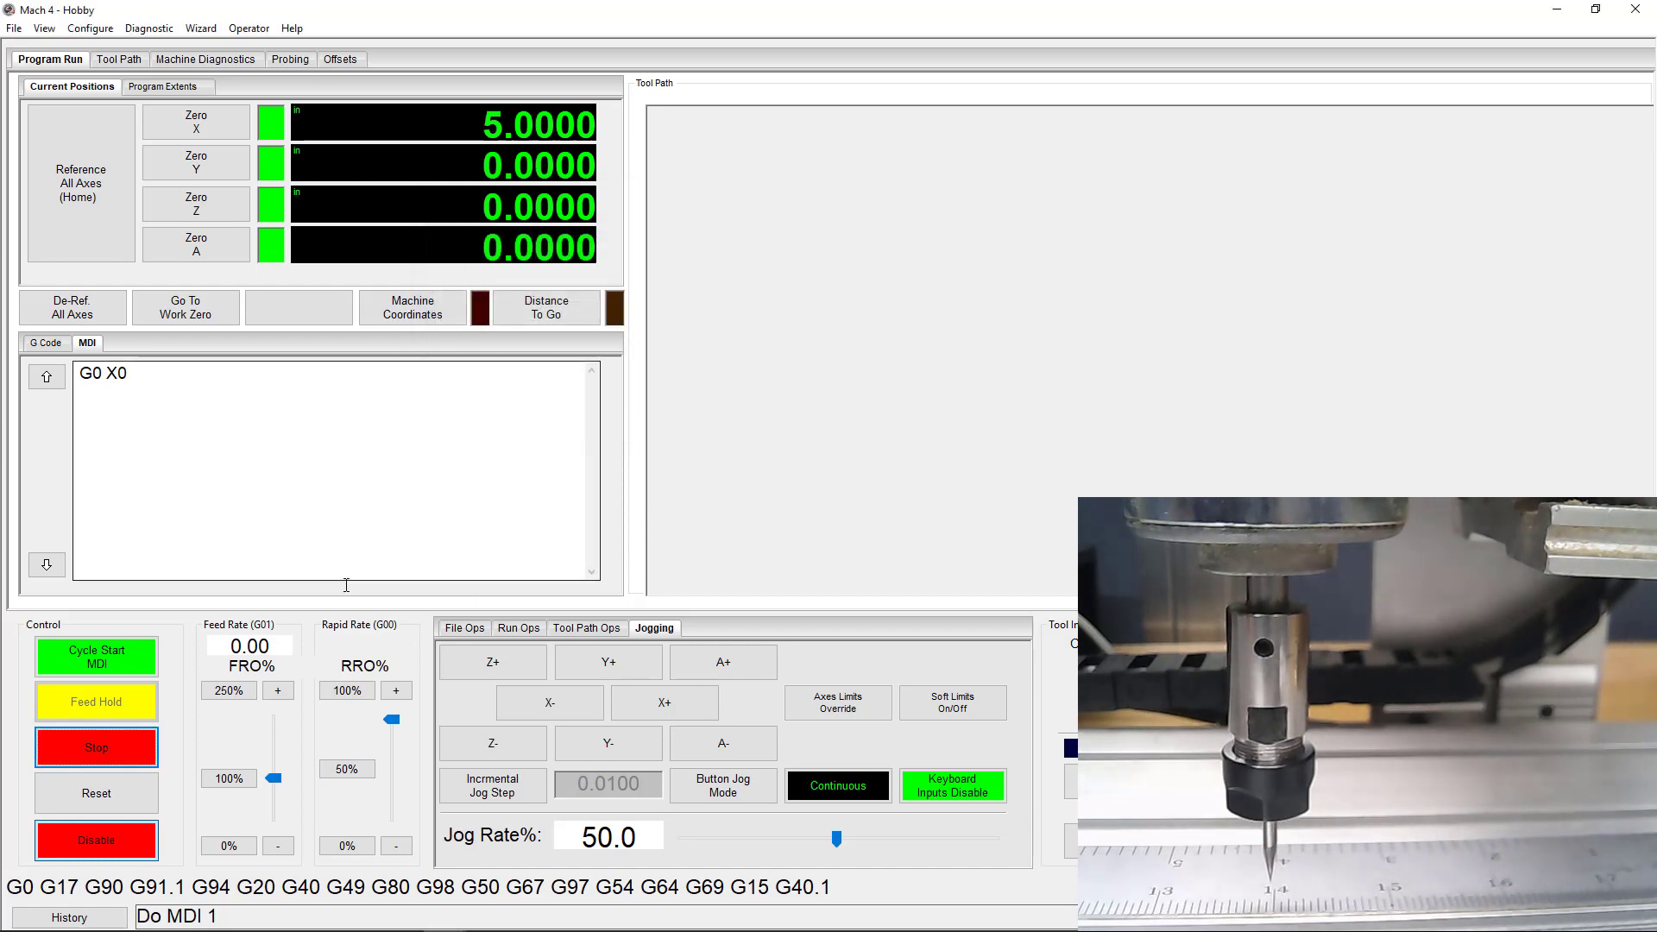
Disable, reload the wizard at 10164 steps per unit, then enable and run a 1-unit X move.
click(95, 656)
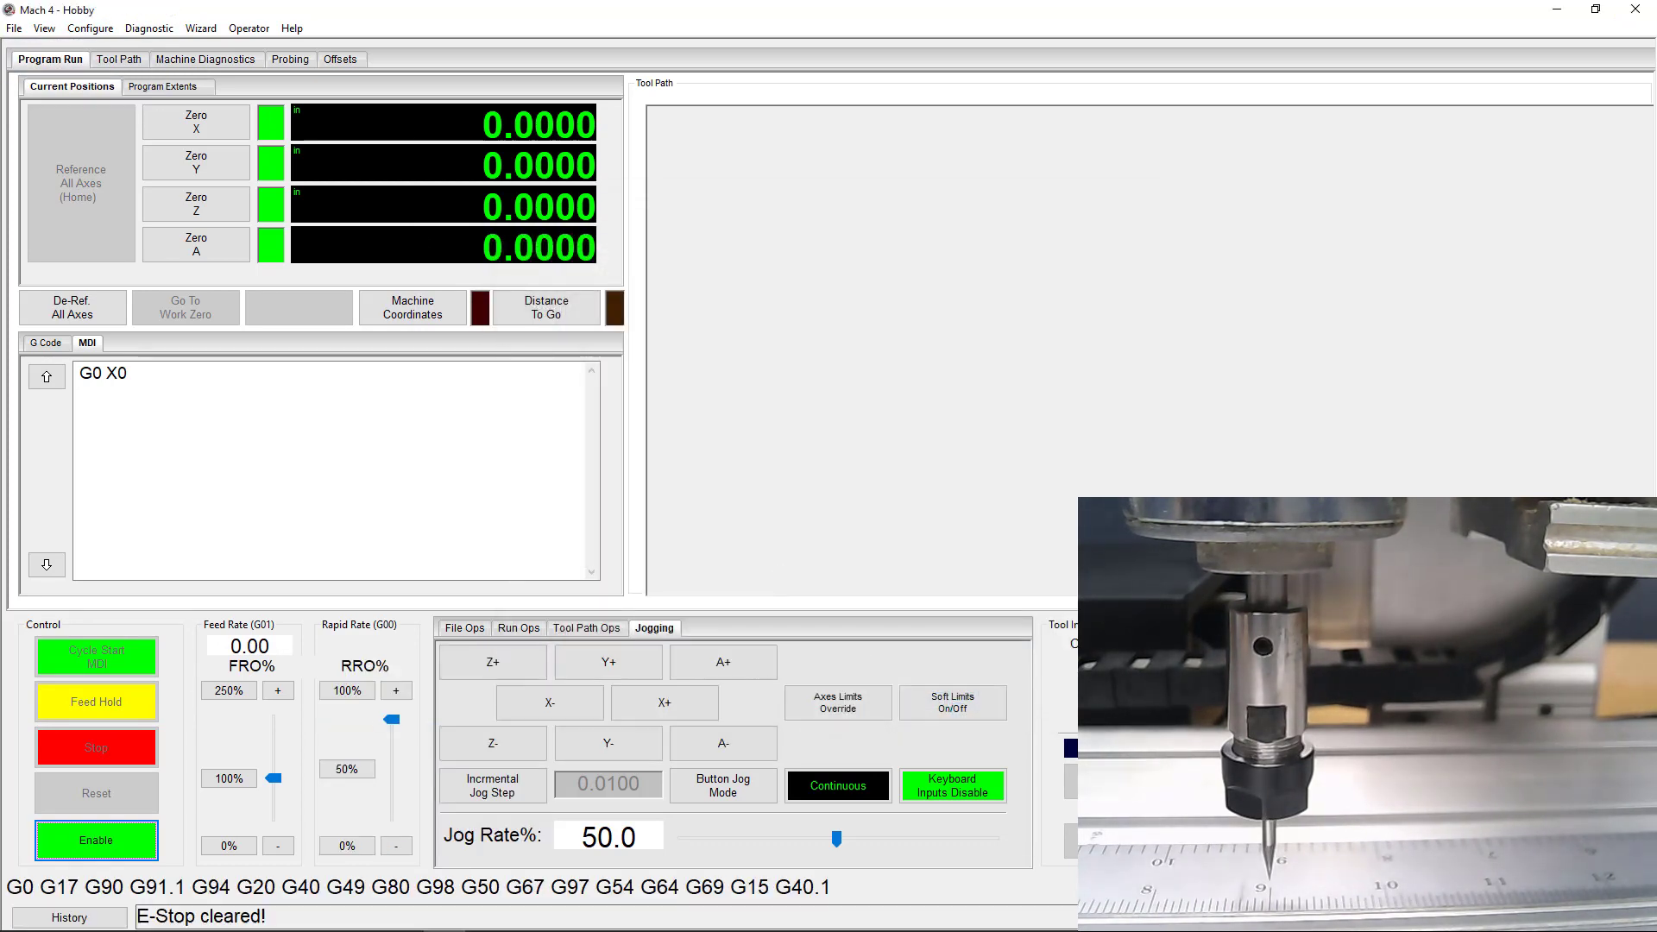
click(200, 29)
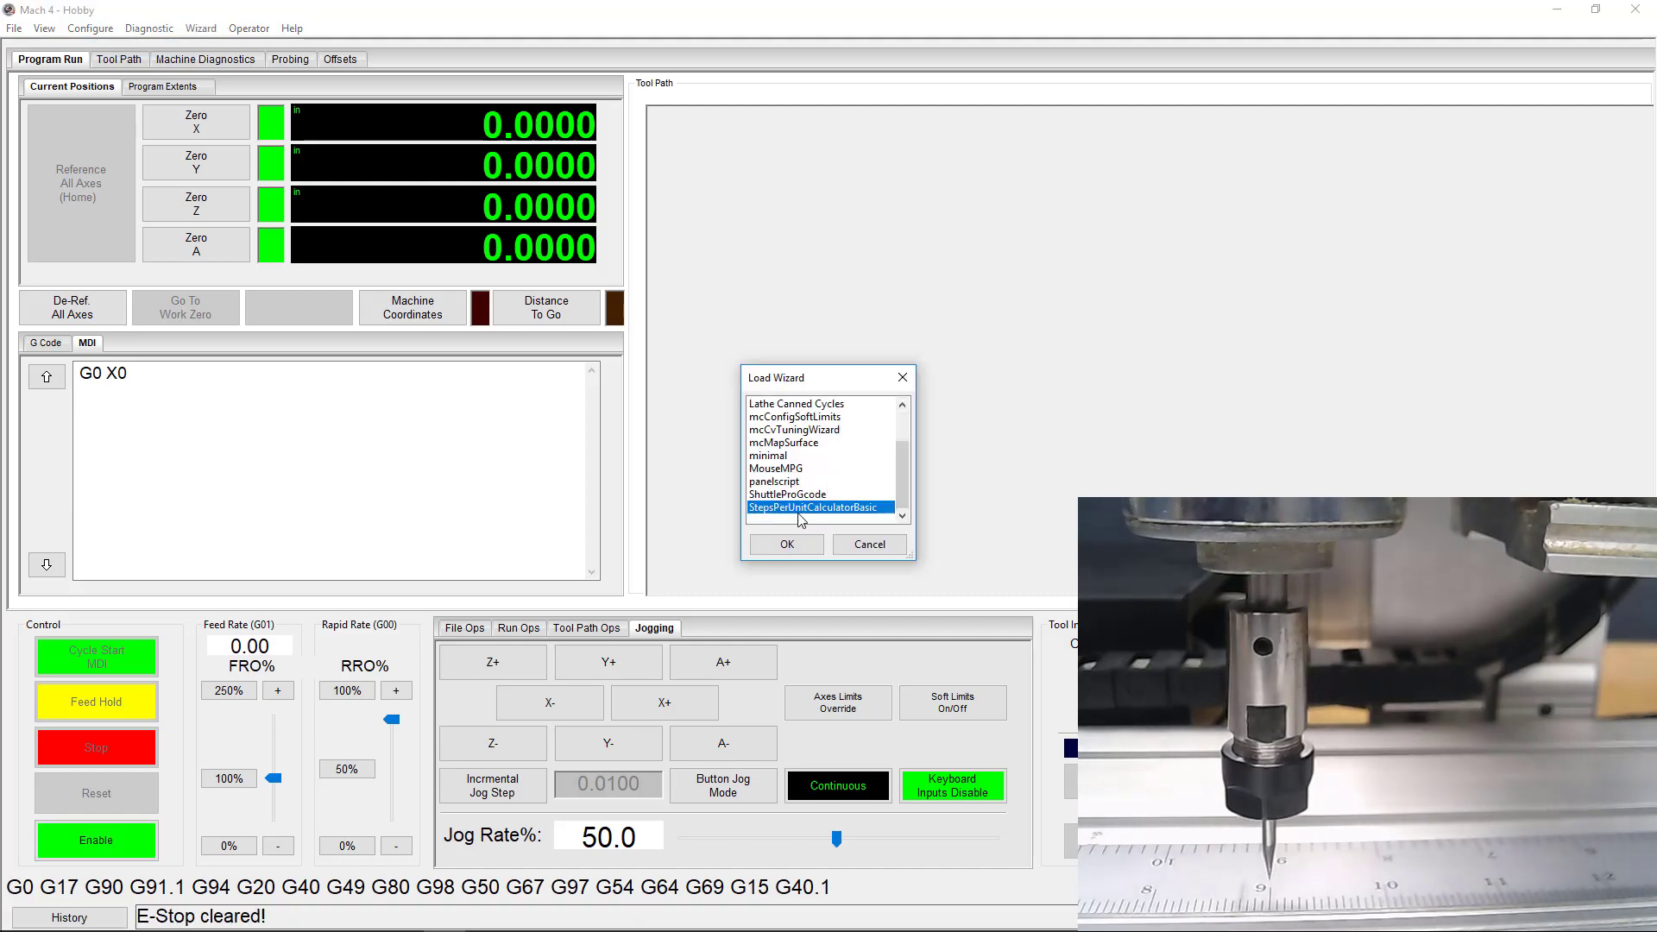
click(784, 543)
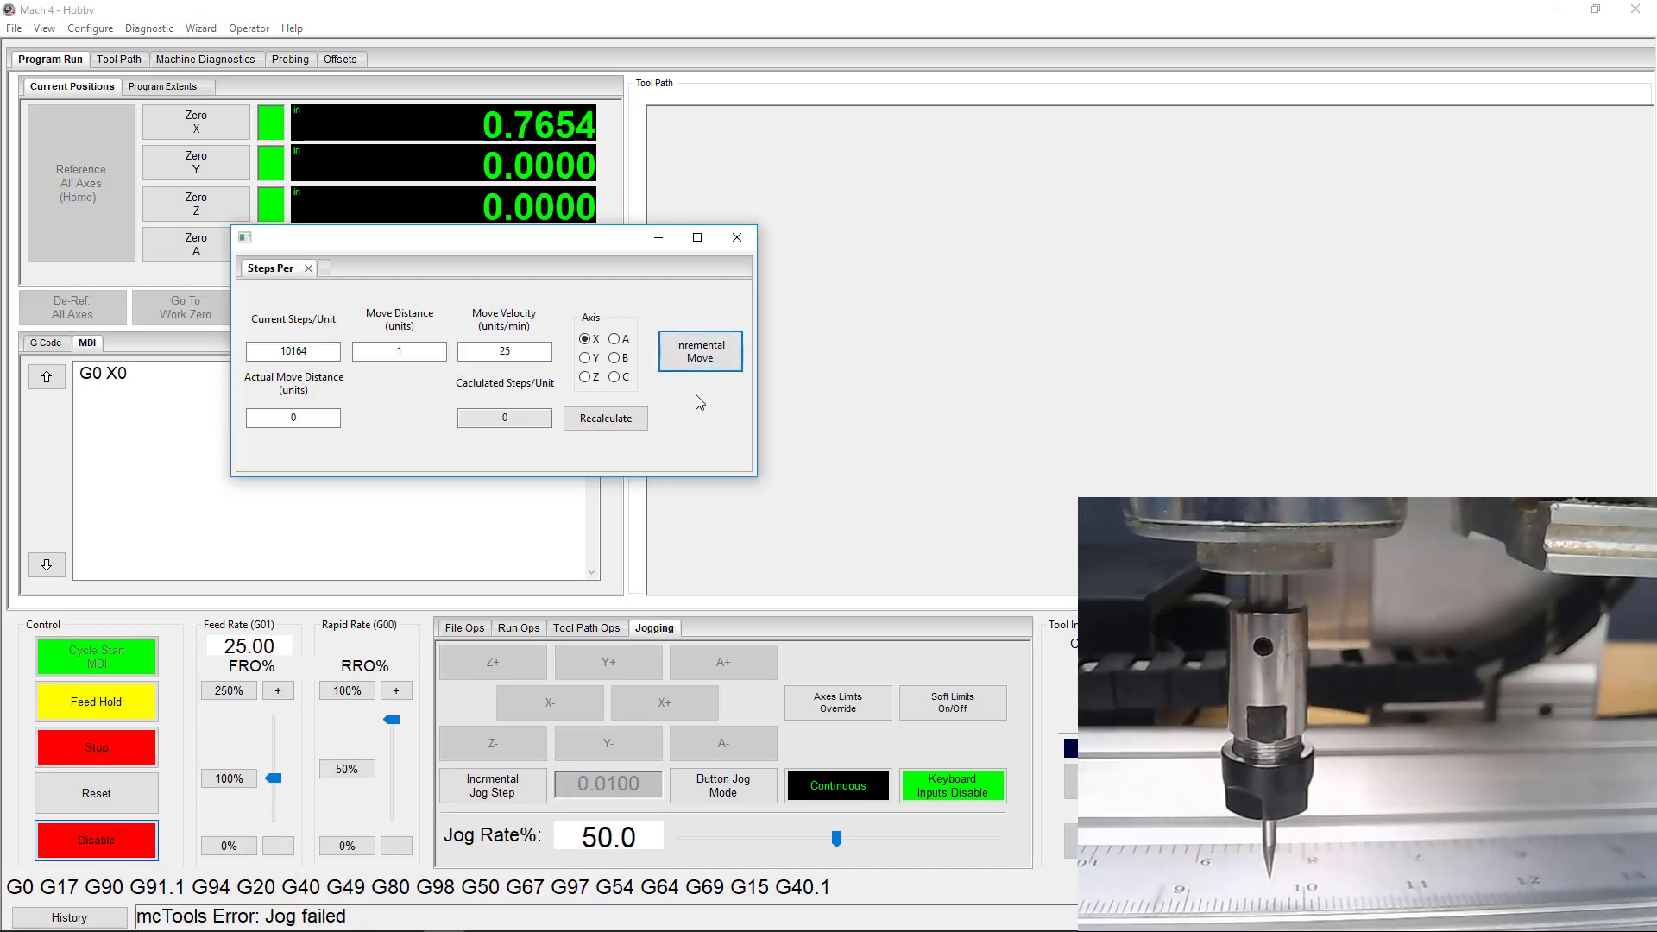
click(700, 351)
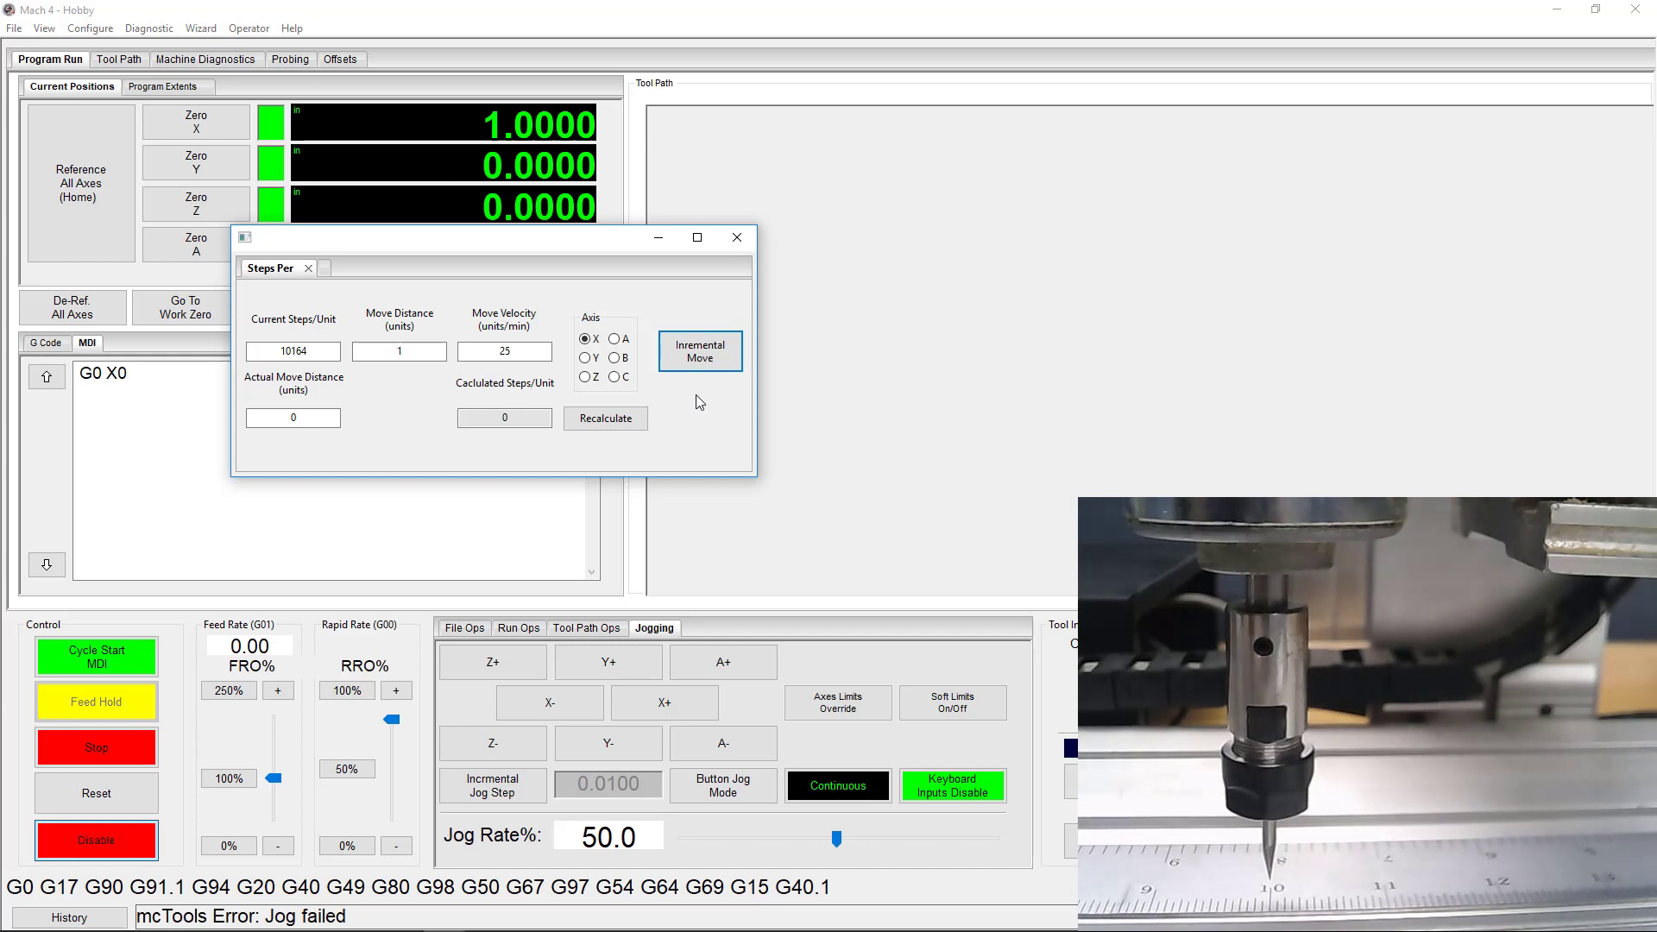
click(95, 655)
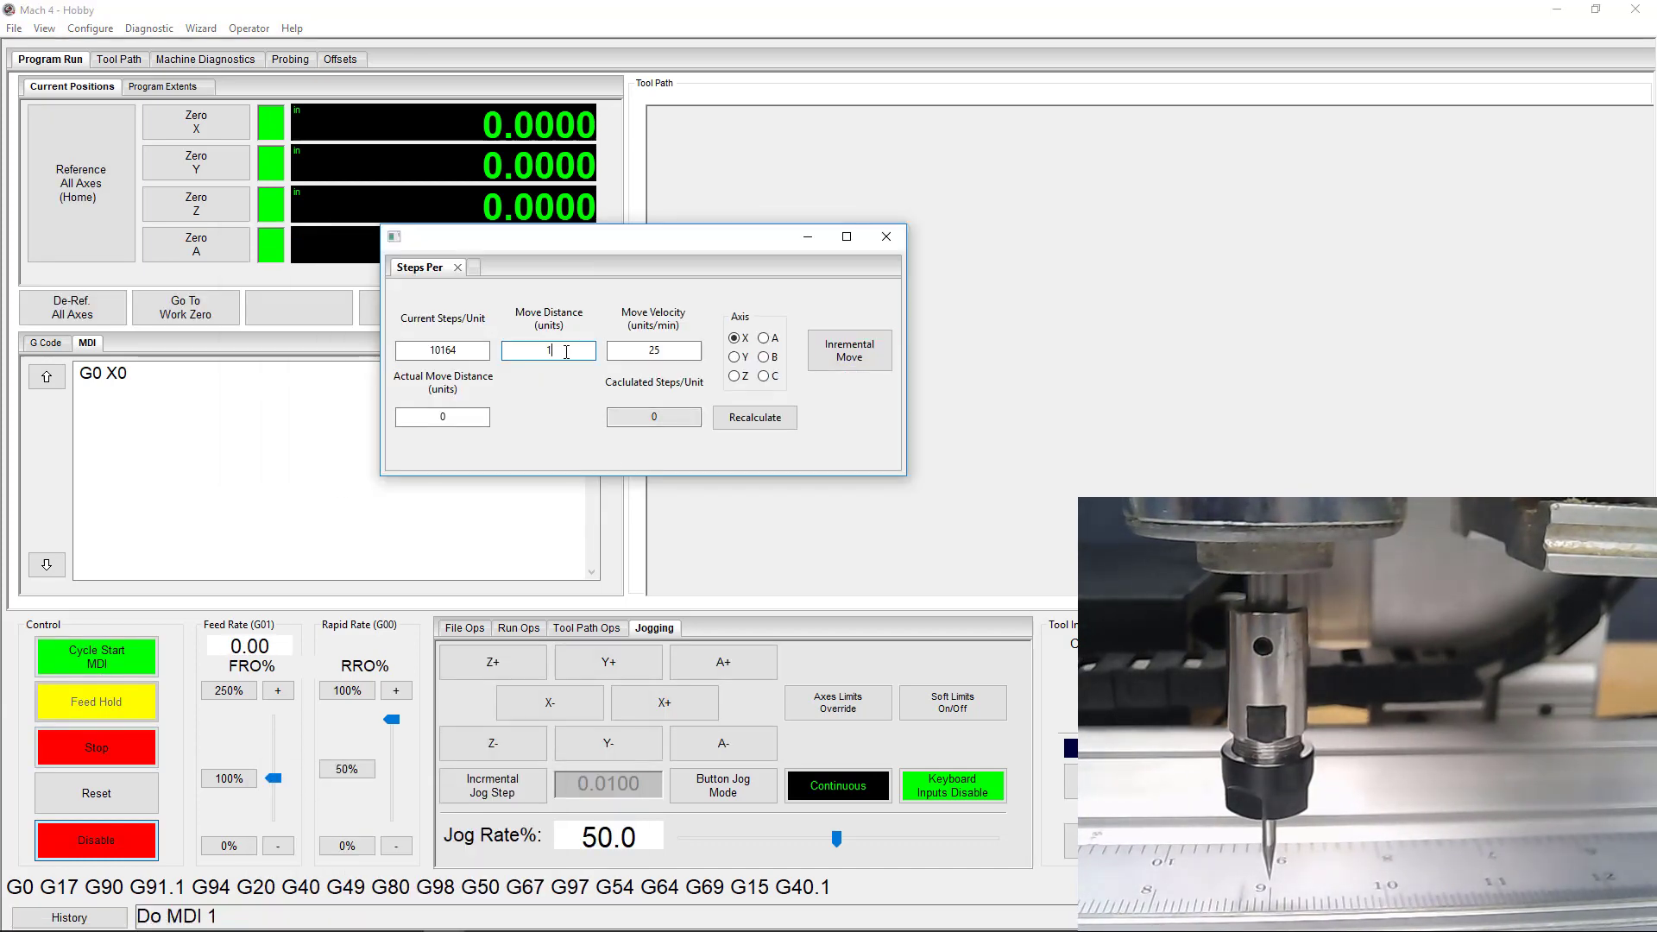
Set the move distance to -10 and move X 10 units back.
click(849, 349)
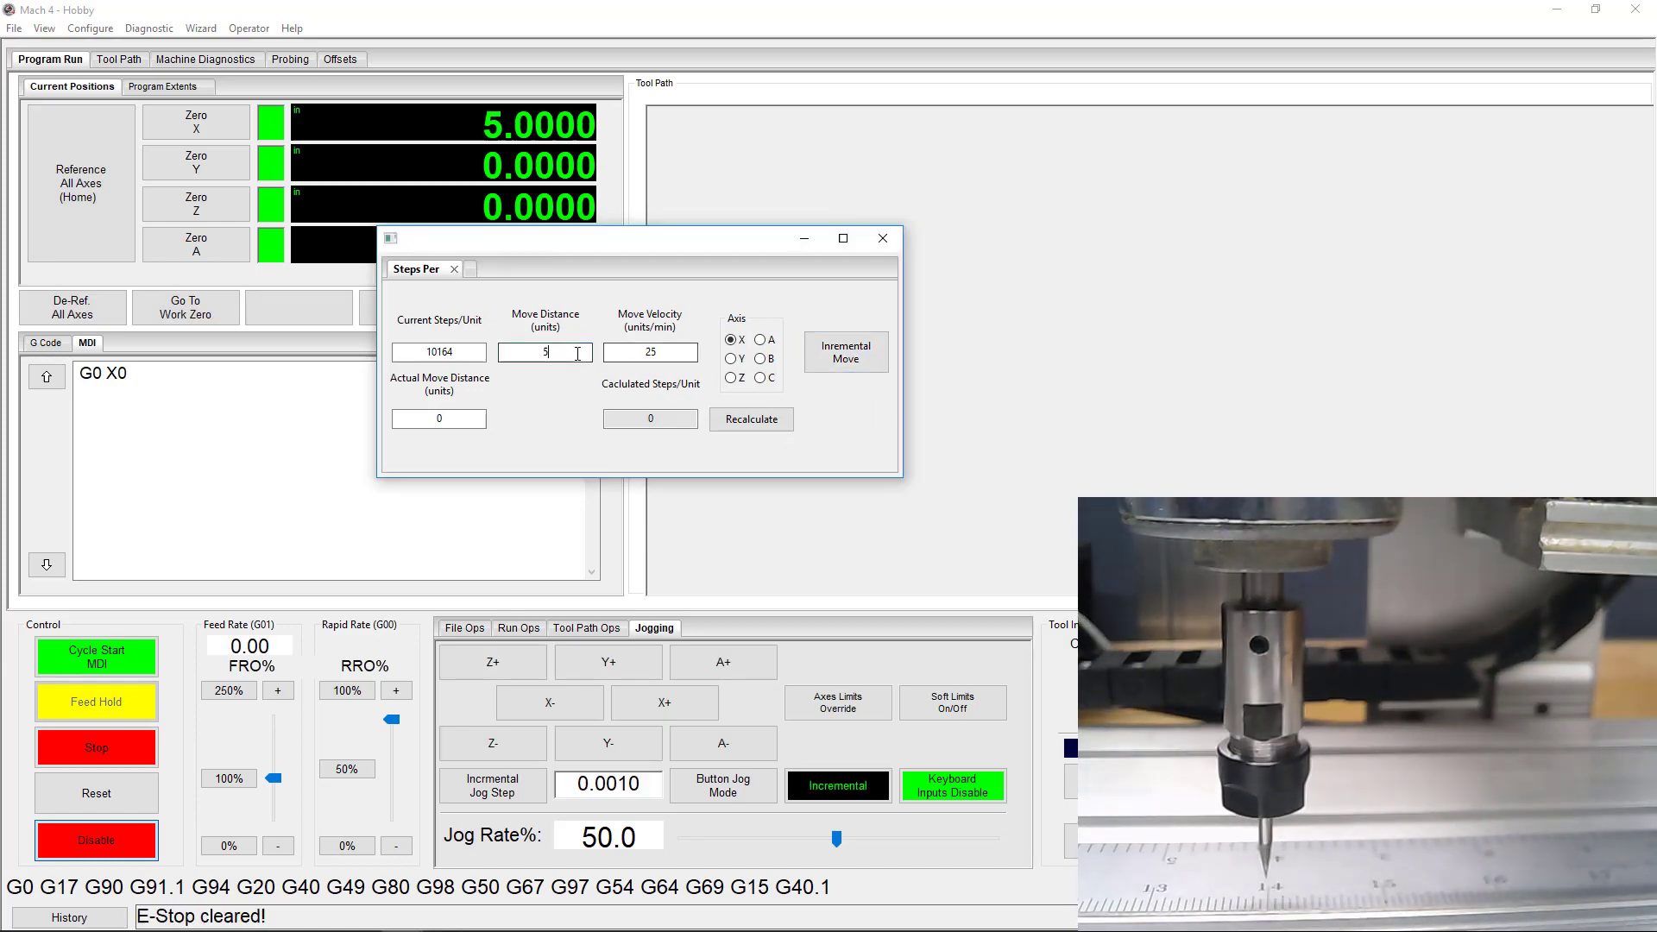
text(-10)
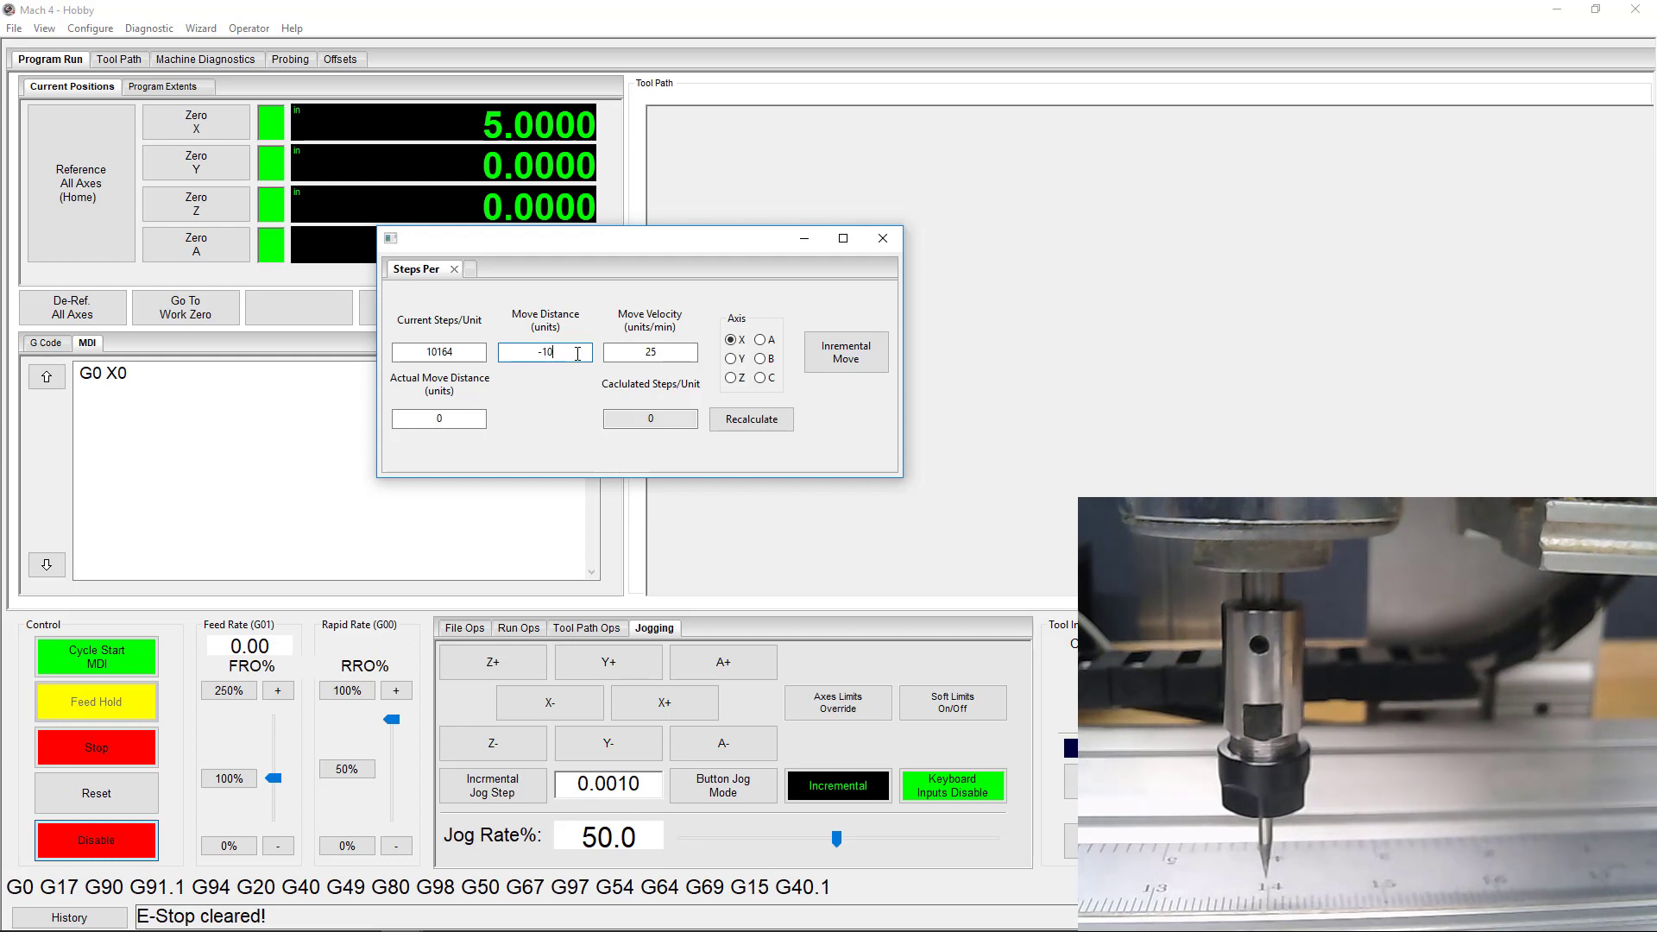
click(845, 349)
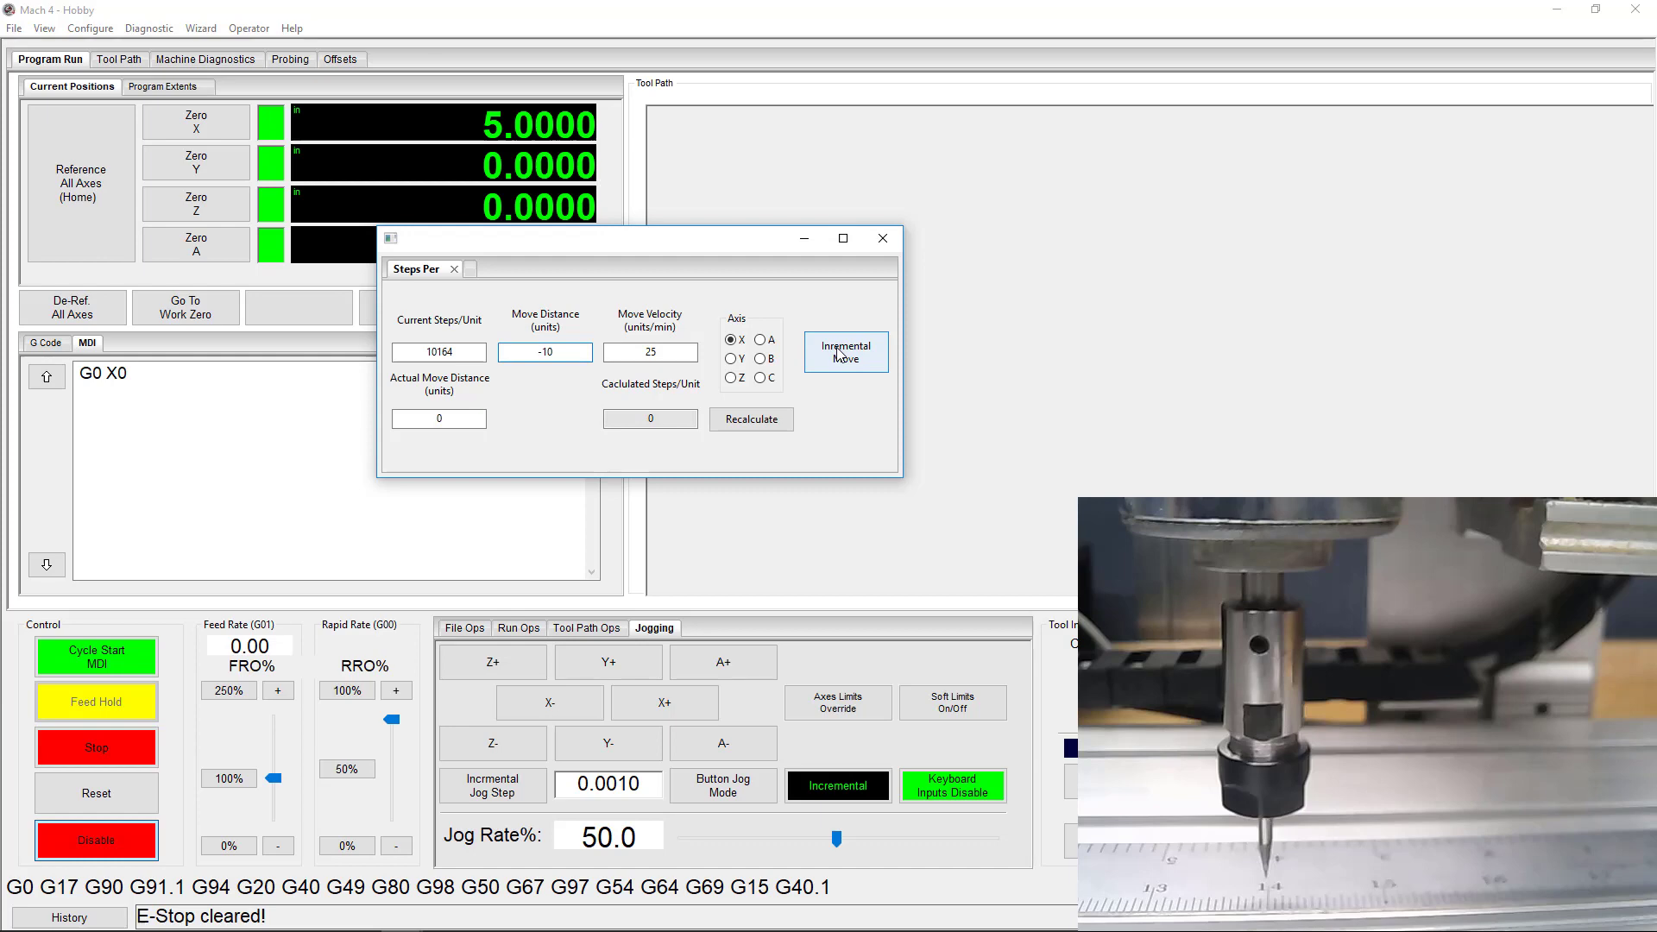
click(846, 352)
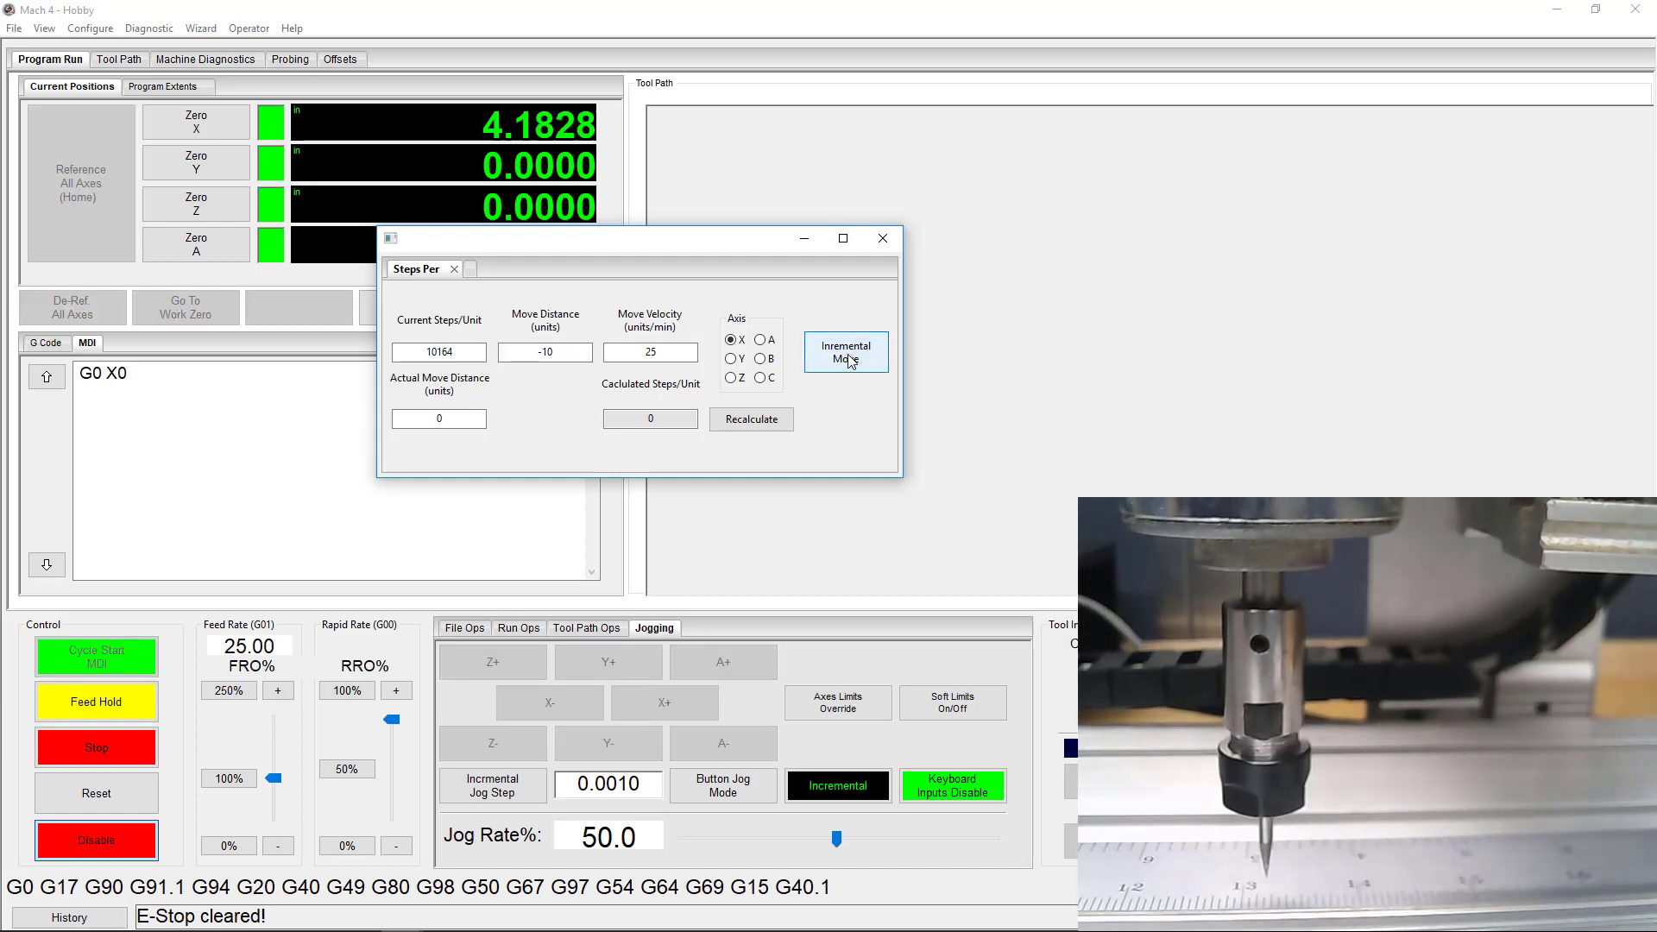
click(846, 352)
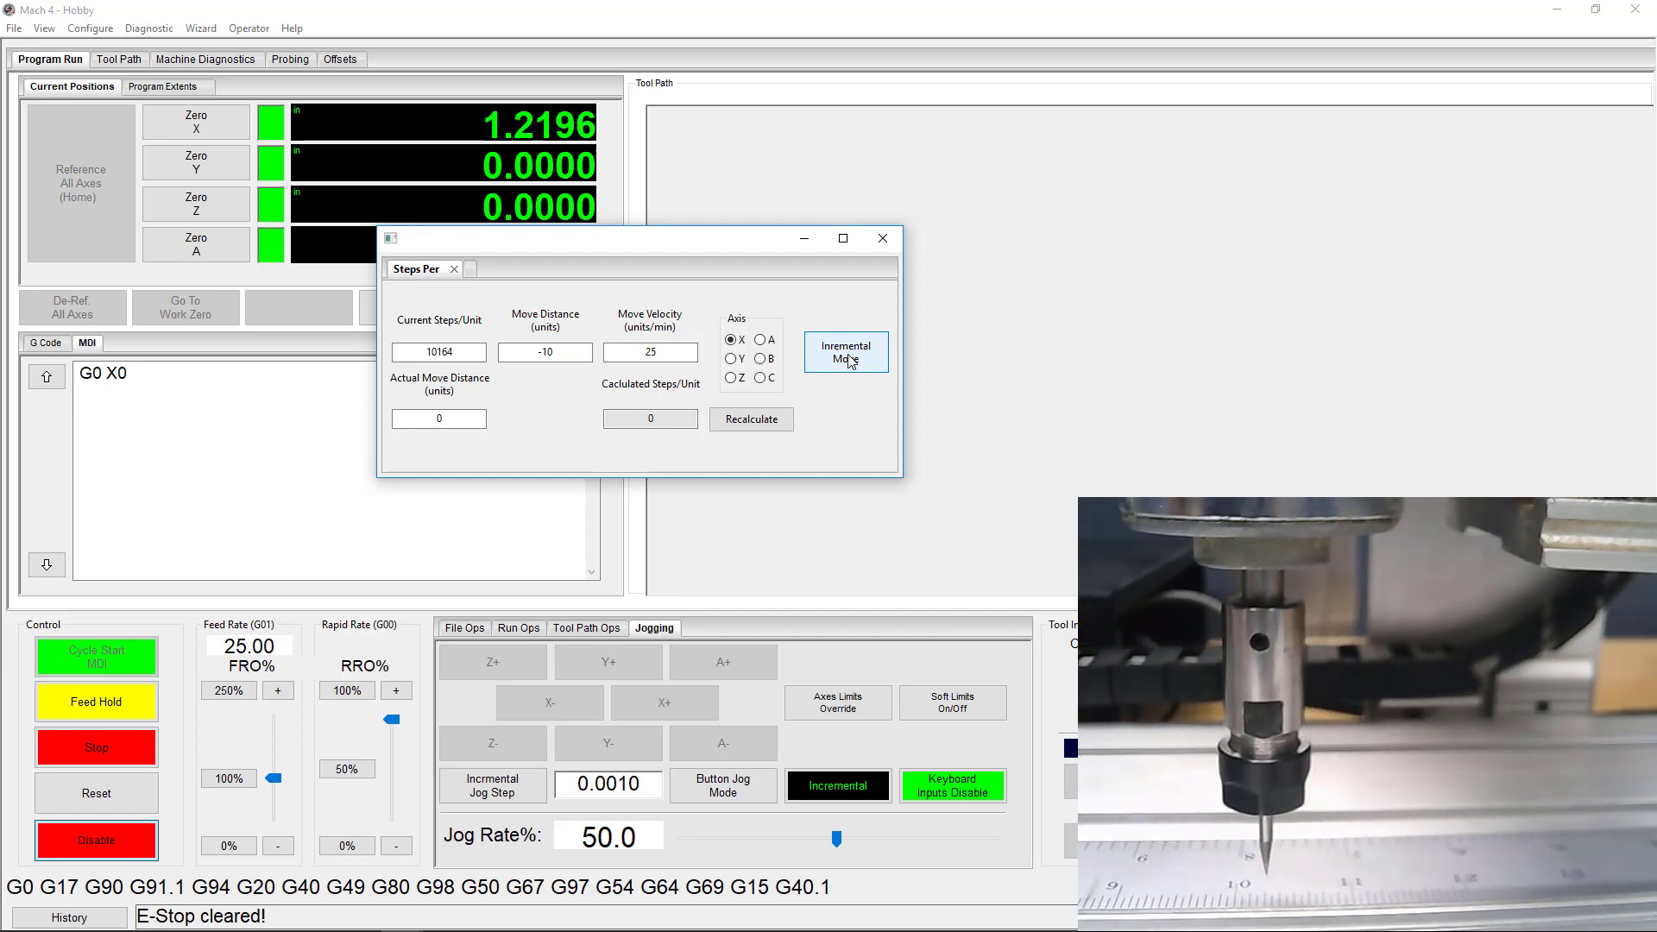
click(844, 352)
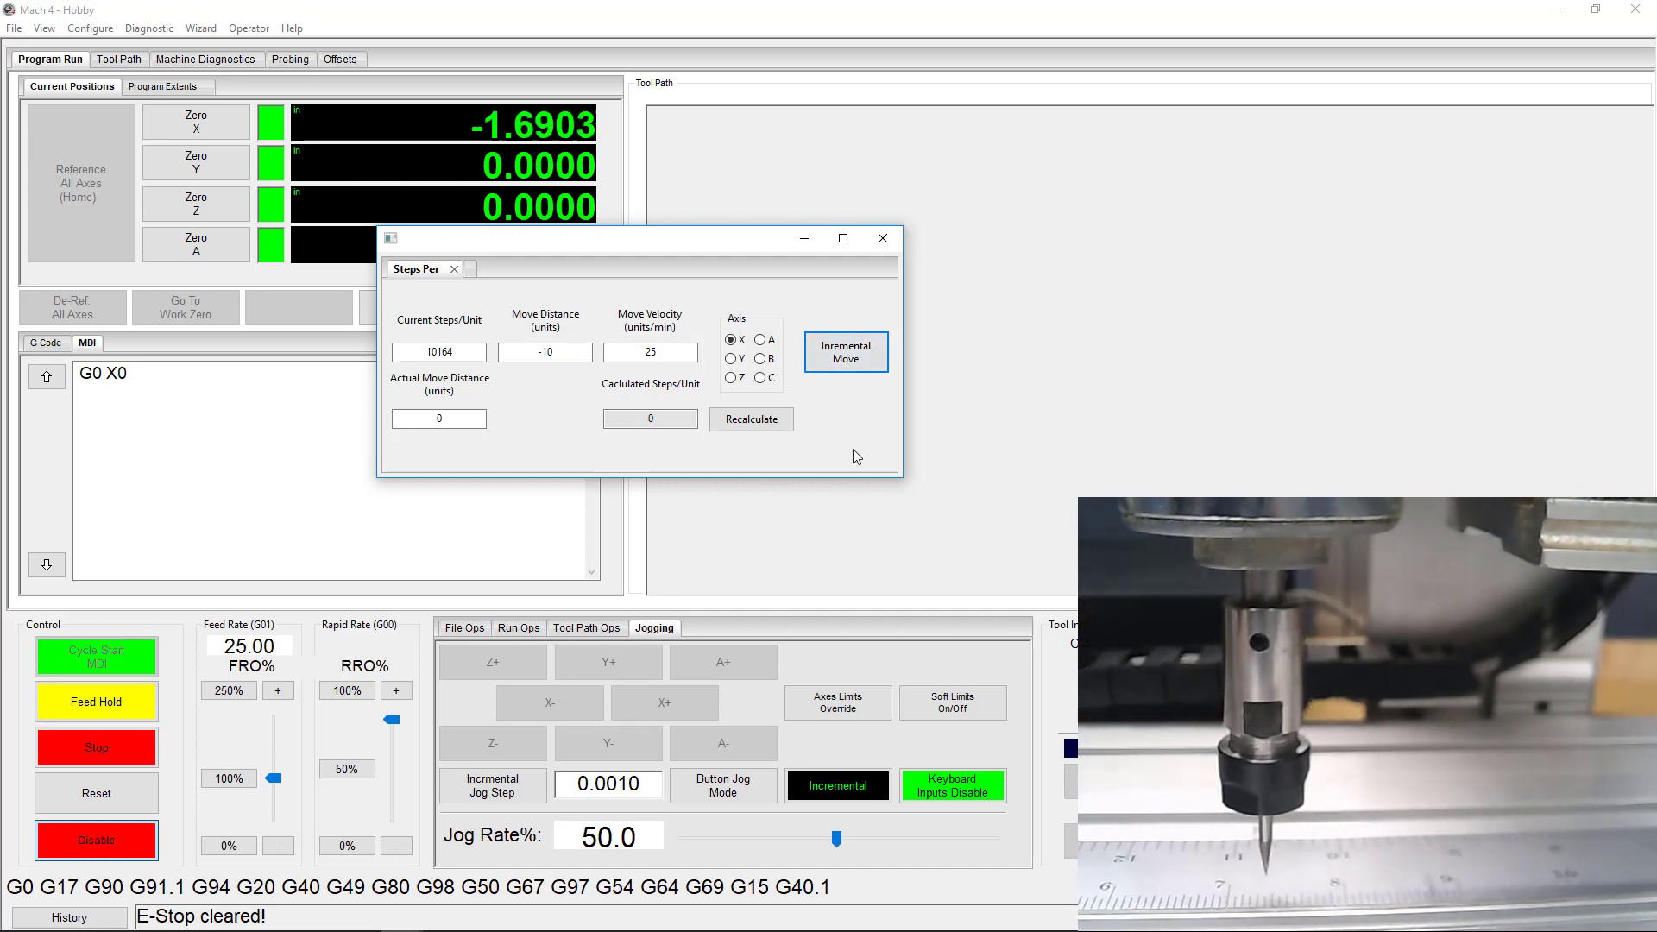
click(846, 351)
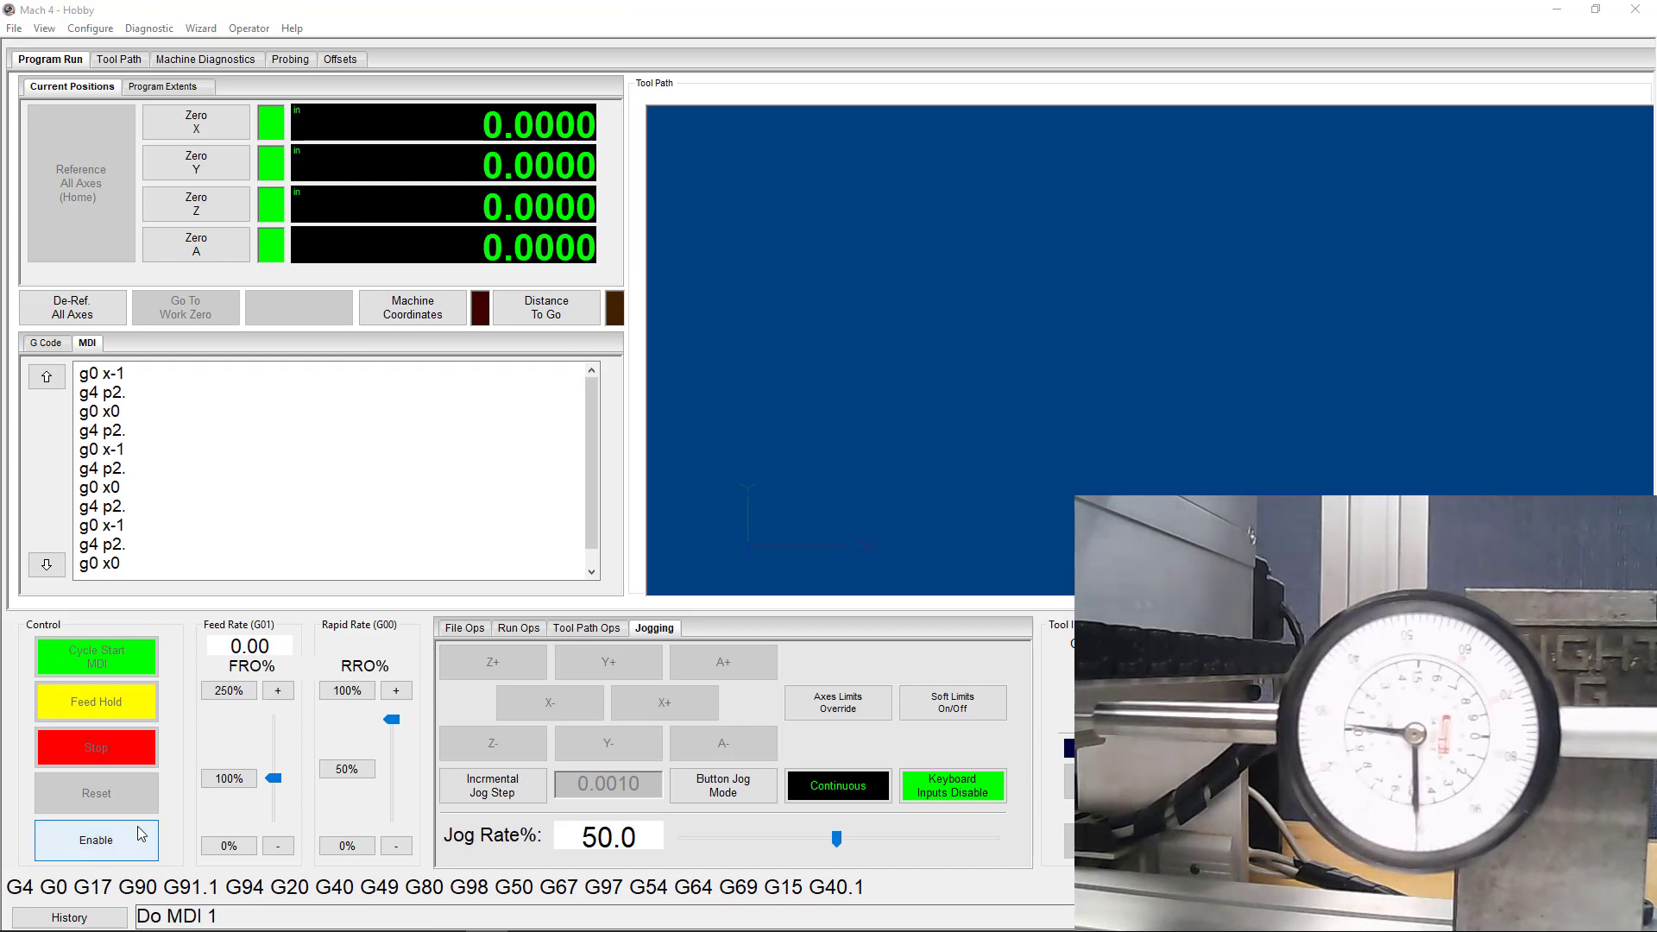
Enable the machine and cycle-start the MDI moves between X 0 and -1.0000 repeatedly.
click(95, 840)
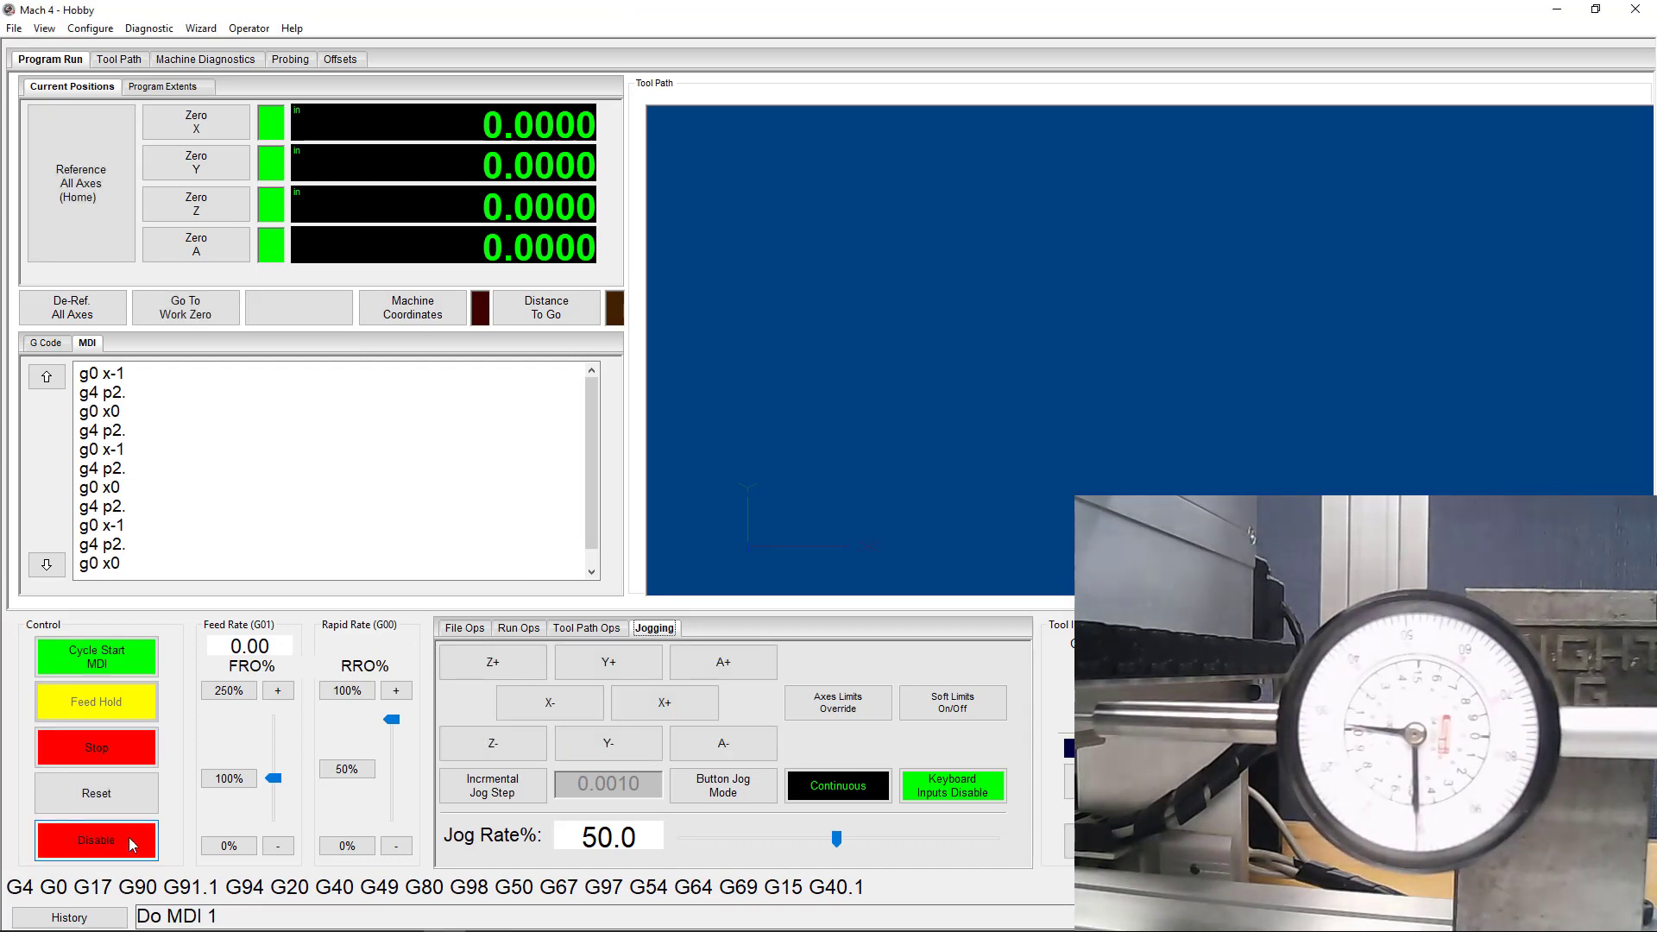
mouse_move(95, 655)
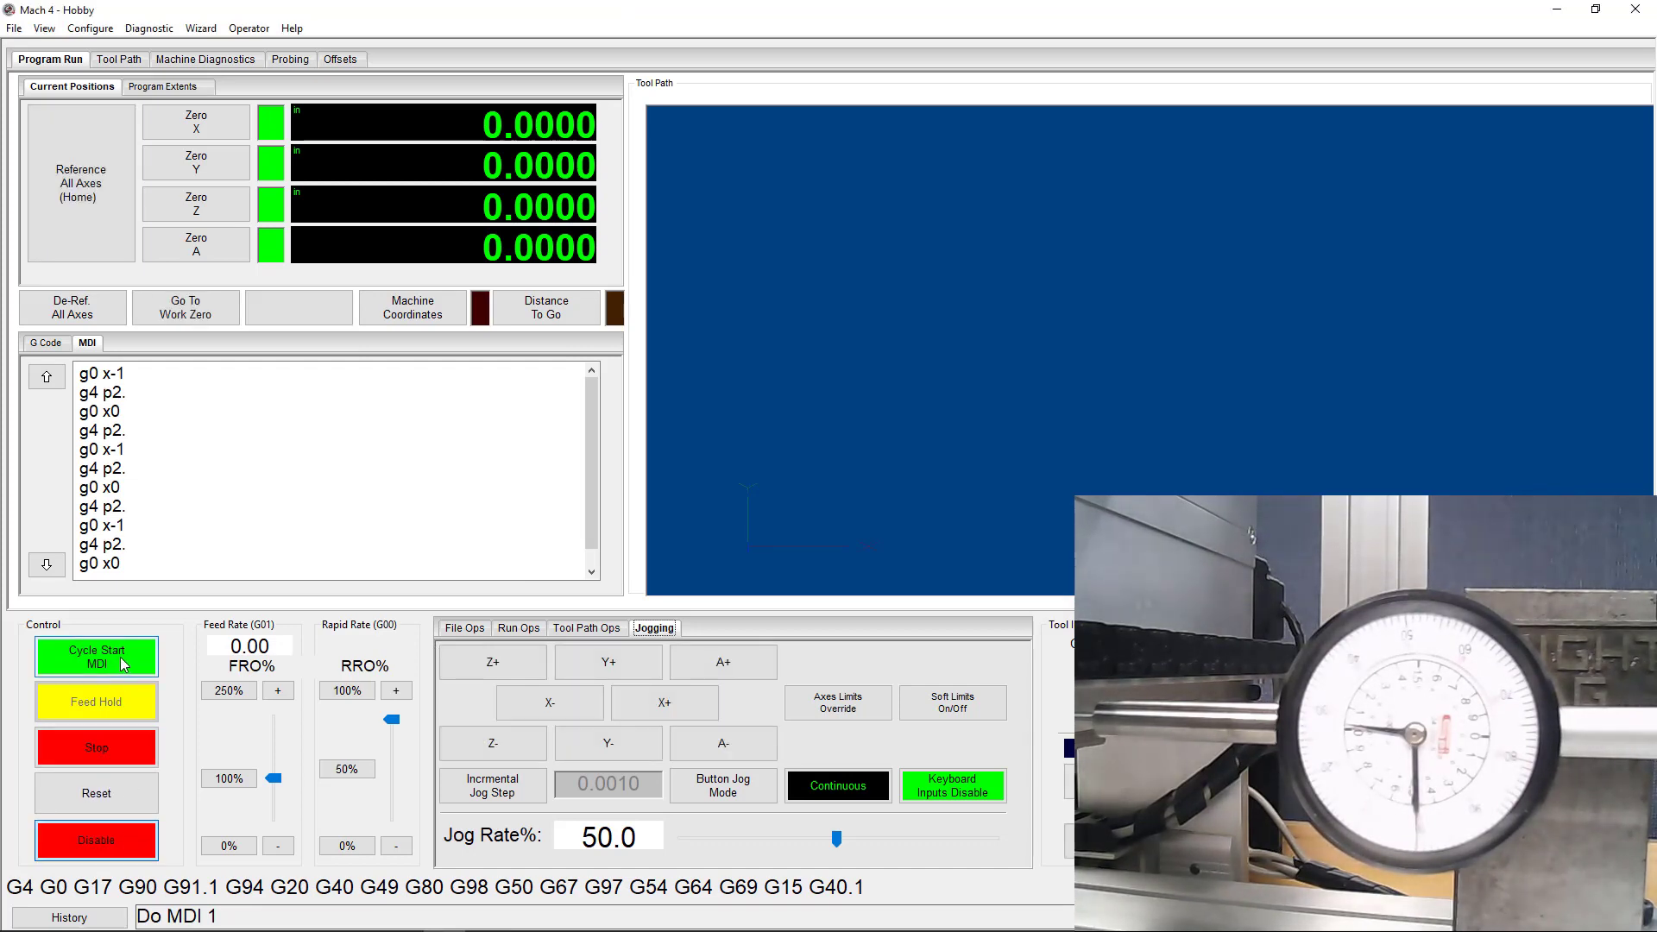
click(95, 656)
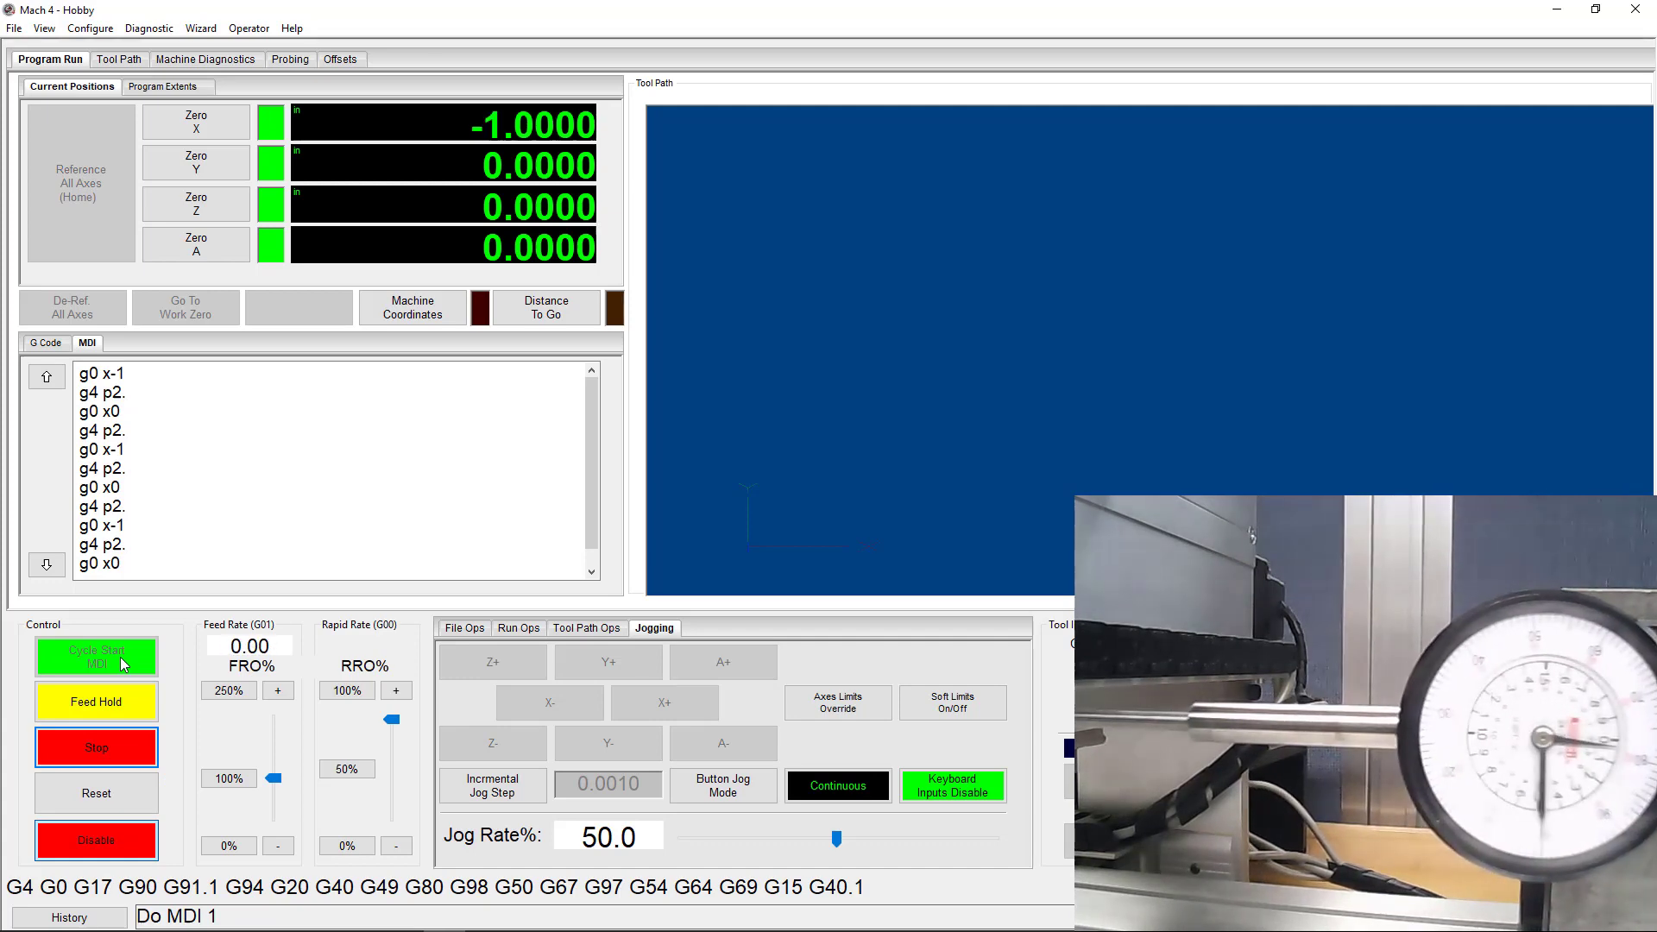
click(95, 655)
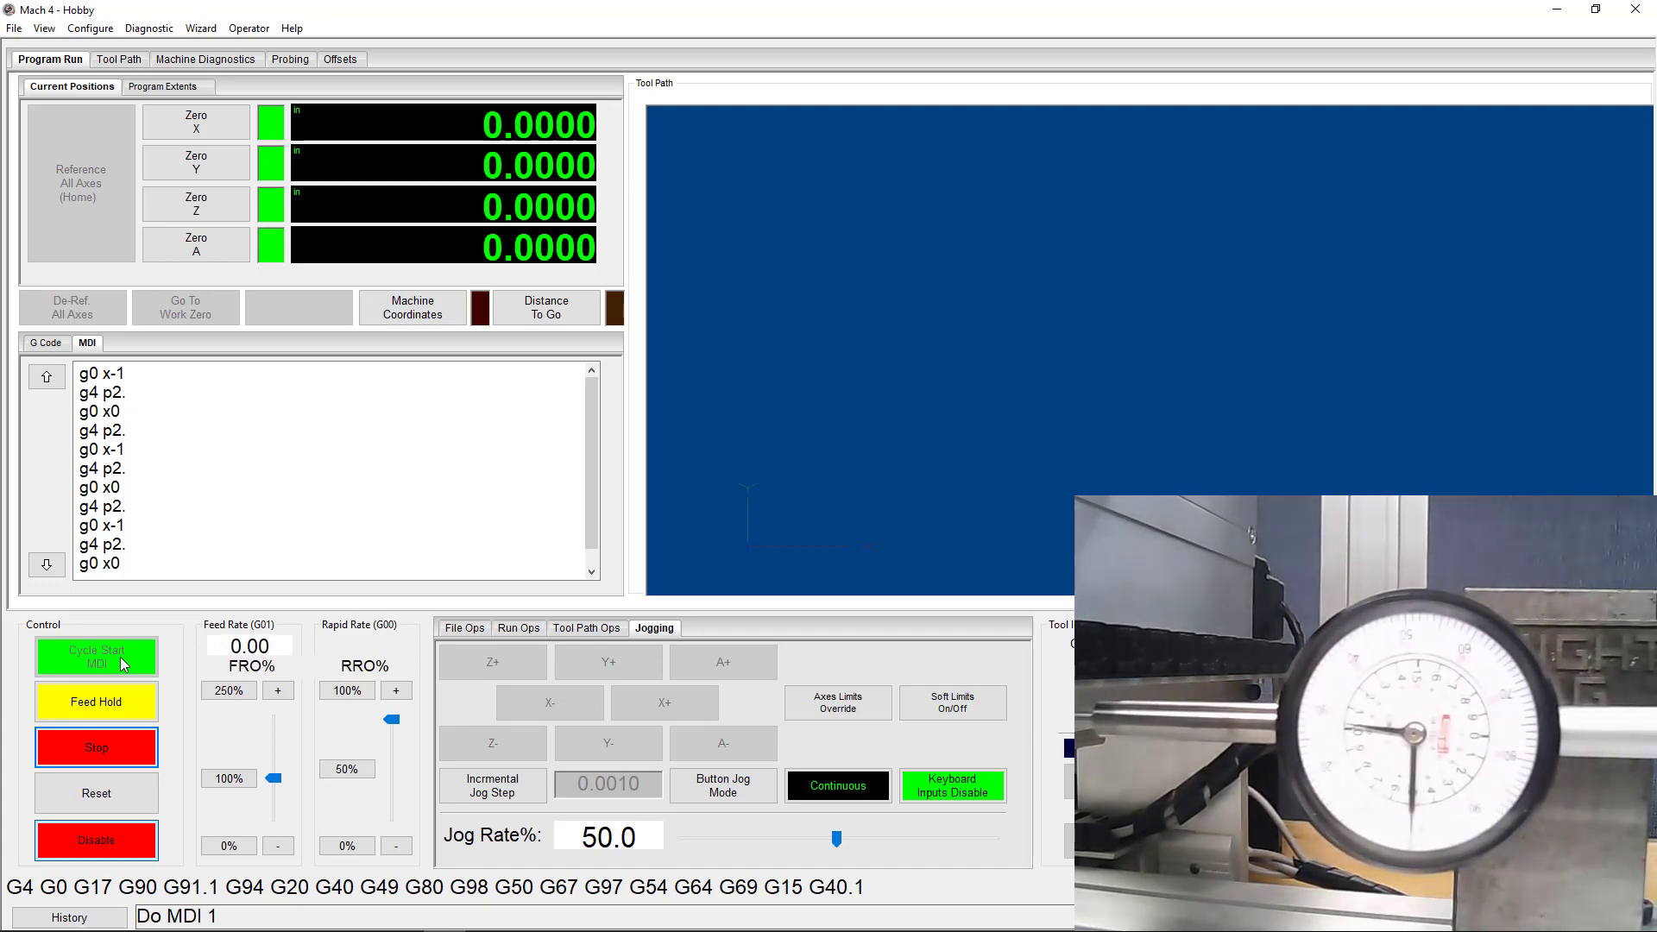
click(95, 655)
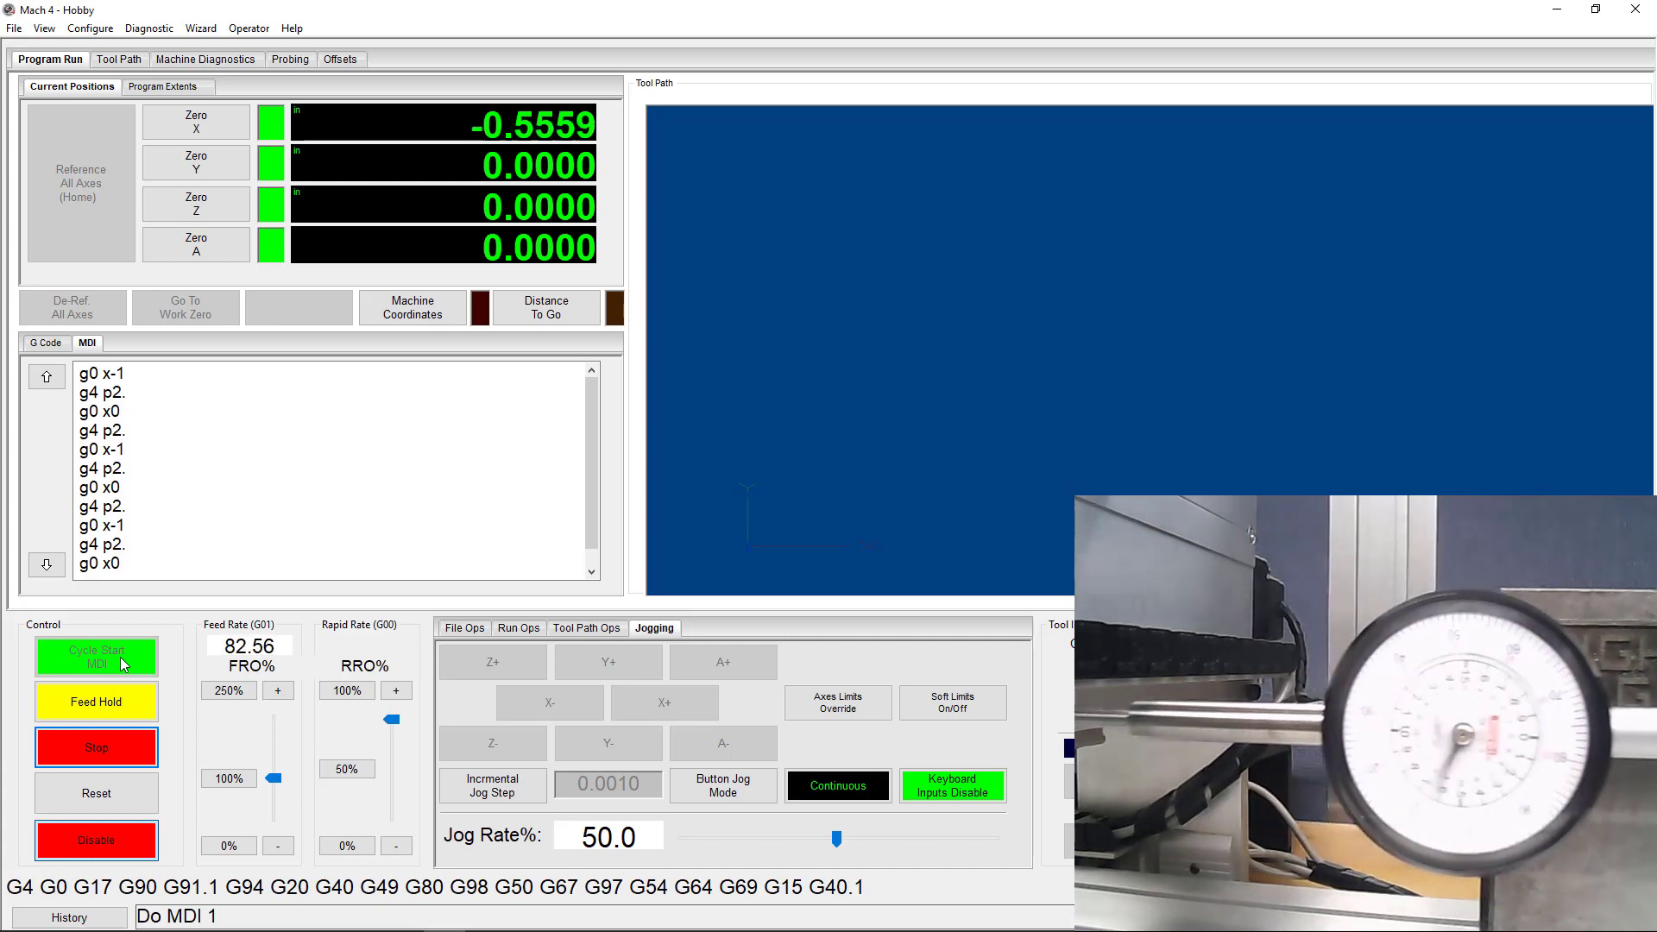
click(95, 656)
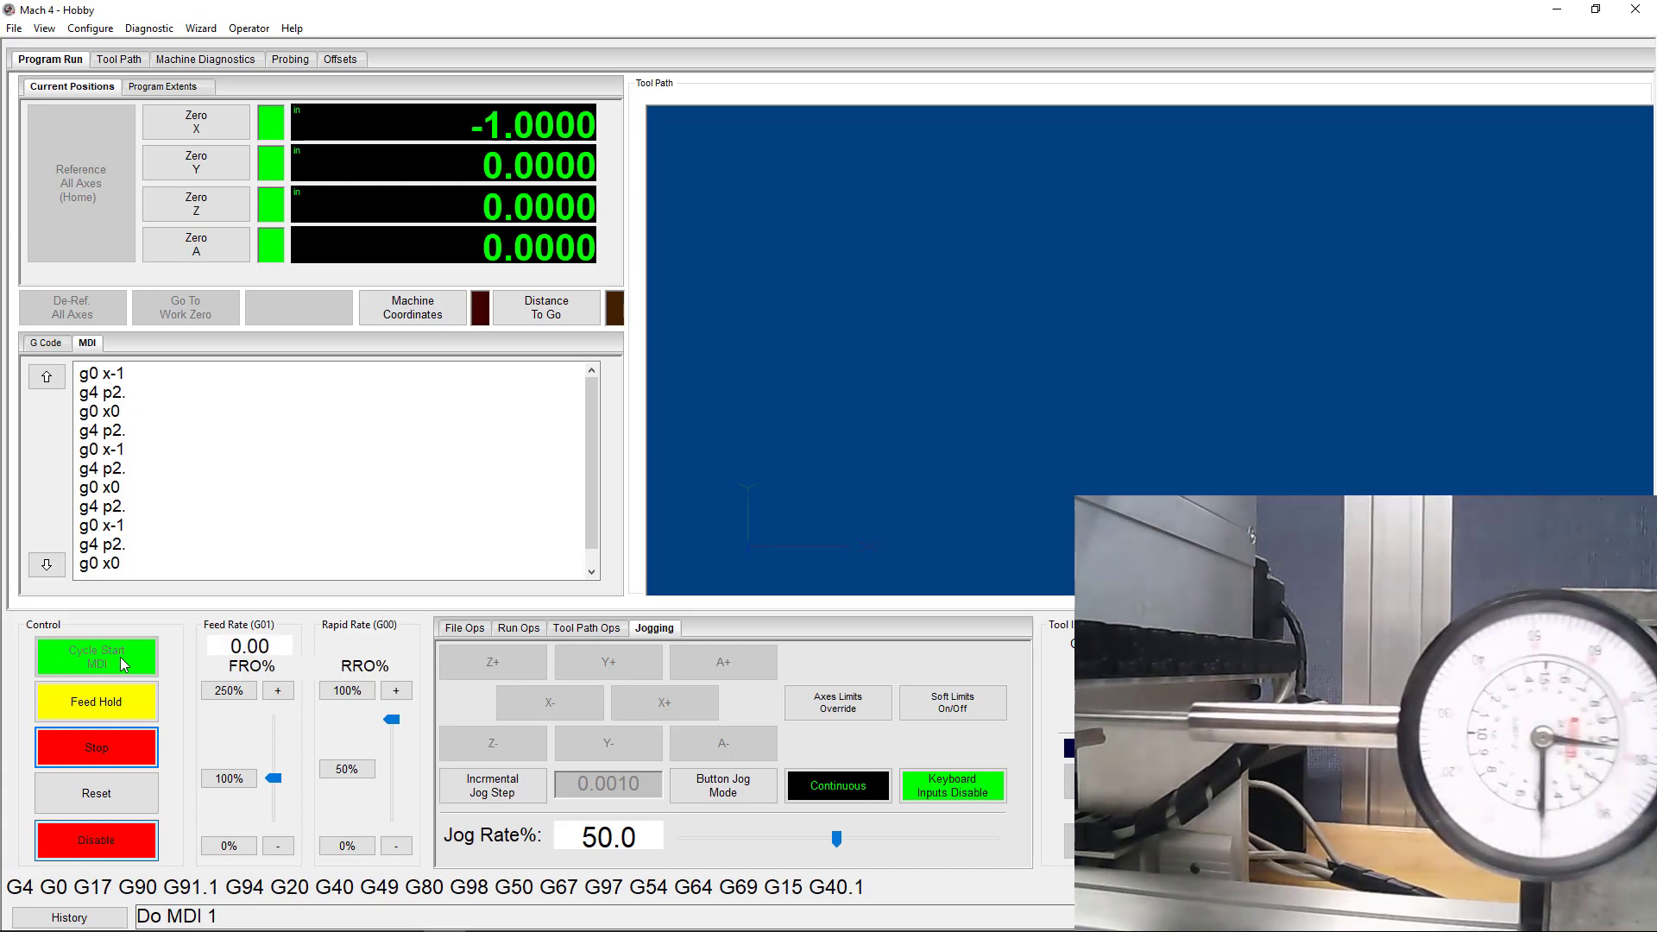
click(95, 656)
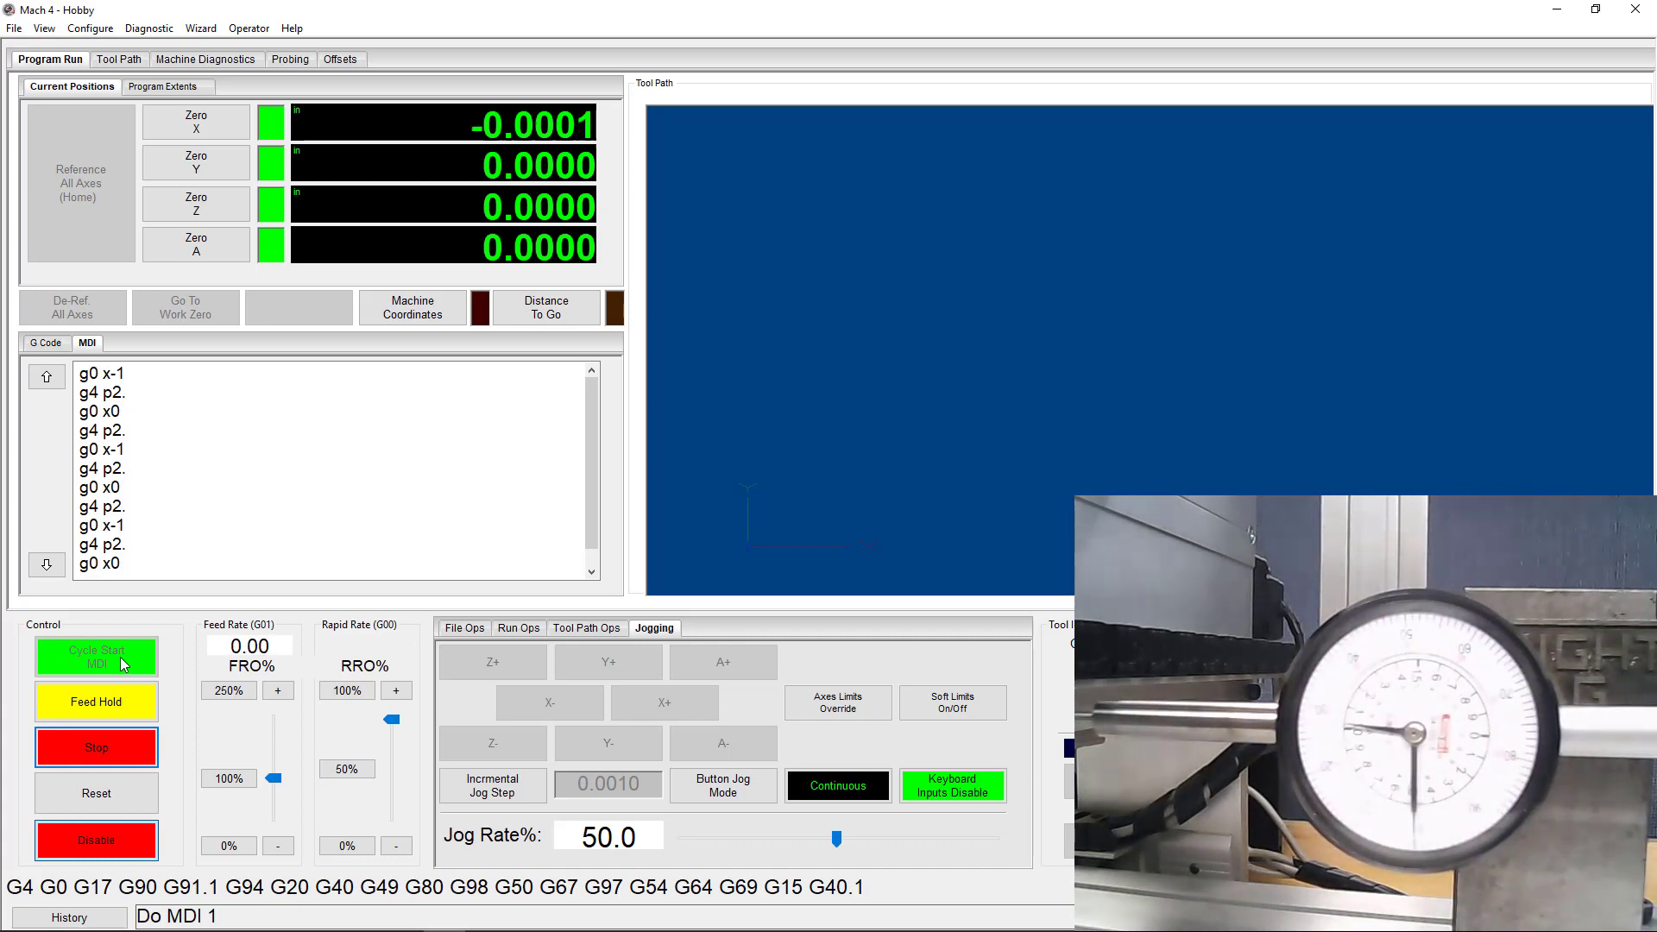
click(95, 655)
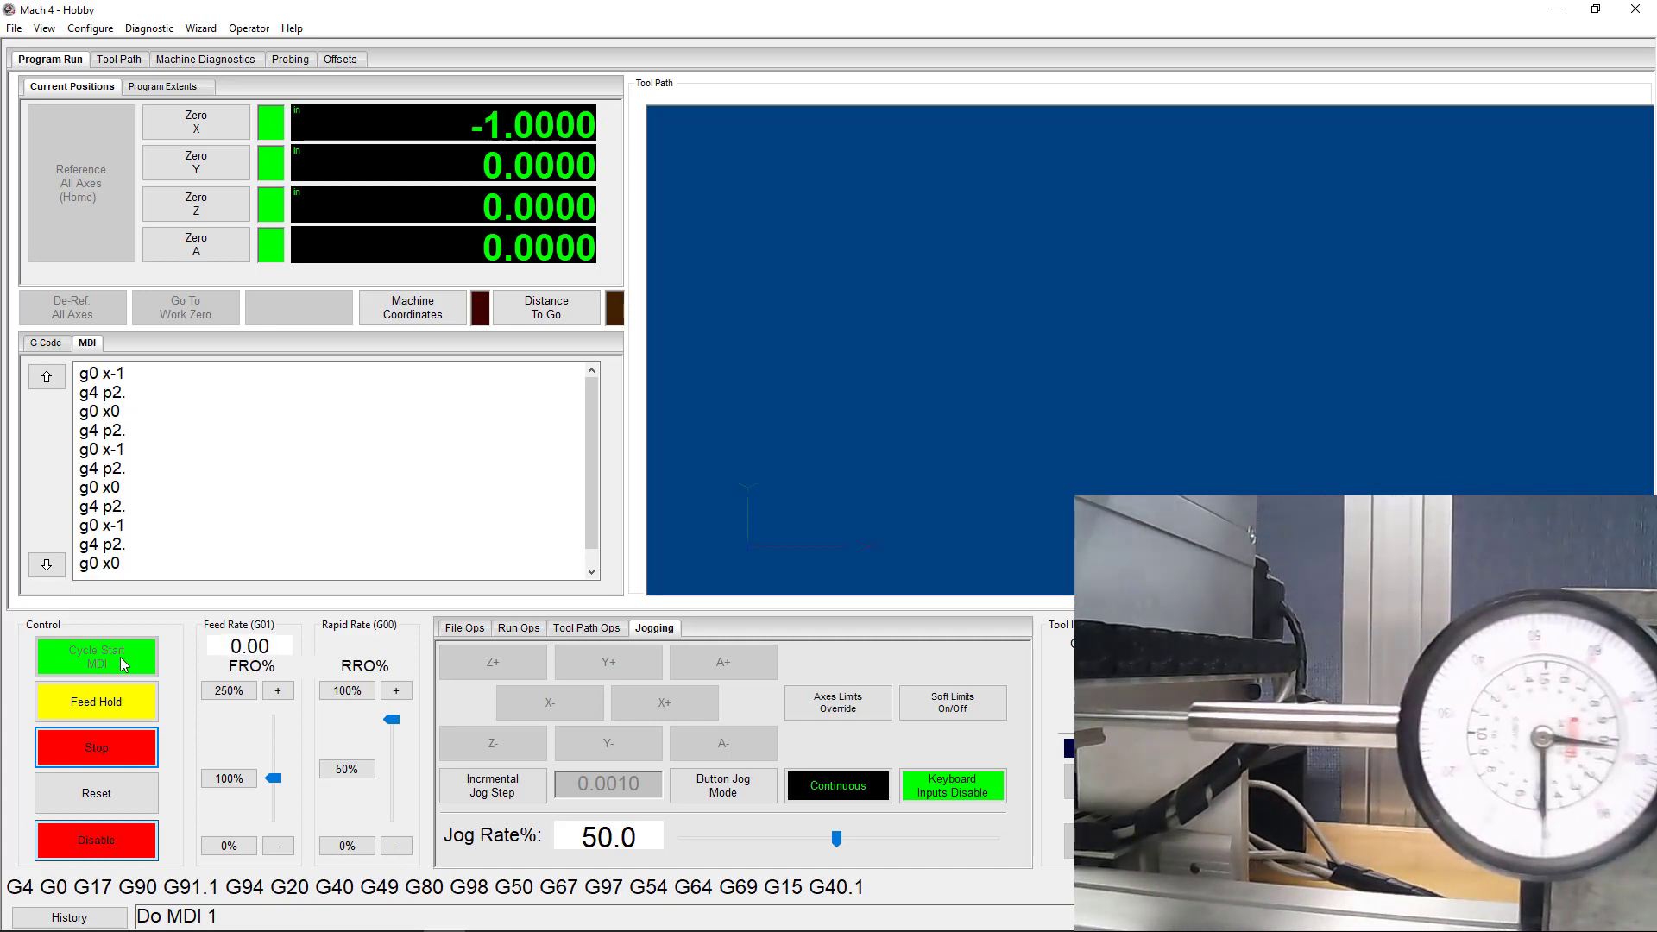